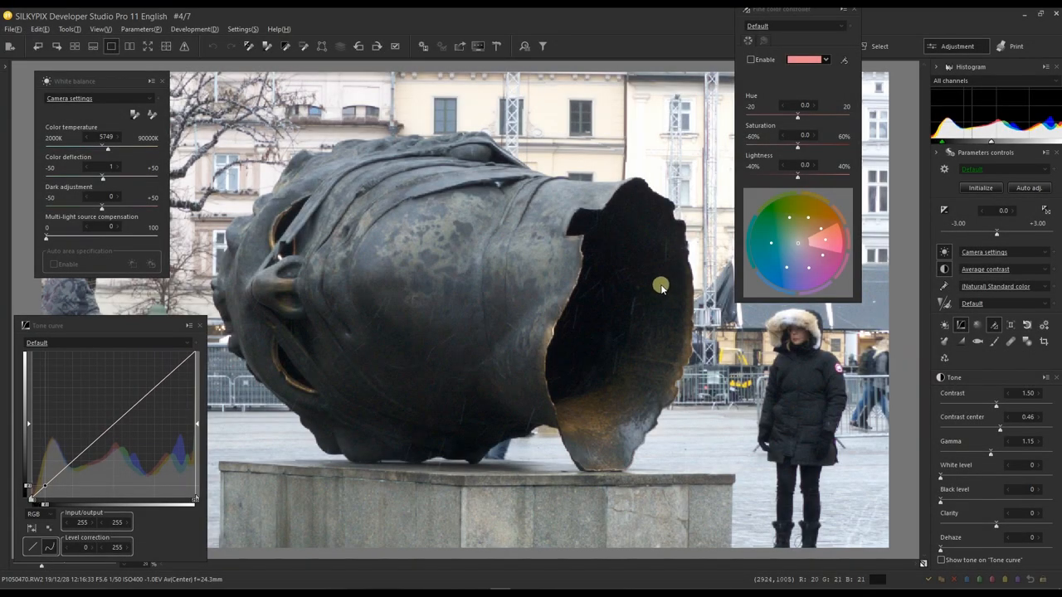
mouse_move(621, 17)
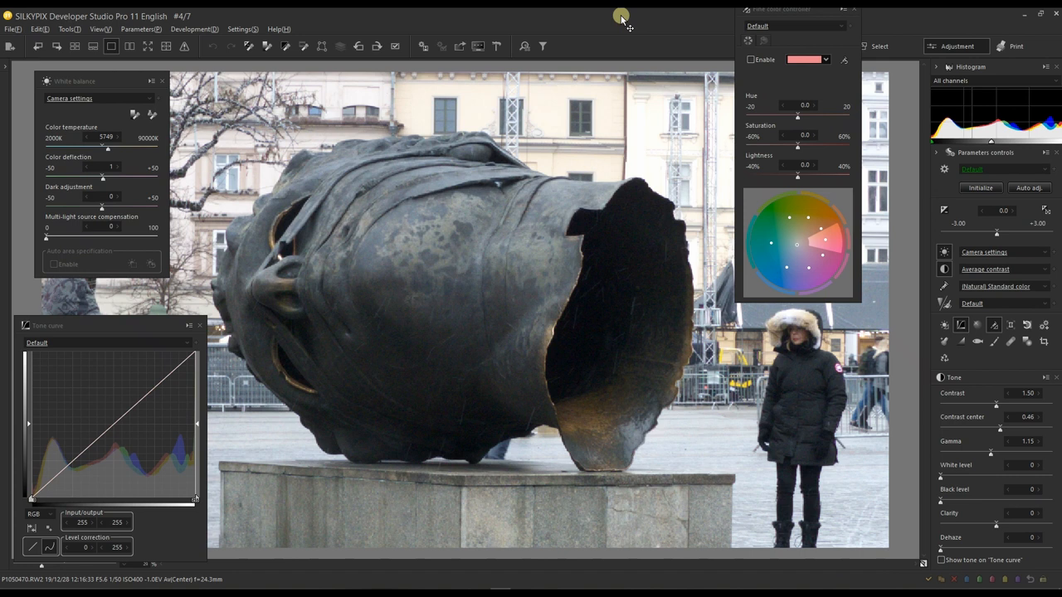
mouse_move(385, 568)
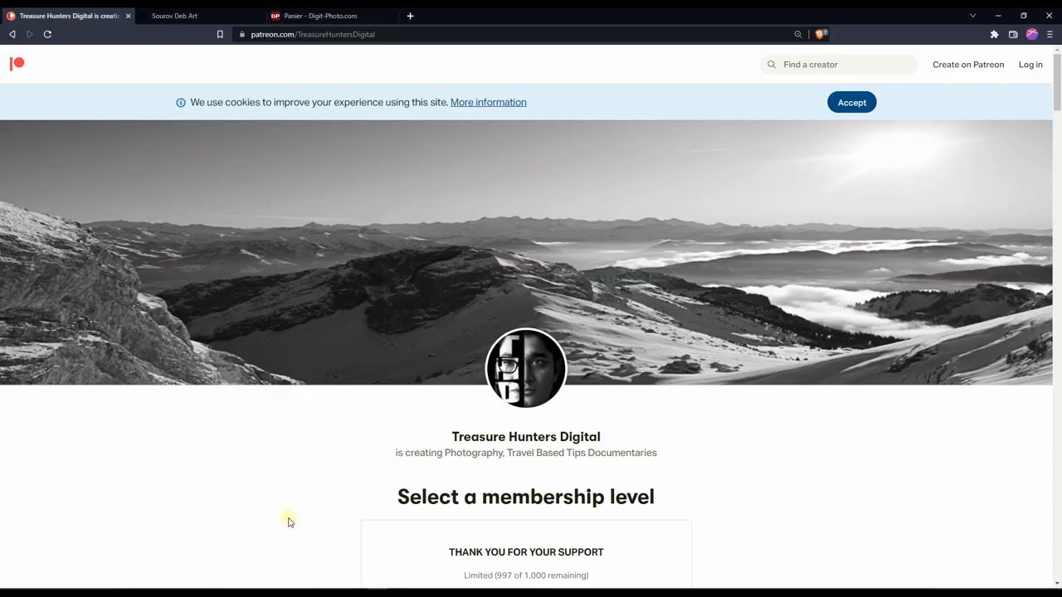
mouse_move(264, 497)
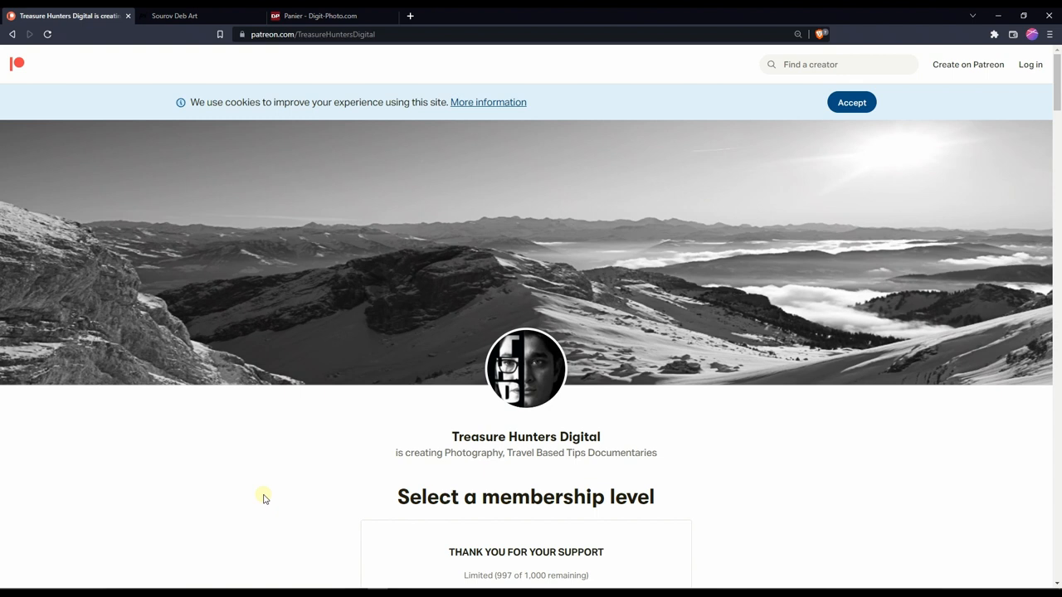
mouse_move(174, 16)
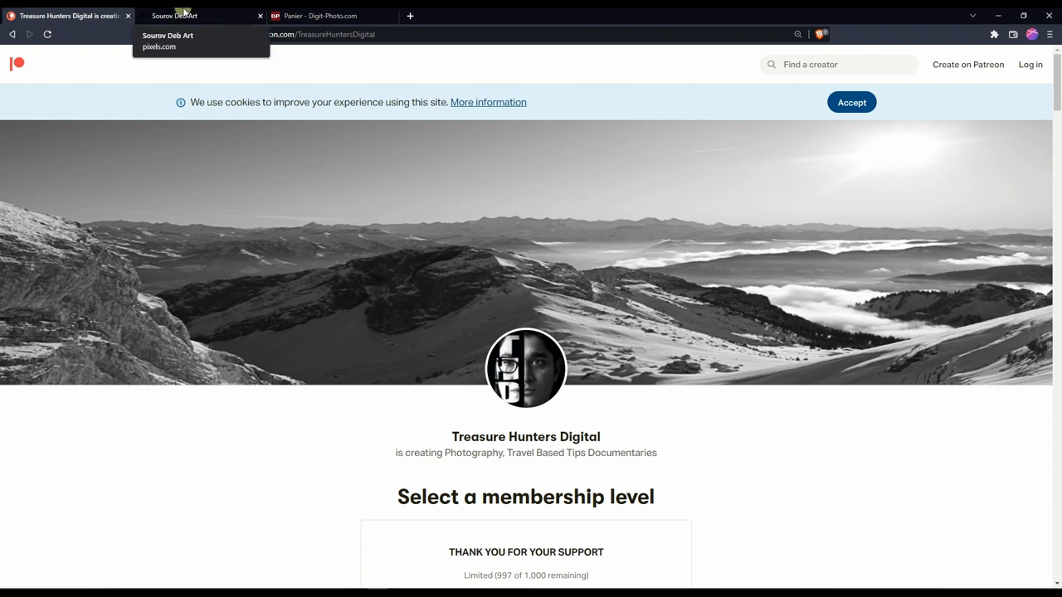
- Switch the browser to the Sourov Deb Art profile tab on Pixels
left_click(199, 15)
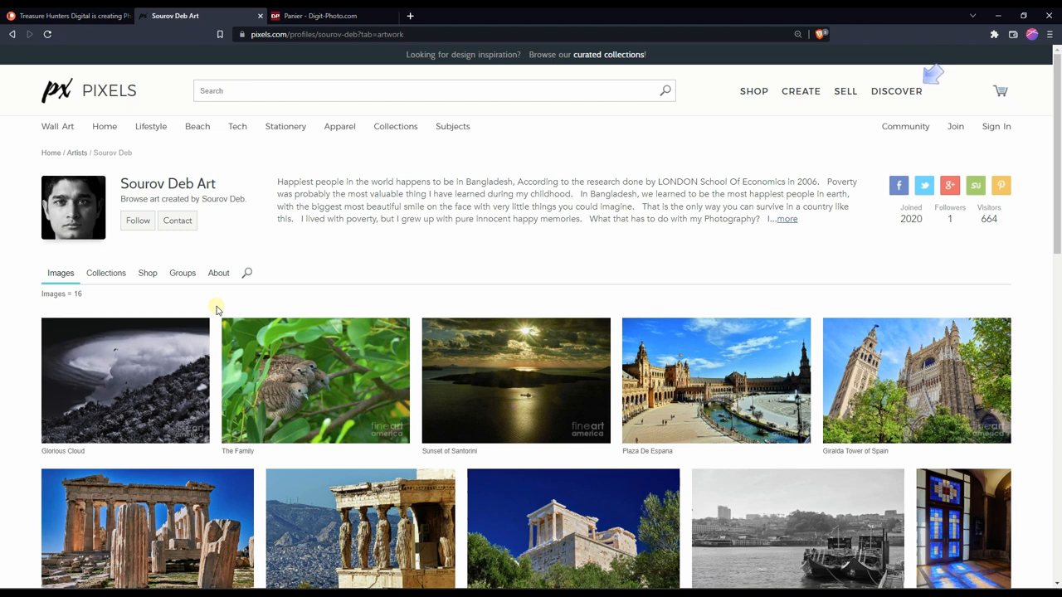
mouse_move(454, 531)
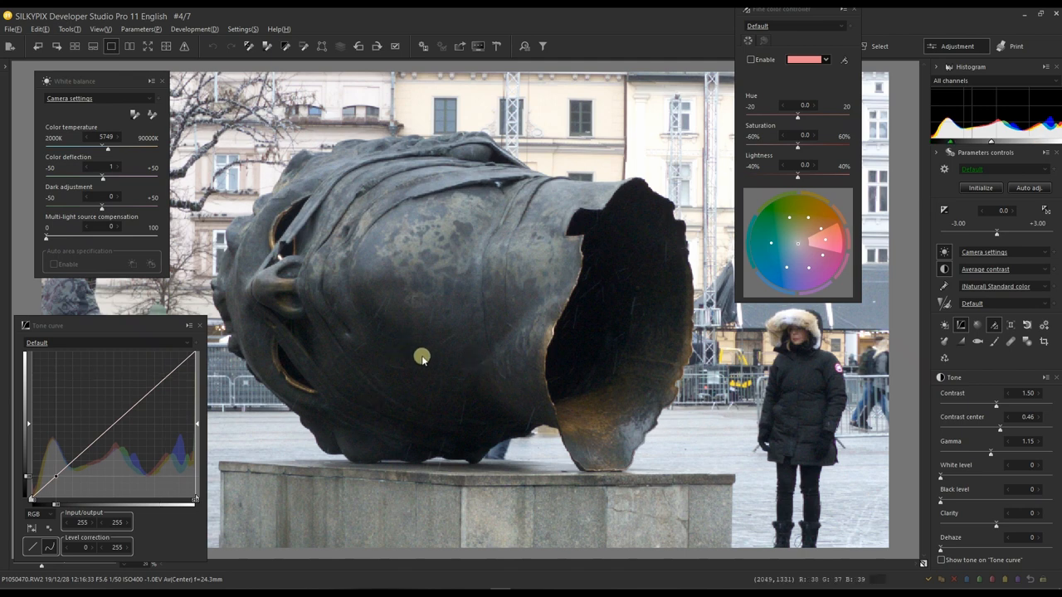
mouse_move(81, 81)
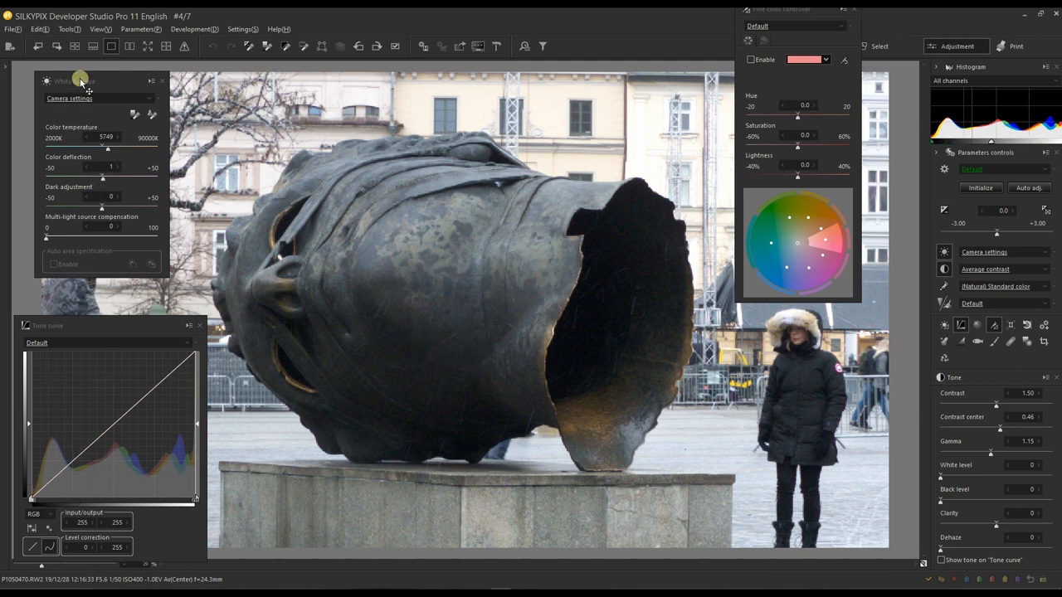
- Drag the White balance panel over the middle of the bronze head preview
left_click_drag(82, 80, 402, 160)
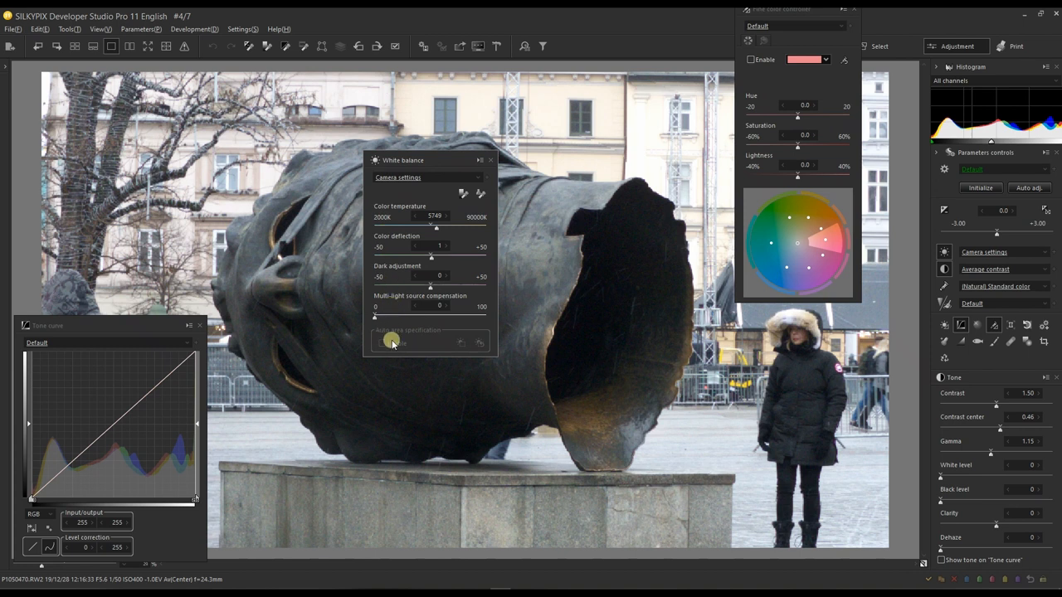
mouse_move(389, 342)
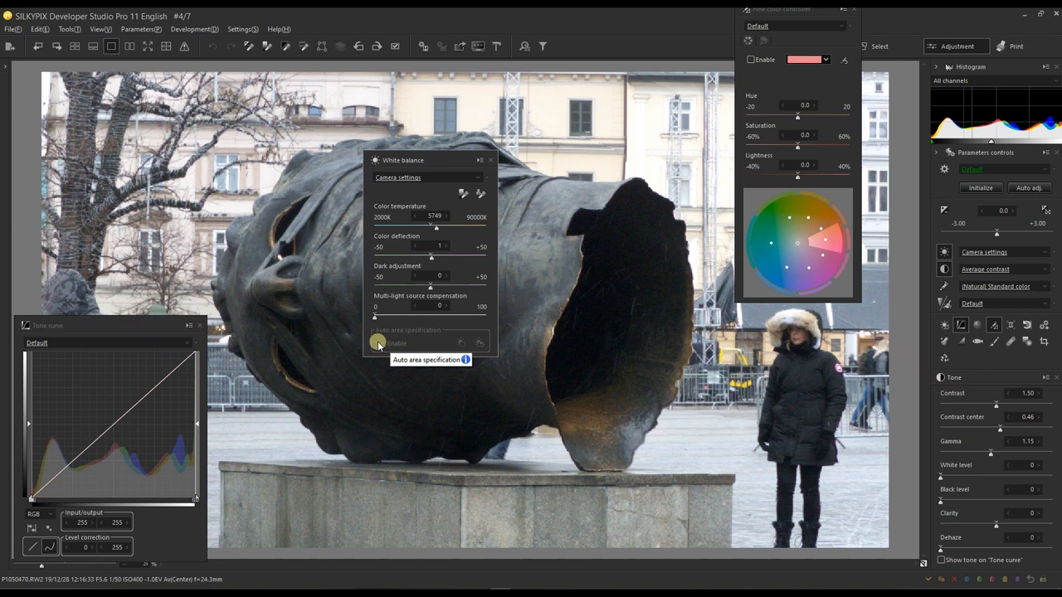
mouse_move(378, 342)
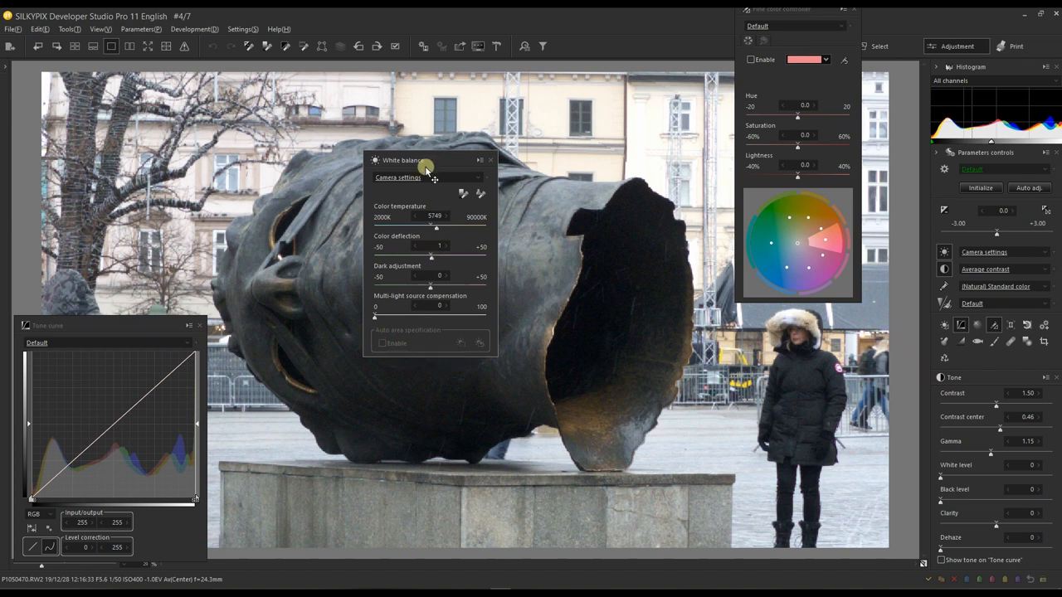
- Choose Auto (Underwater) white balance (6757K), then try the gray balance and skin color tools
left_click(427, 176)
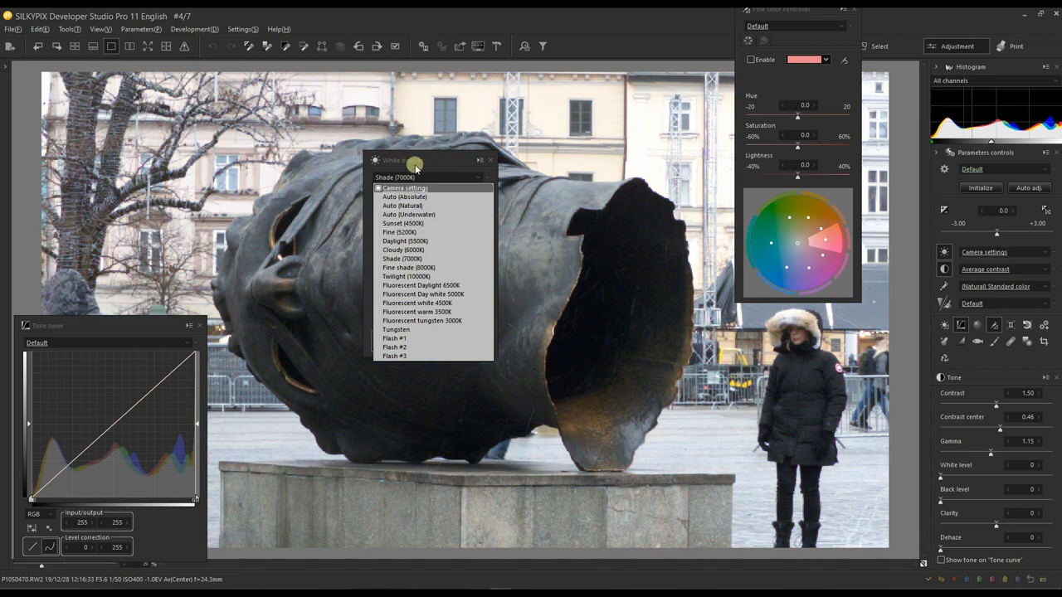
left_click(408, 214)
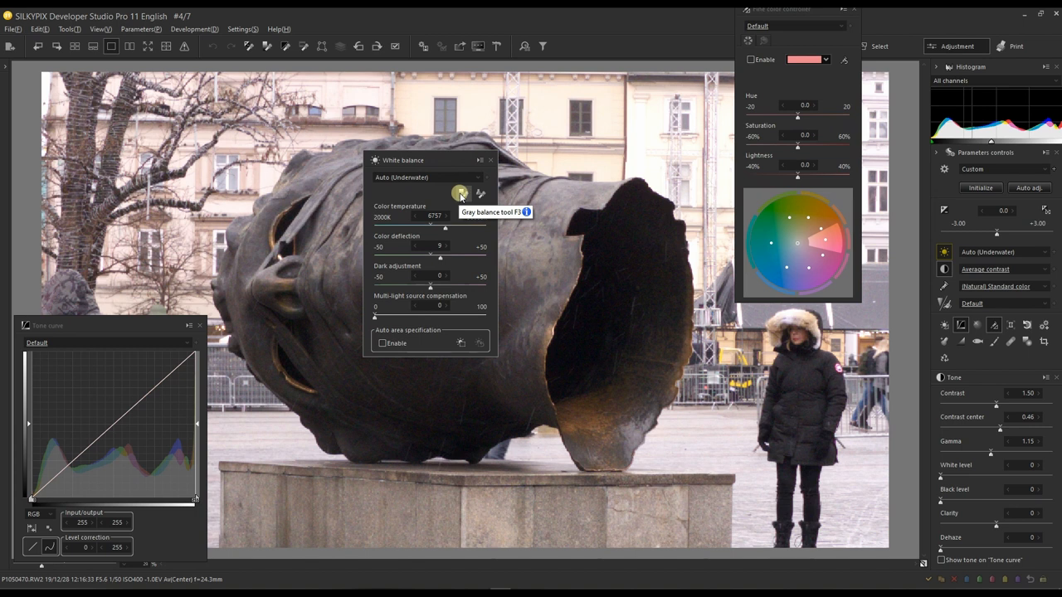
left_click(462, 193)
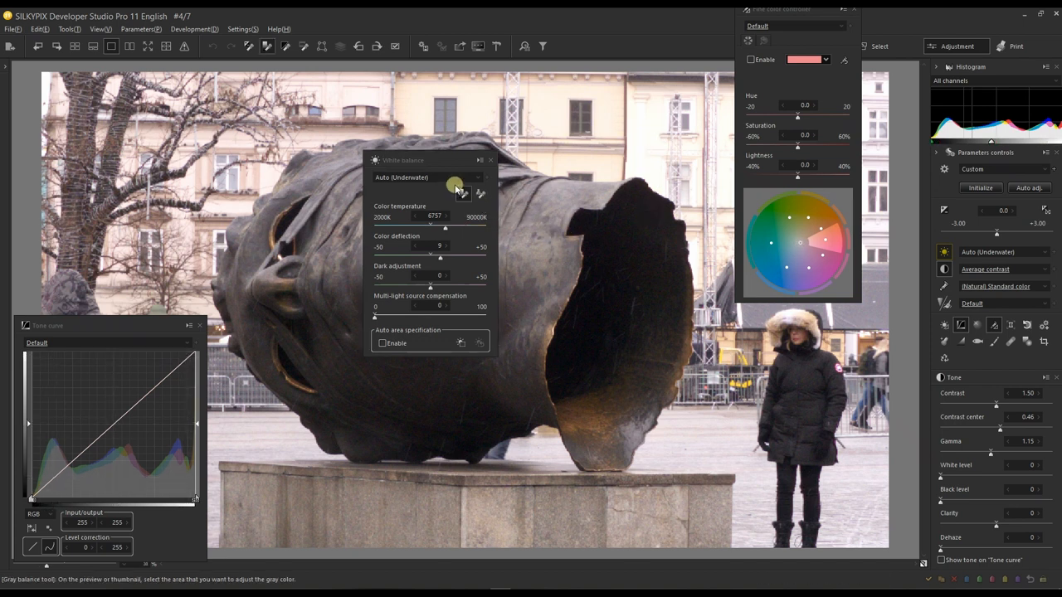
mouse_move(480, 195)
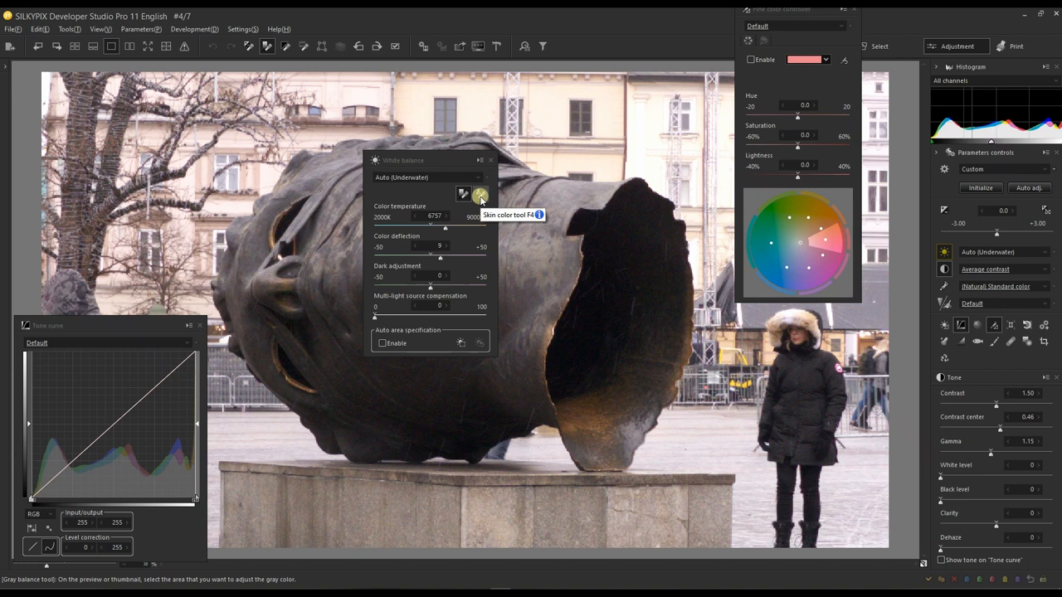
left_click(480, 193)
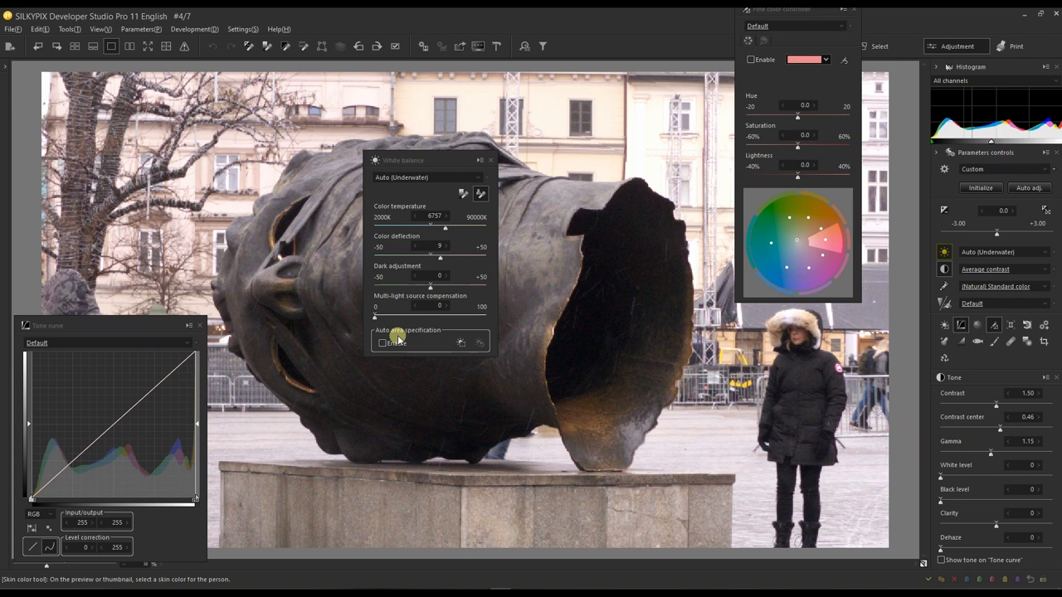
- Select Auto (Absolute) white balance at 6338K and move the panel back to the top-left
left_click(427, 176)
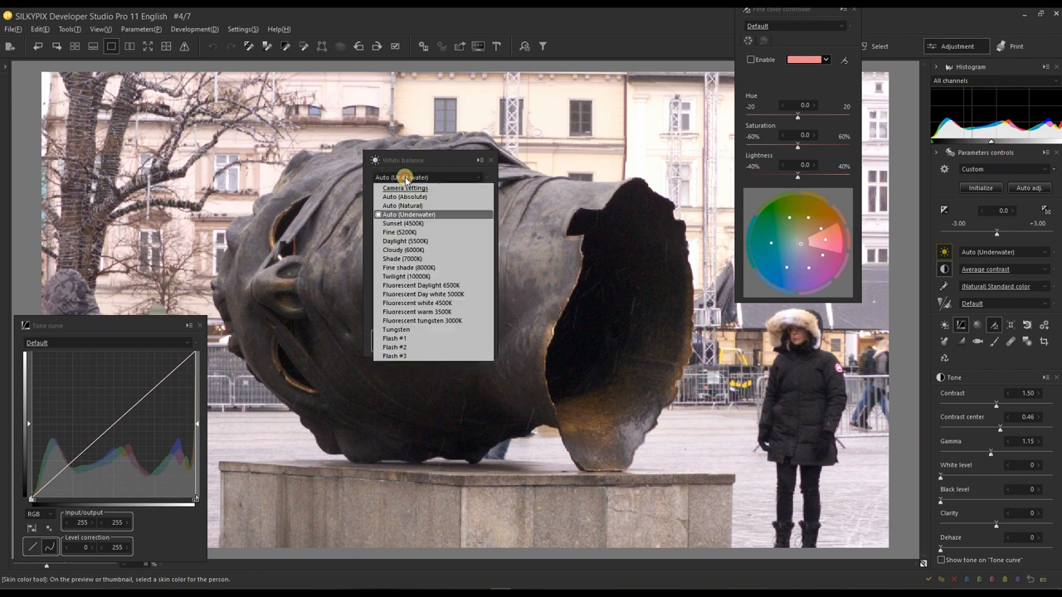
left_click(405, 197)
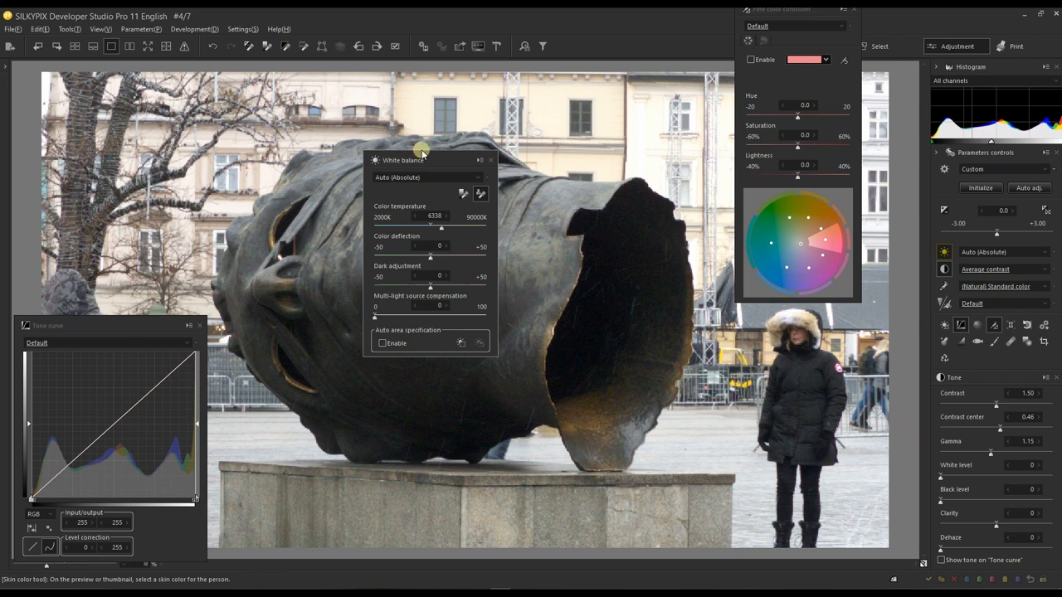
left_click_drag(429, 159, 193, 87)
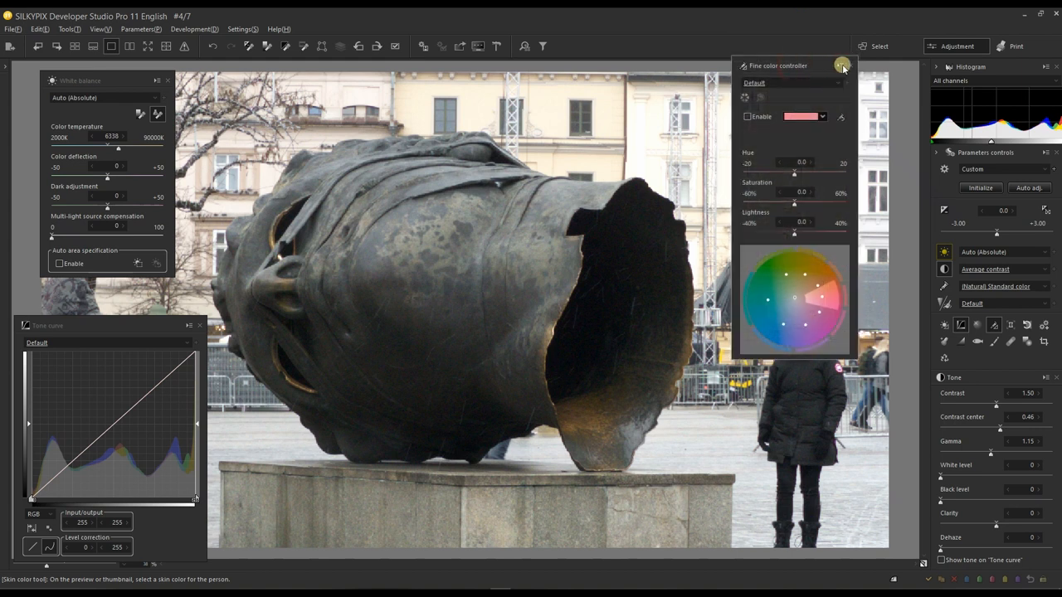
- Close the Fine color controller panel to reveal the full photo
left_click(842, 65)
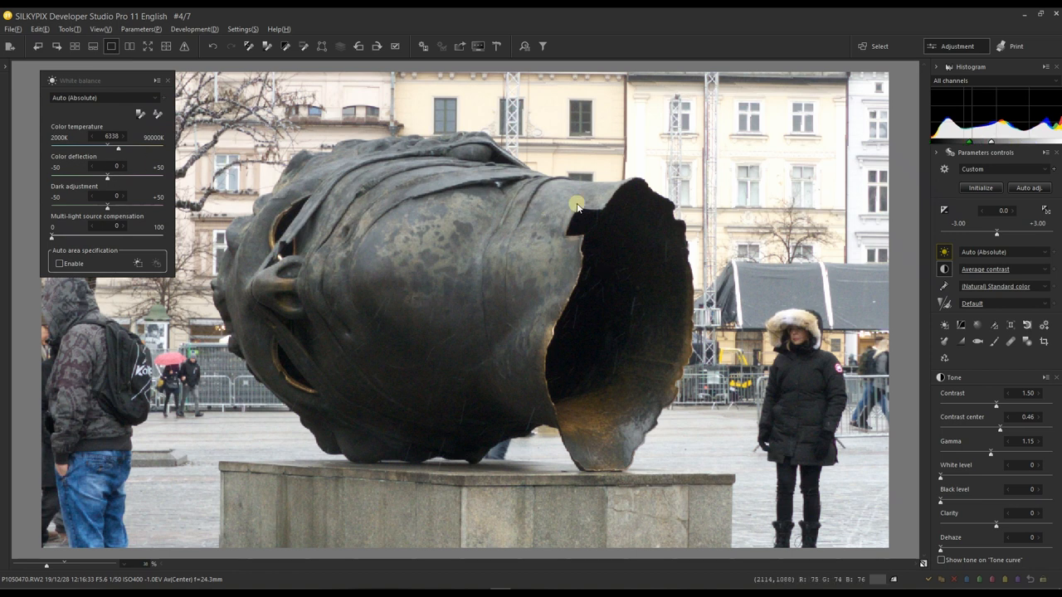
mouse_move(429, 294)
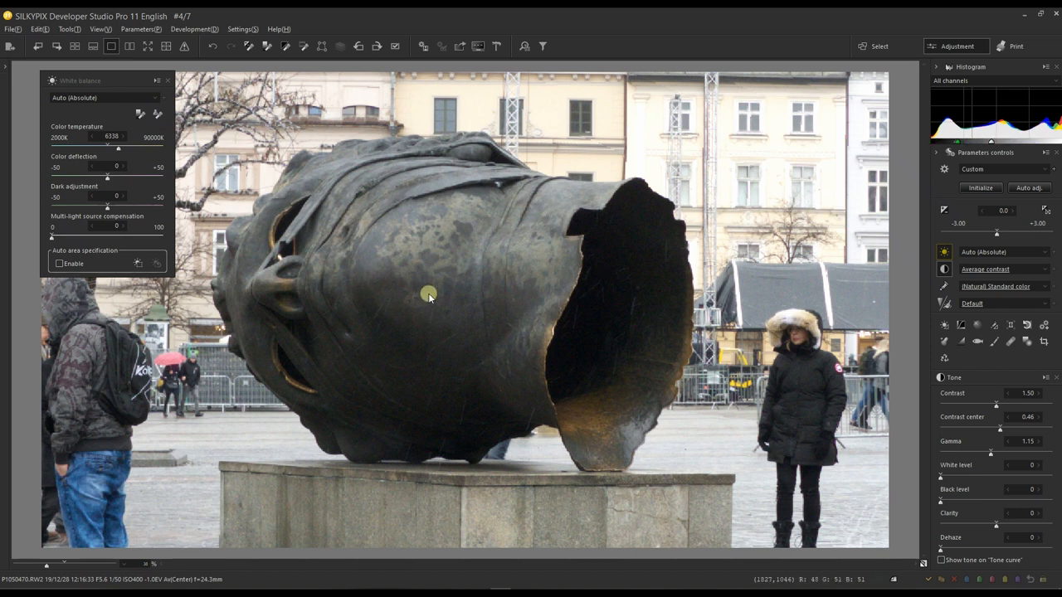
mouse_move(664, 152)
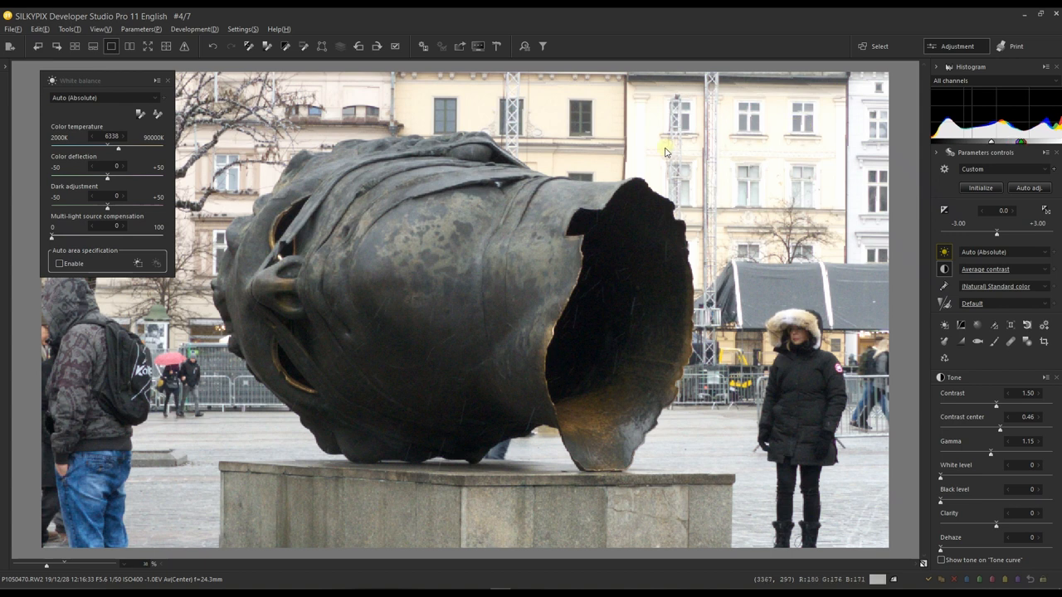
mouse_move(849, 173)
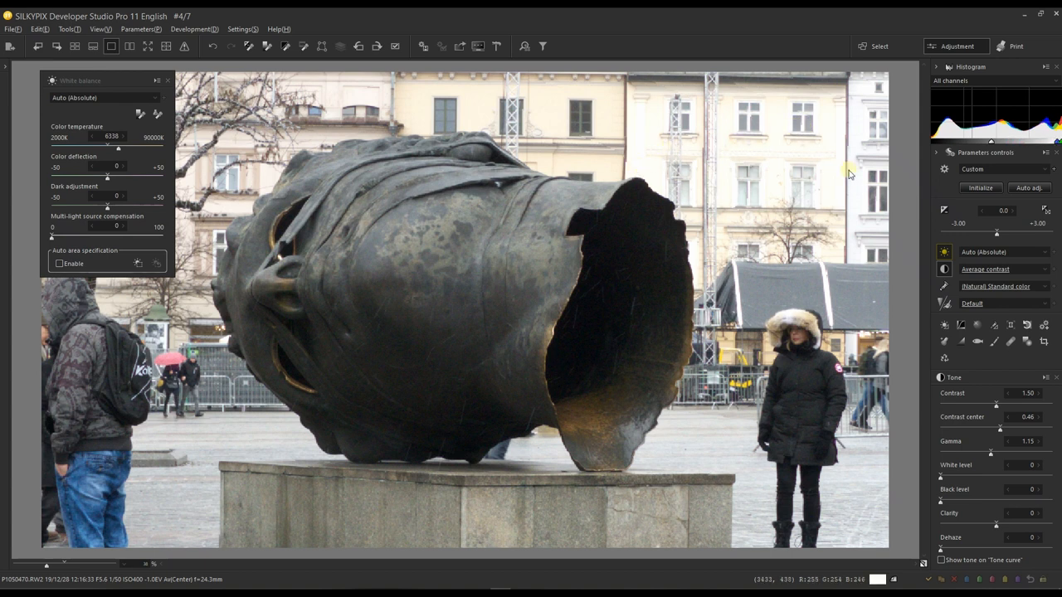
mouse_move(616, 207)
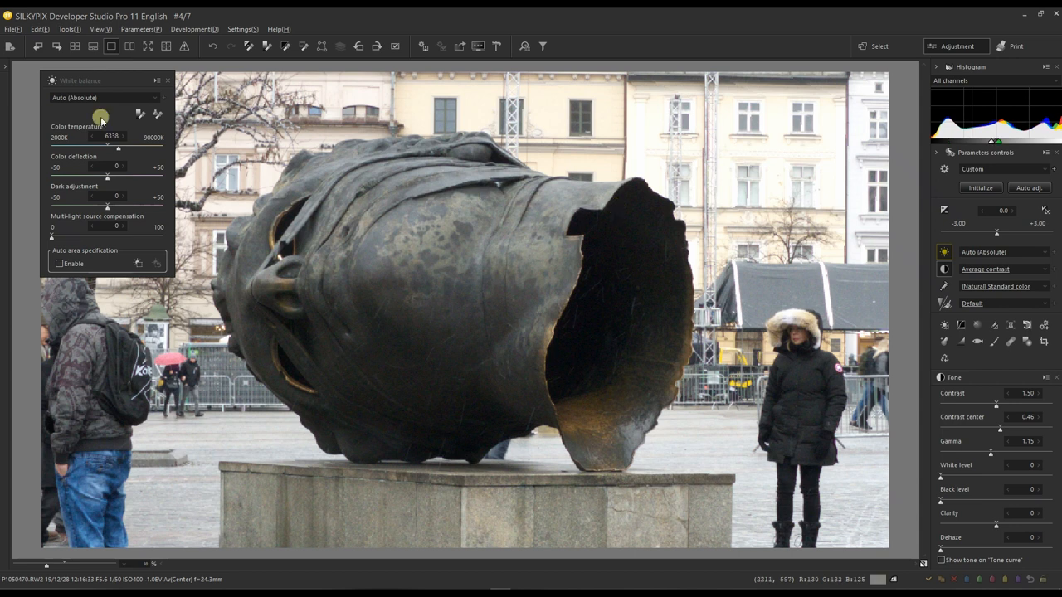
- Try Auto (Underwater), then settle on Auto (Natural) white balance at 6241K
left_click(104, 98)
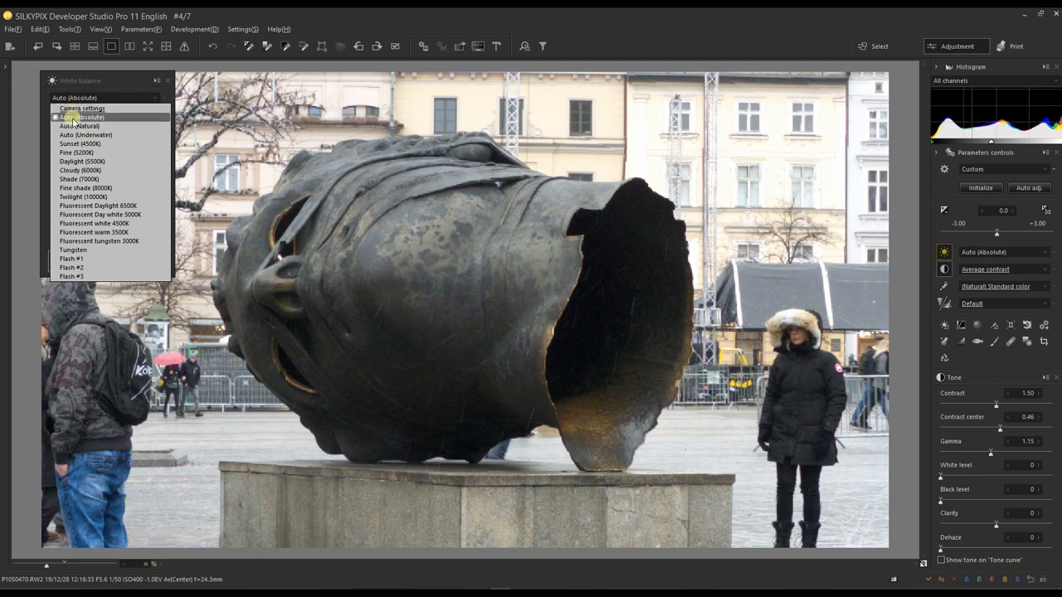
left_click(78, 126)
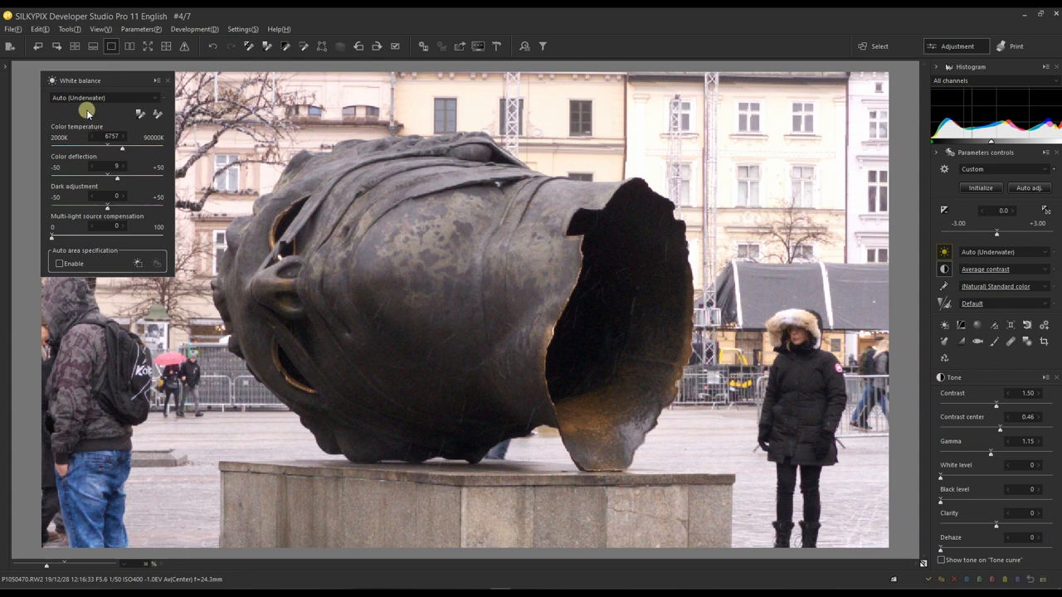
left_click(103, 97)
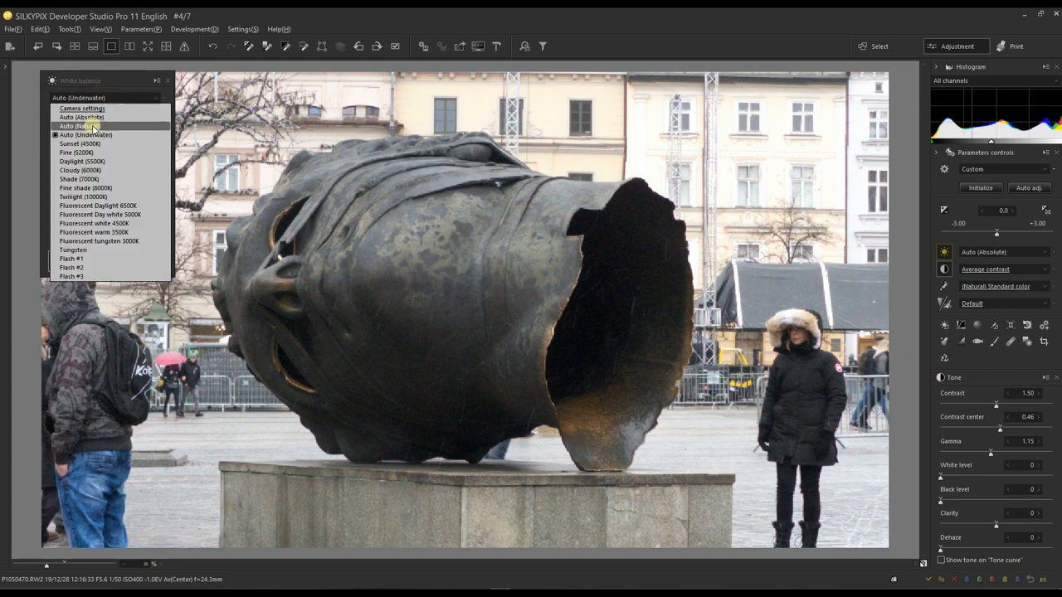
left_click(76, 126)
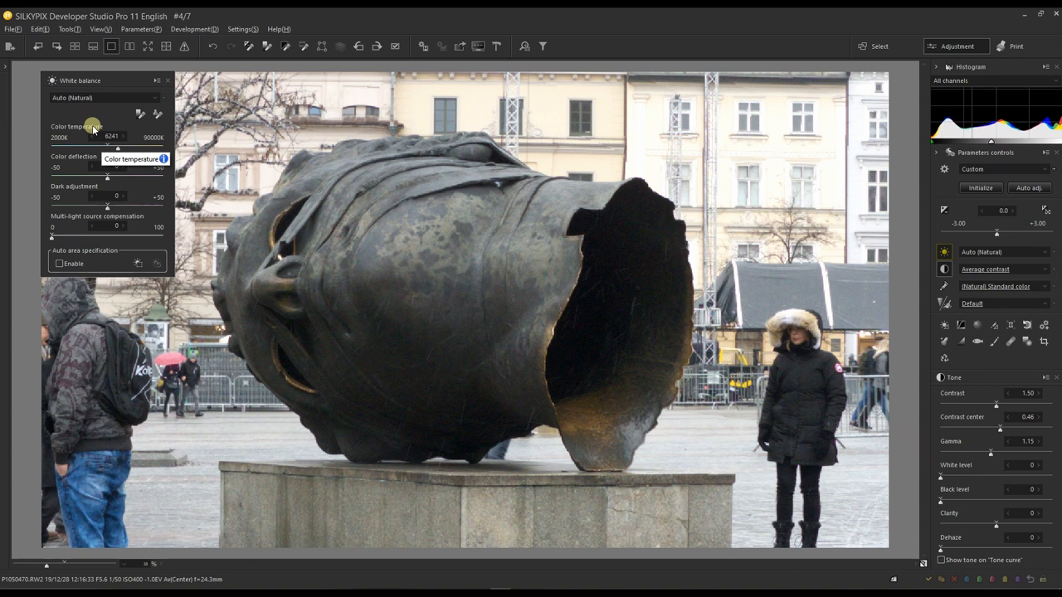
mouse_move(55, 230)
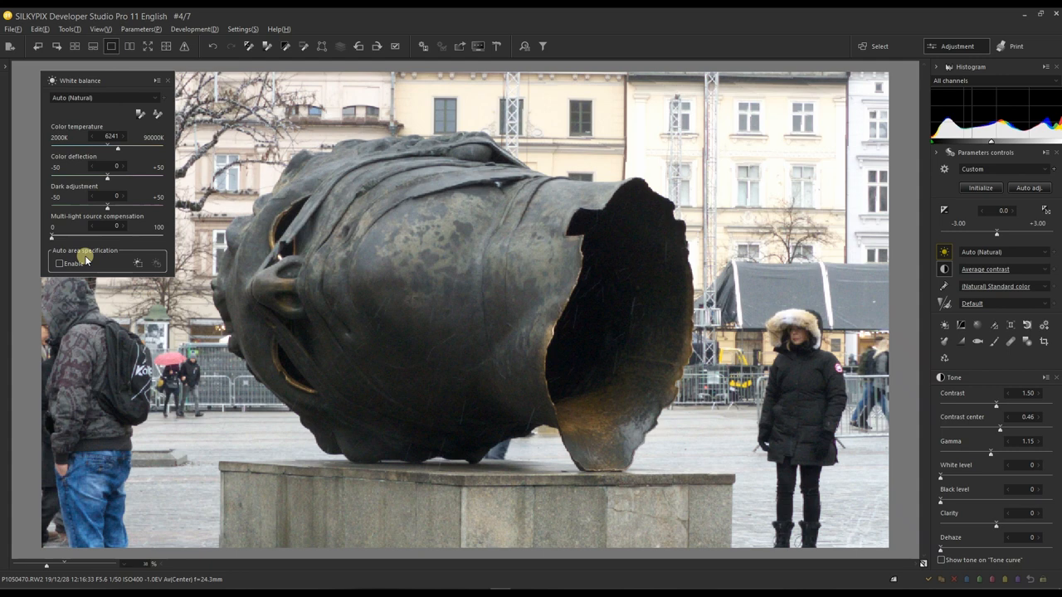
- Enable Auto area specification, recalculating white balance to 6569K with color deflection 2
left_click(60, 263)
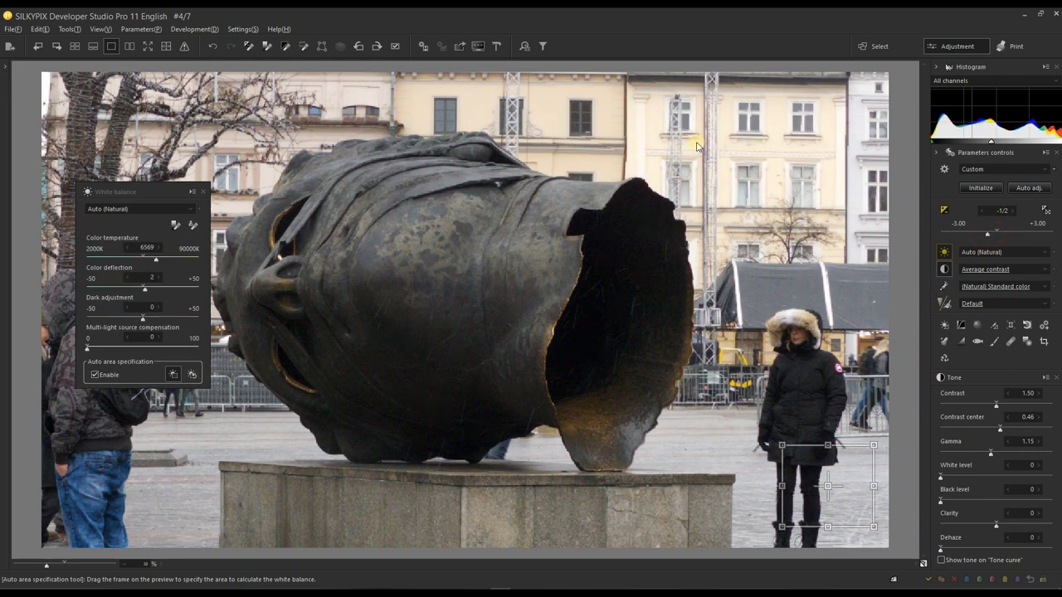
mouse_move(752, 121)
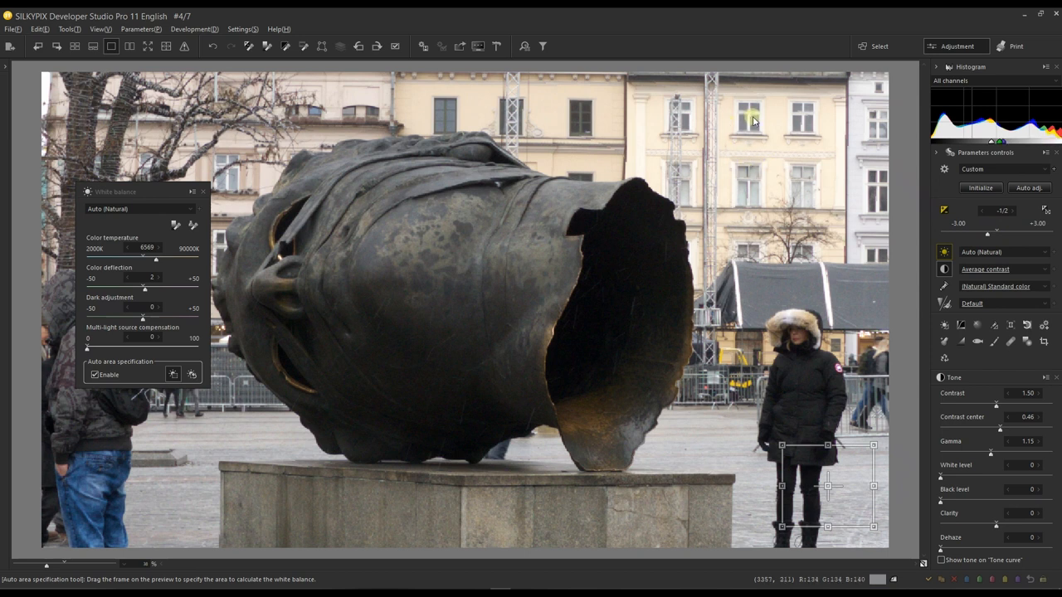
mouse_move(752, 546)
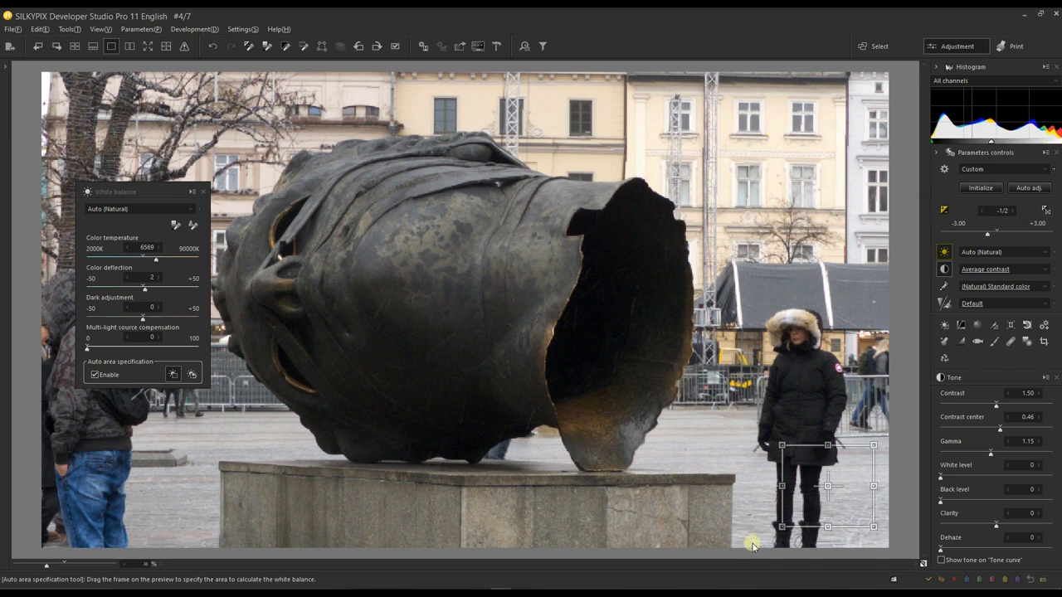
mouse_move(827, 485)
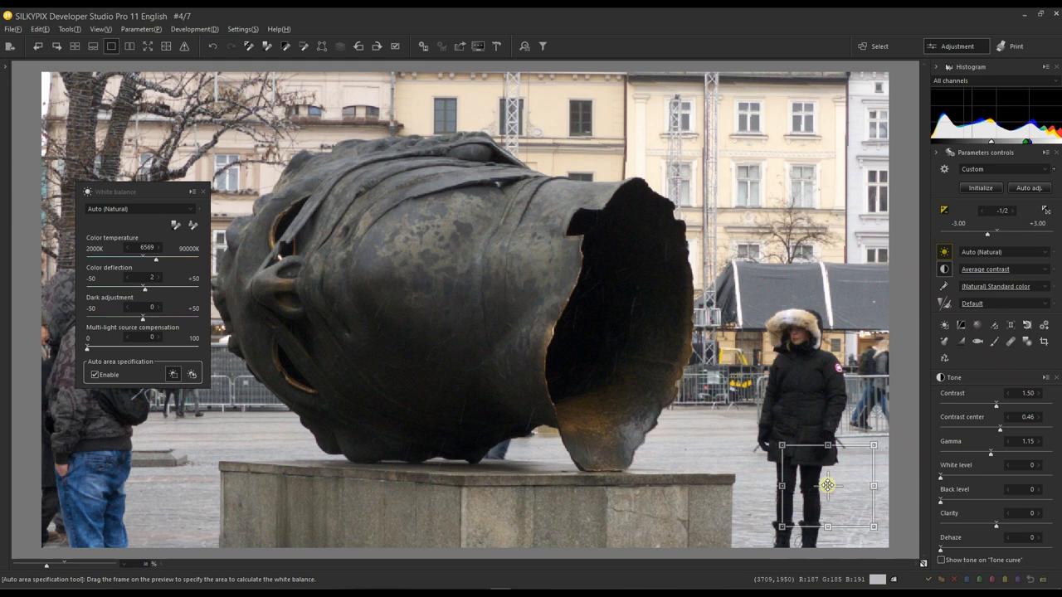
- Move the sample frame onto the facade between upper windows (6197K), toggling Enable to compare
left_click_drag(827, 485, 599, 303)
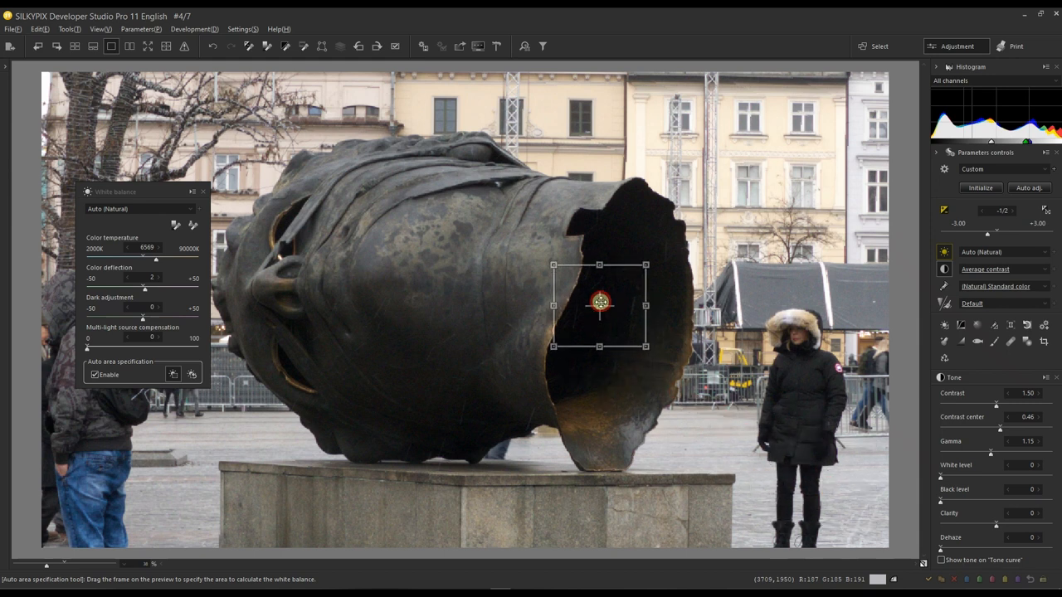
left_click_drag(600, 301, 615, 282)
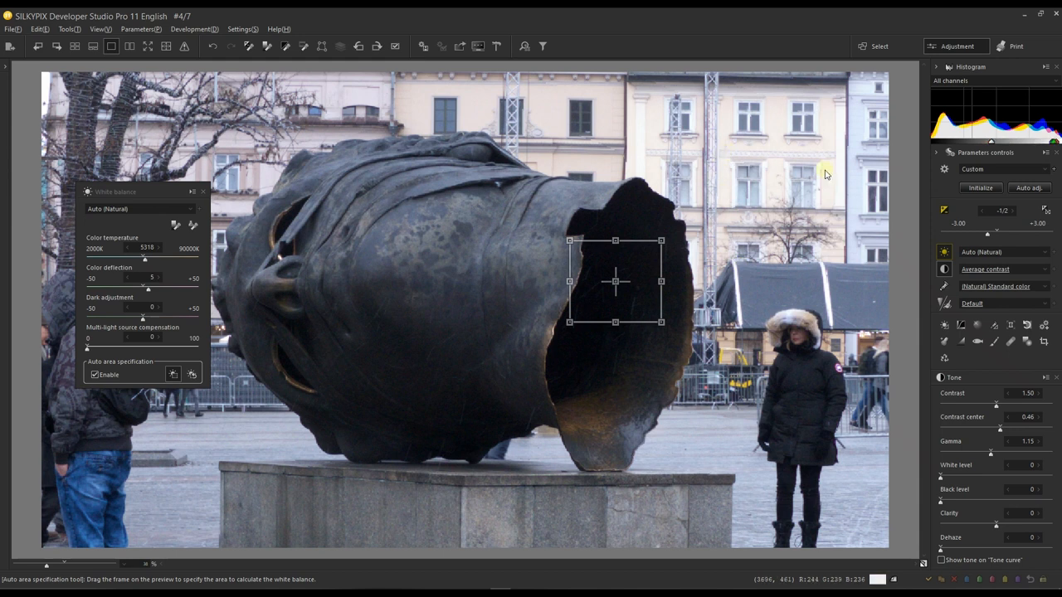
mouse_move(610, 276)
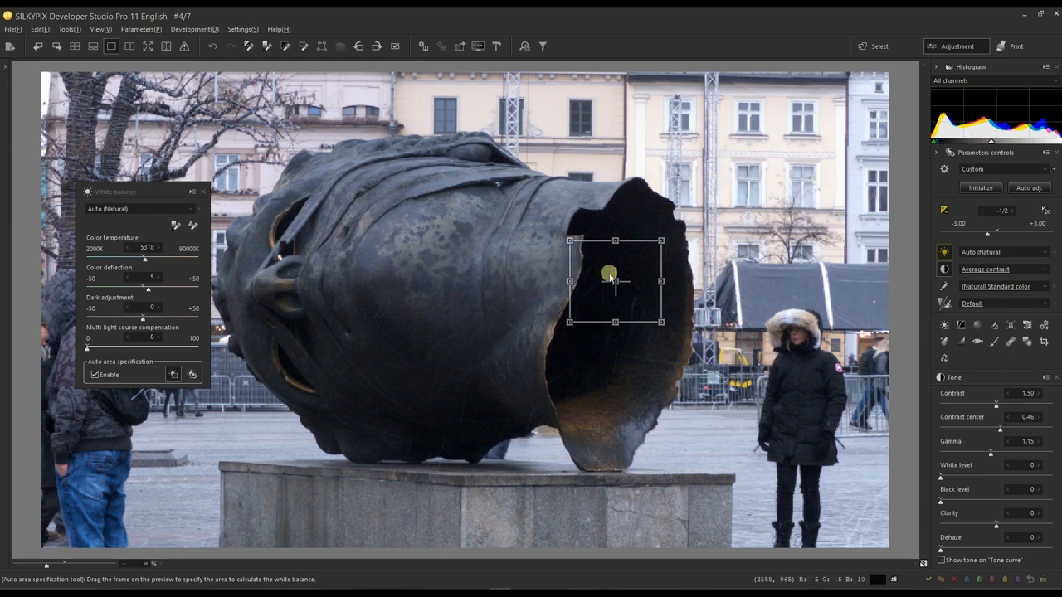
left_click_drag(615, 274, 693, 195)
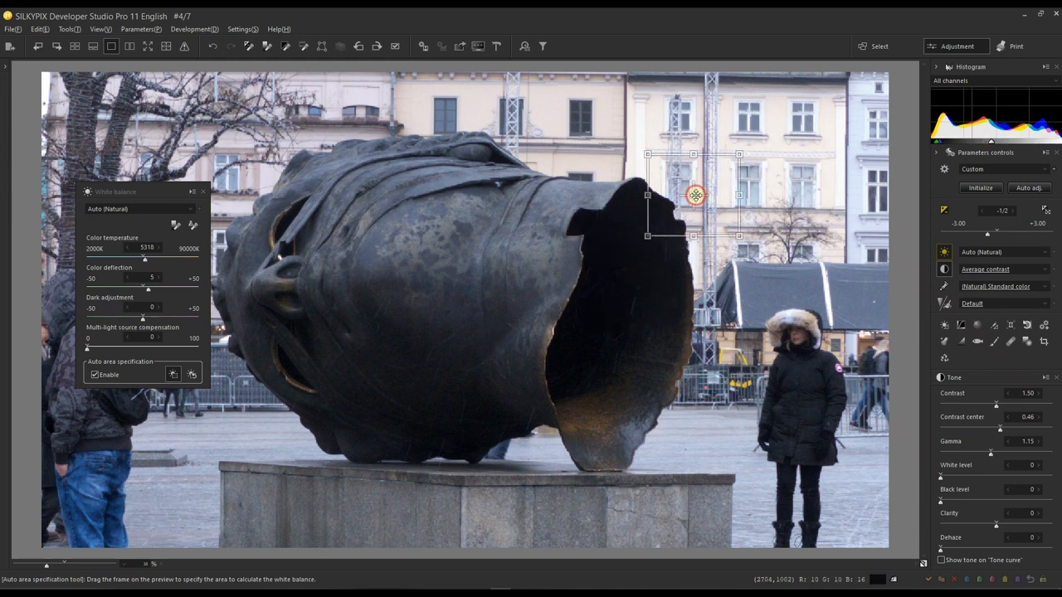
left_click_drag(692, 195, 776, 138)
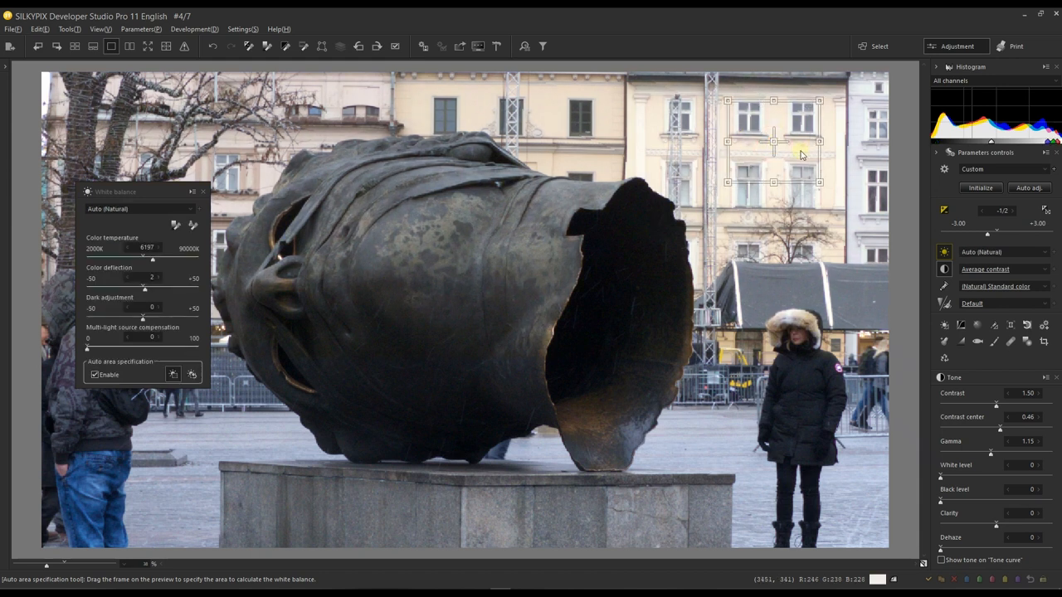
mouse_move(790, 153)
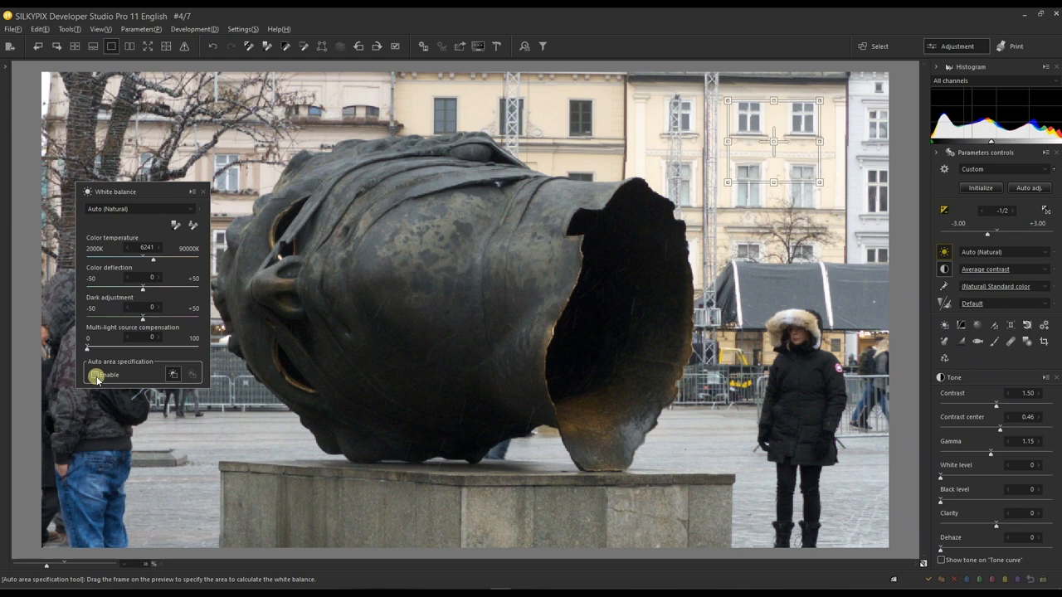
left_click(95, 374)
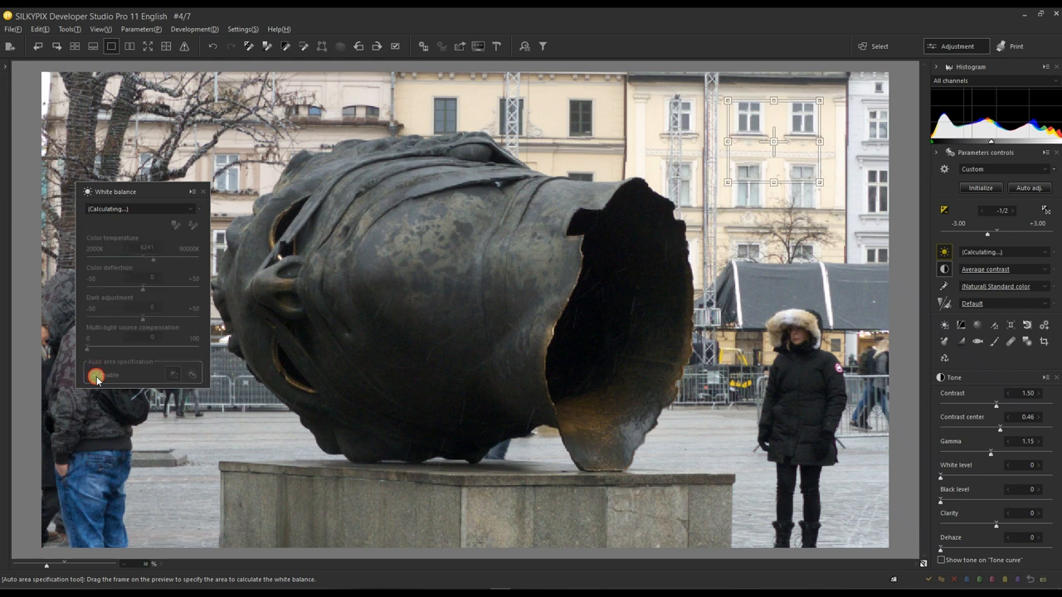
left_click(94, 374)
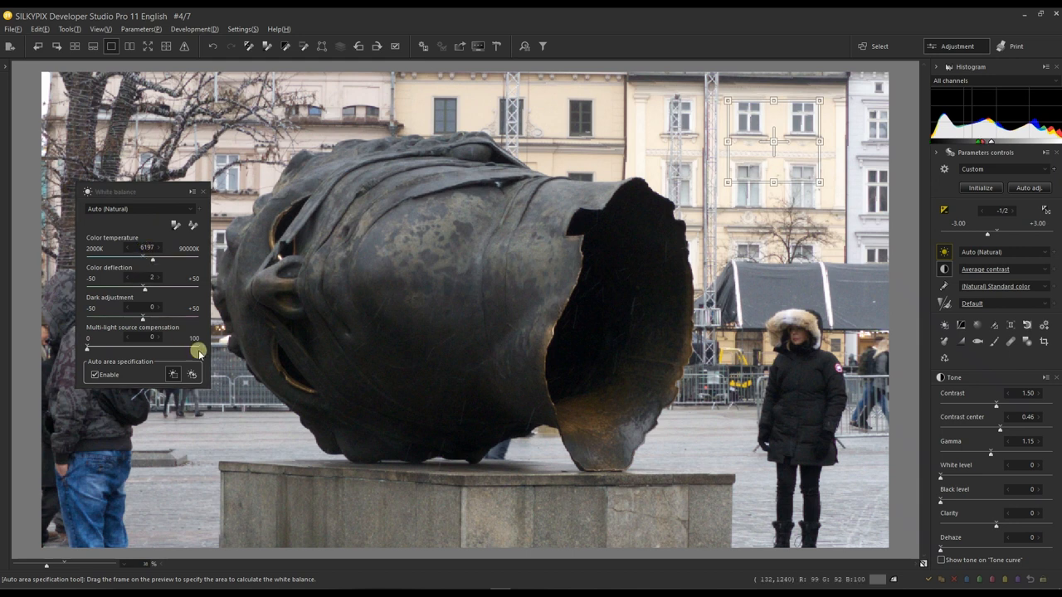
mouse_move(180, 371)
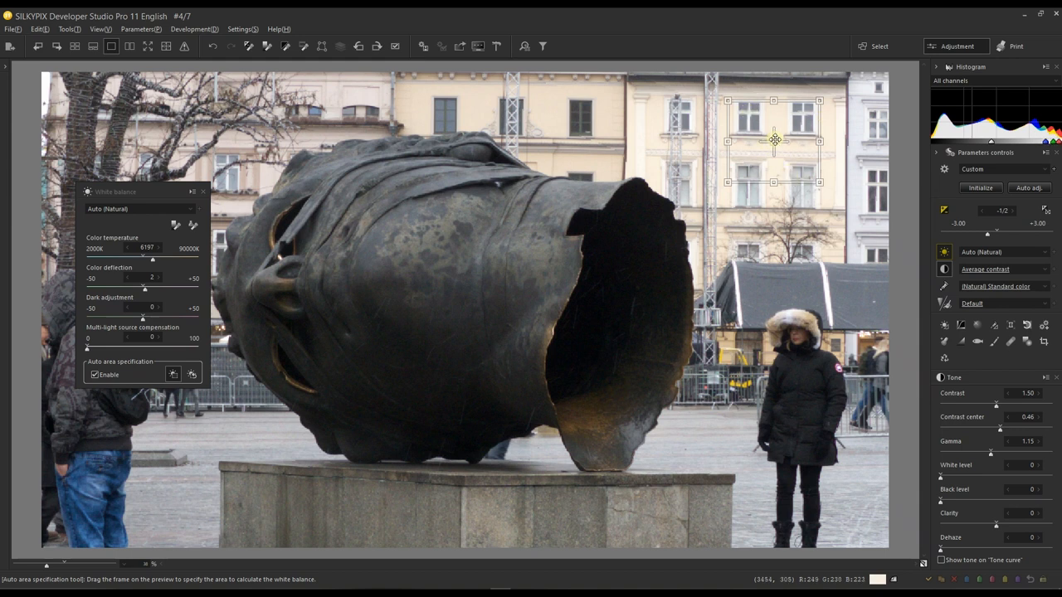
- Drag the sample frame into the head's dark hollow and nudge it higher, reading 6097K
left_click_drag(771, 139, 635, 290)
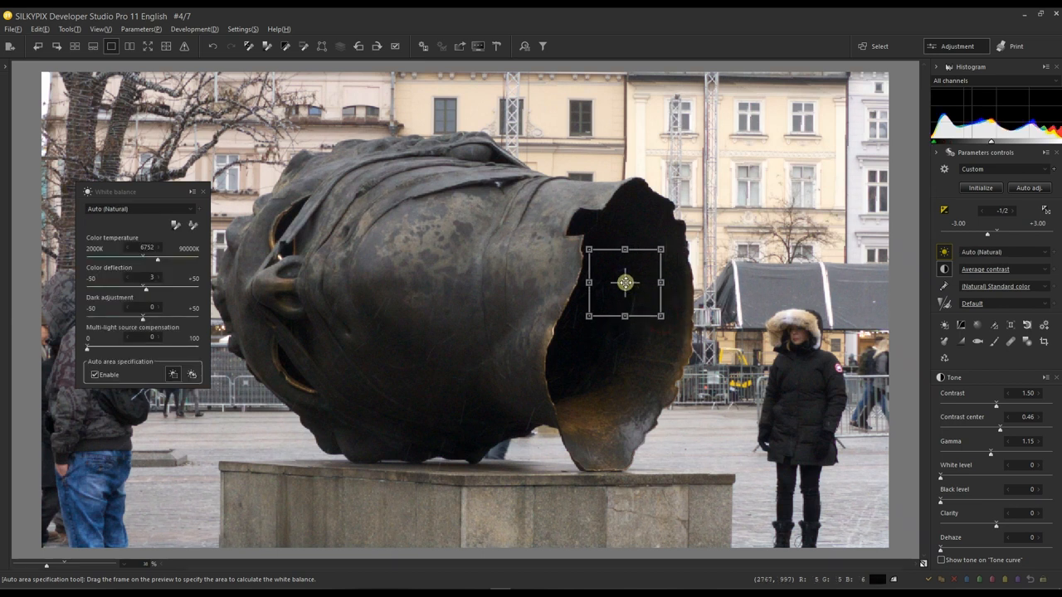
left_click_drag(625, 283, 629, 260)
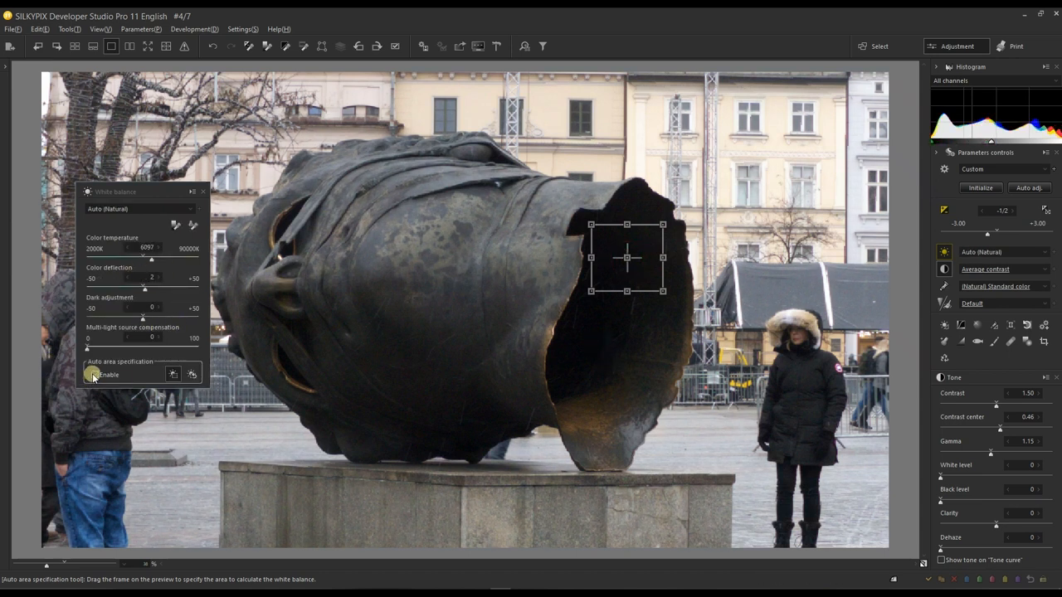
- Toggle Enable to compare, then drag the sample frame lower in the hollow for 5613K
left_click(92, 375)
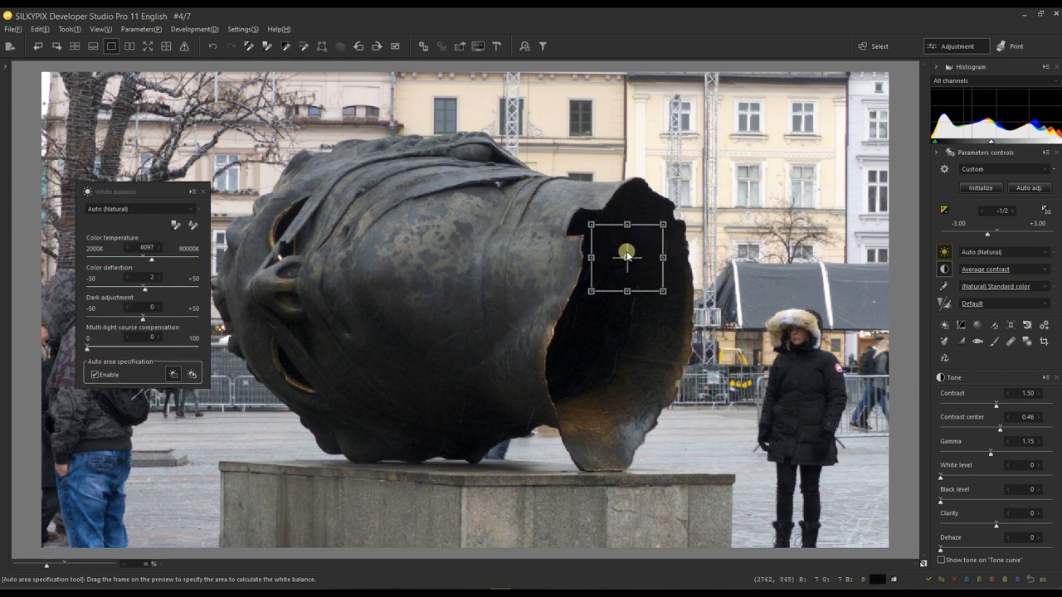
left_click_drag(626, 257, 614, 342)
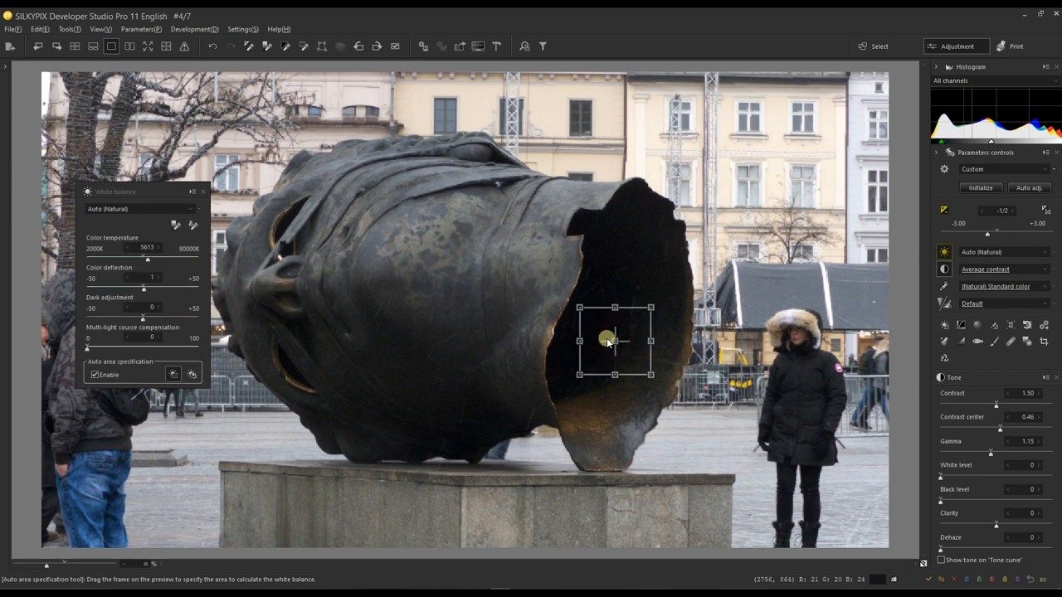
mouse_move(506, 399)
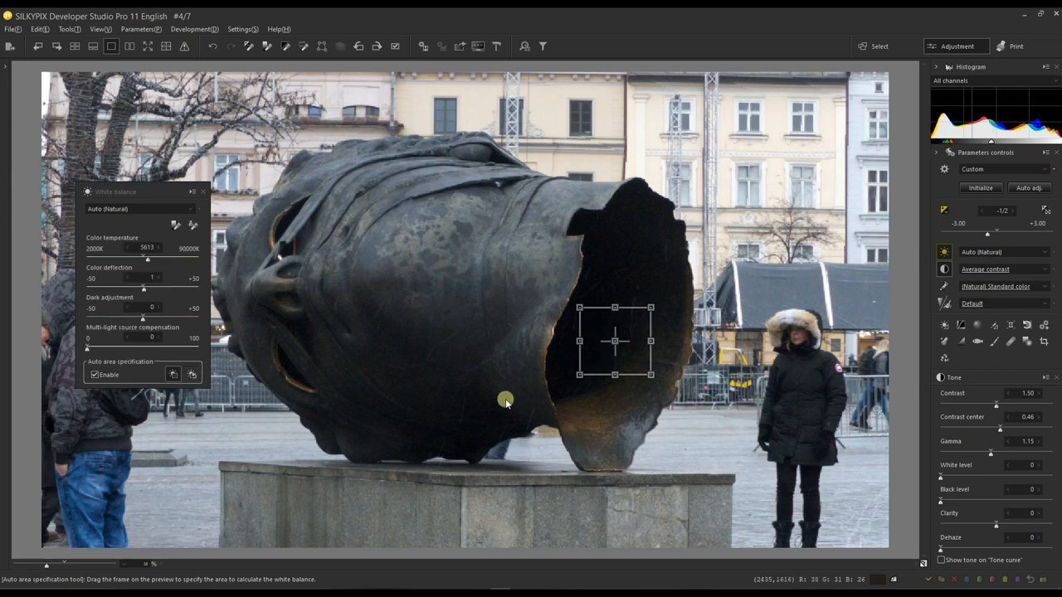
mouse_move(377, 289)
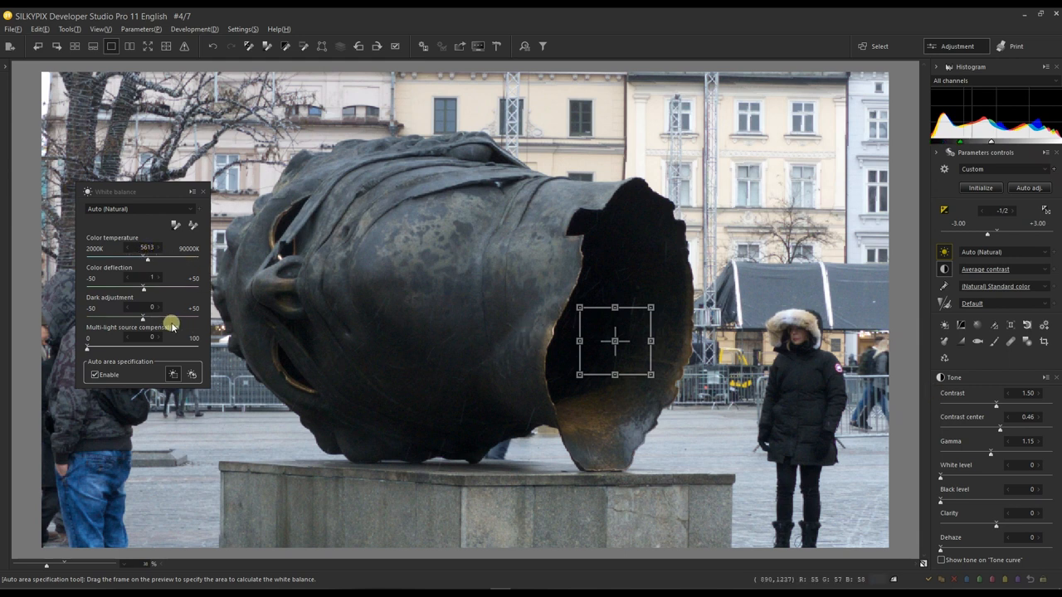
mouse_move(170, 318)
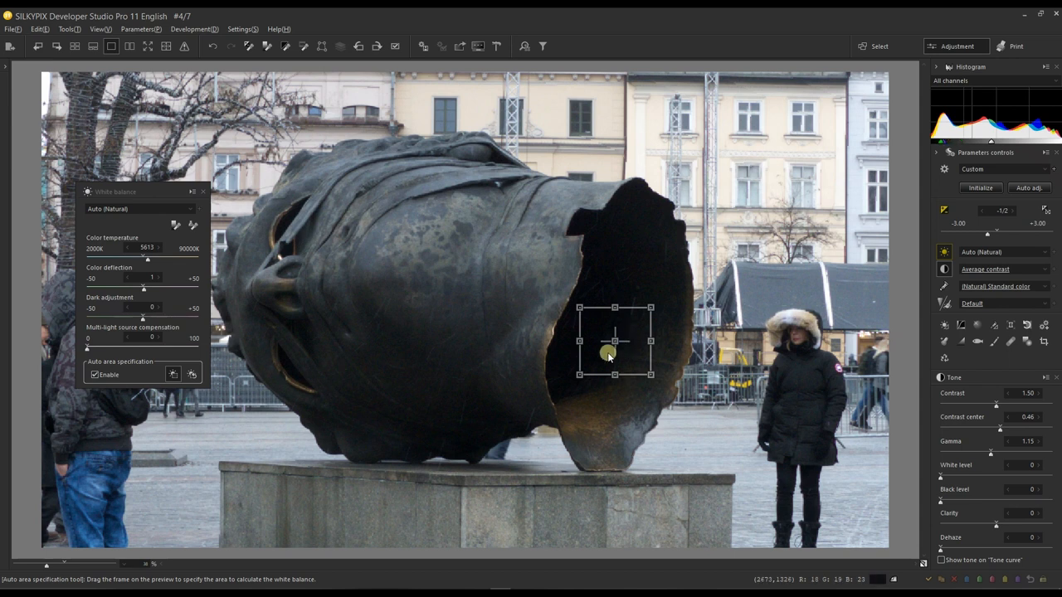
mouse_move(617, 343)
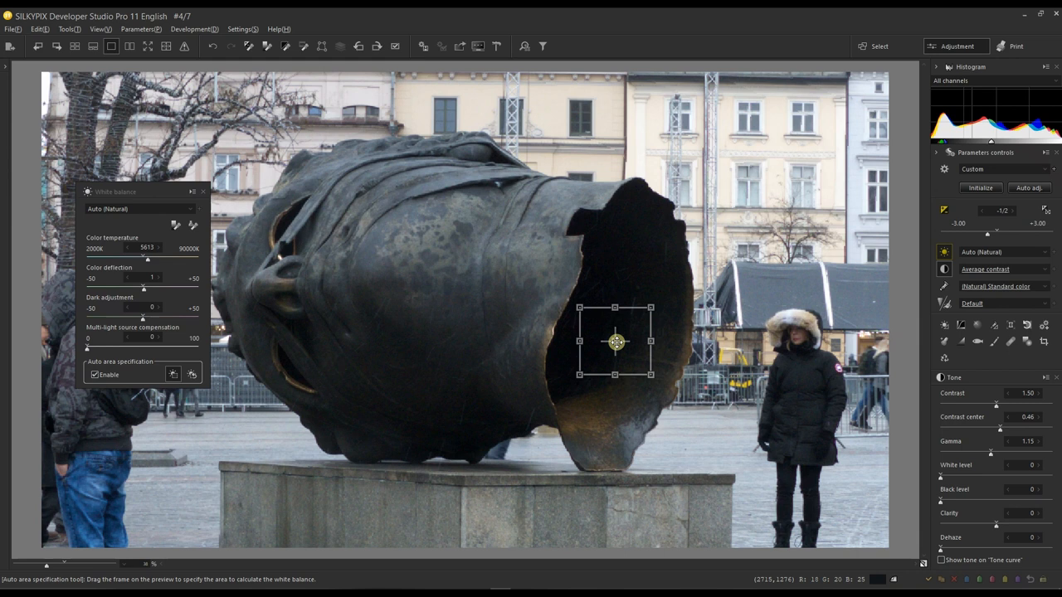
mouse_move(734, 241)
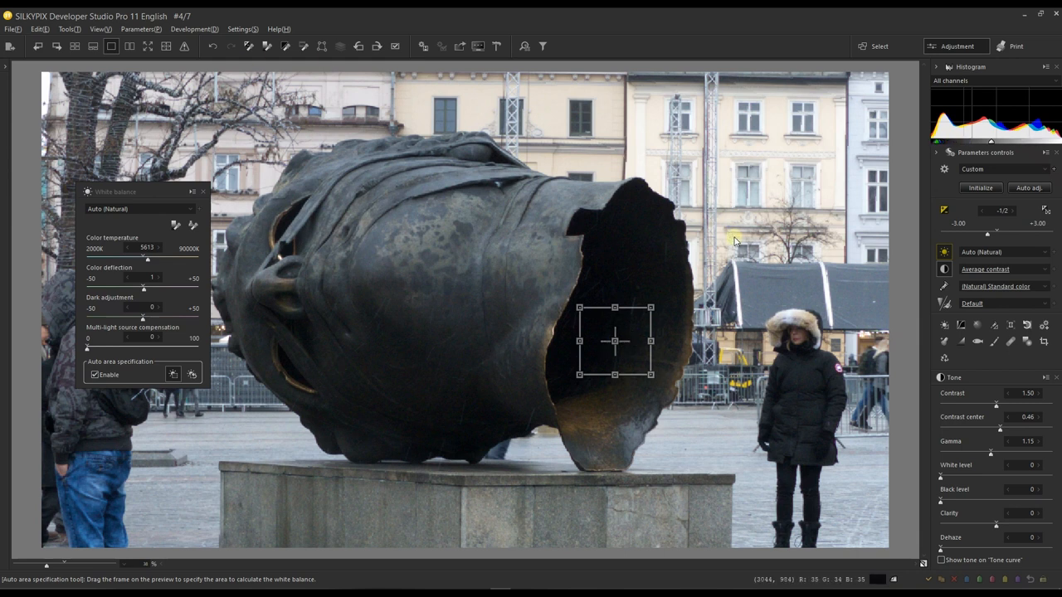
mouse_move(742, 249)
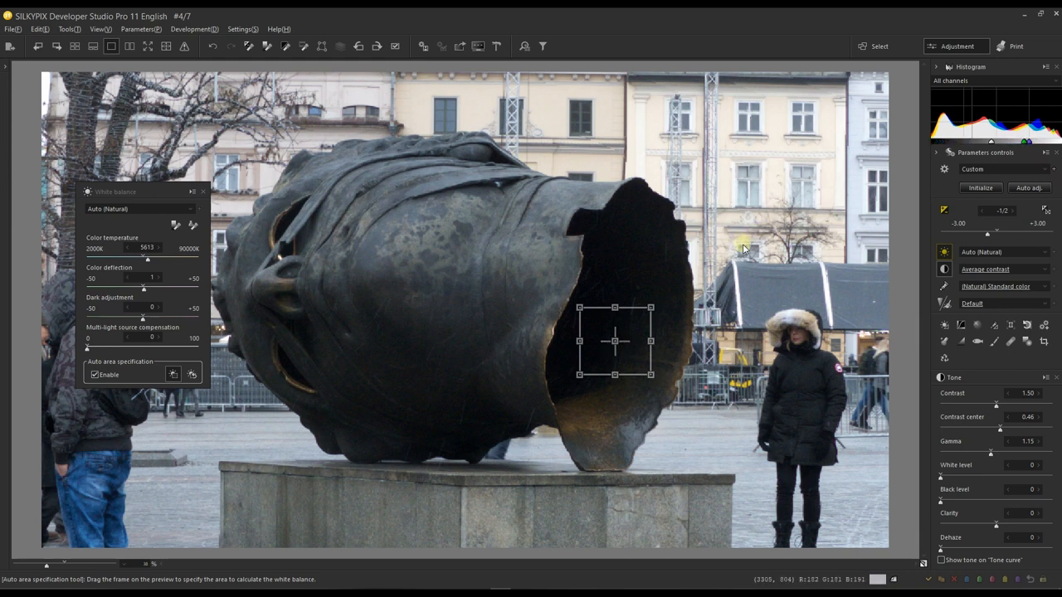
mouse_move(610, 91)
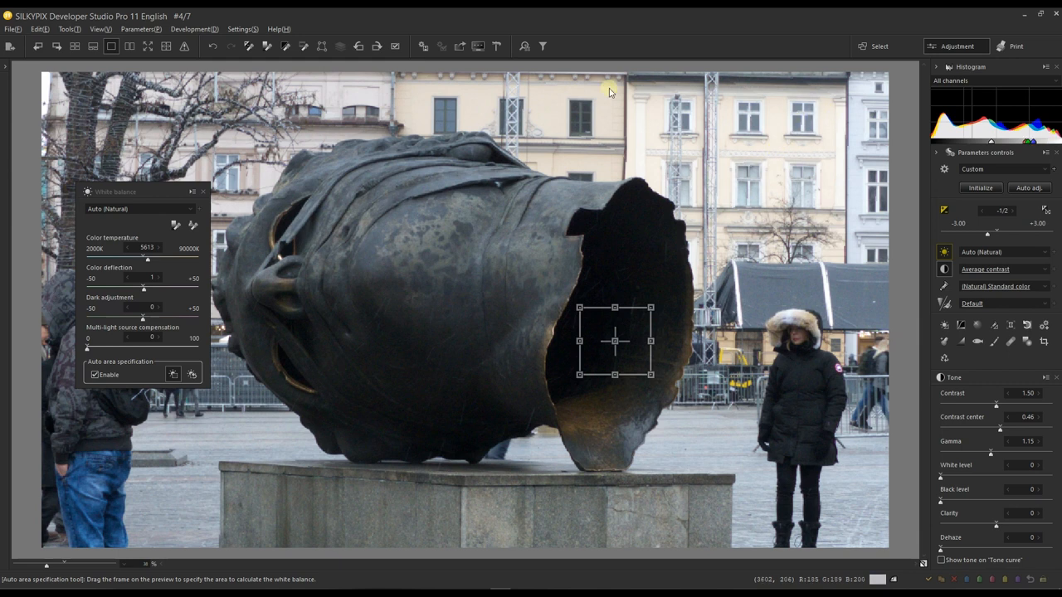
mouse_move(654, 181)
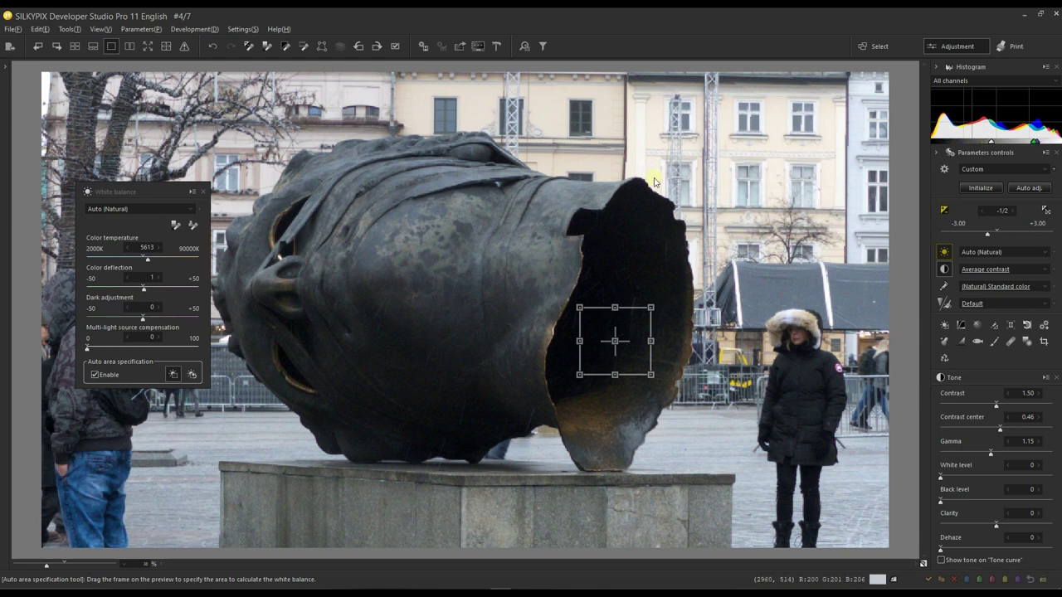
- Drag the white-balance sample area onto the upper-storey building windows, reading 5952K
left_click_drag(615, 340, 724, 202)
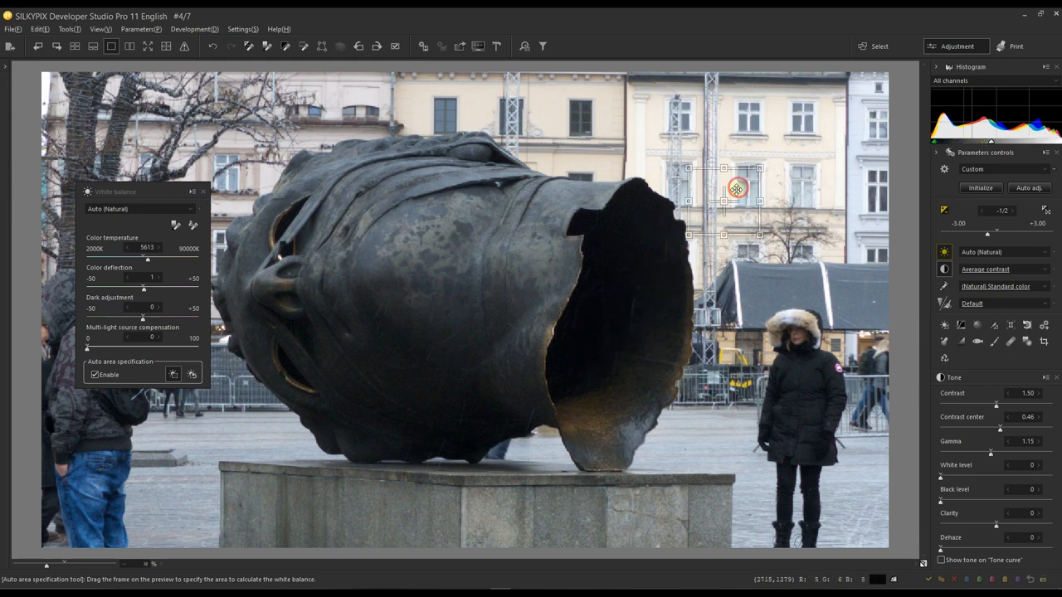
left_click_drag(734, 188, 777, 147)
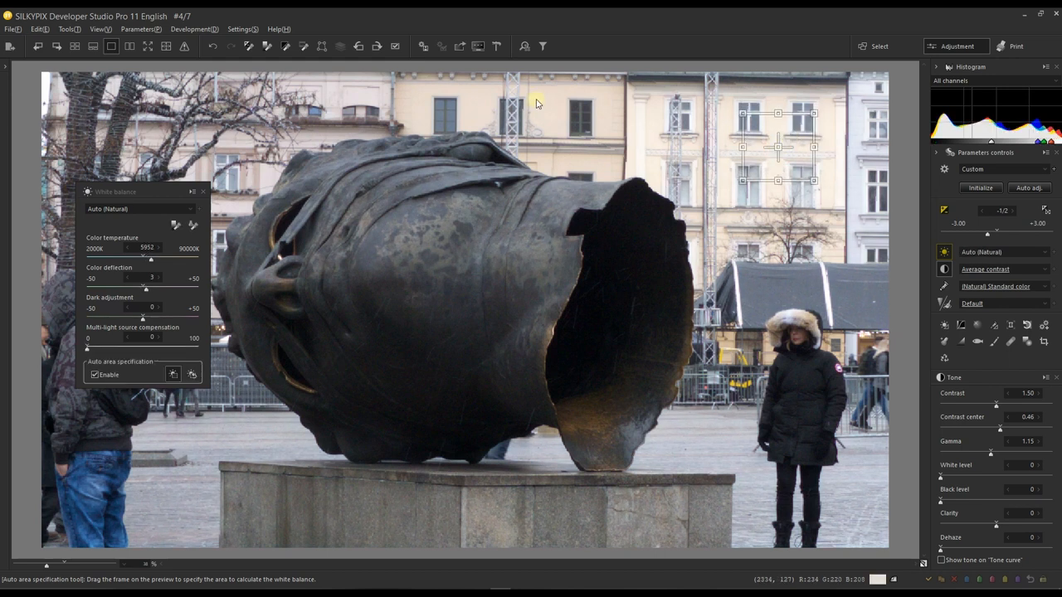
mouse_move(825, 133)
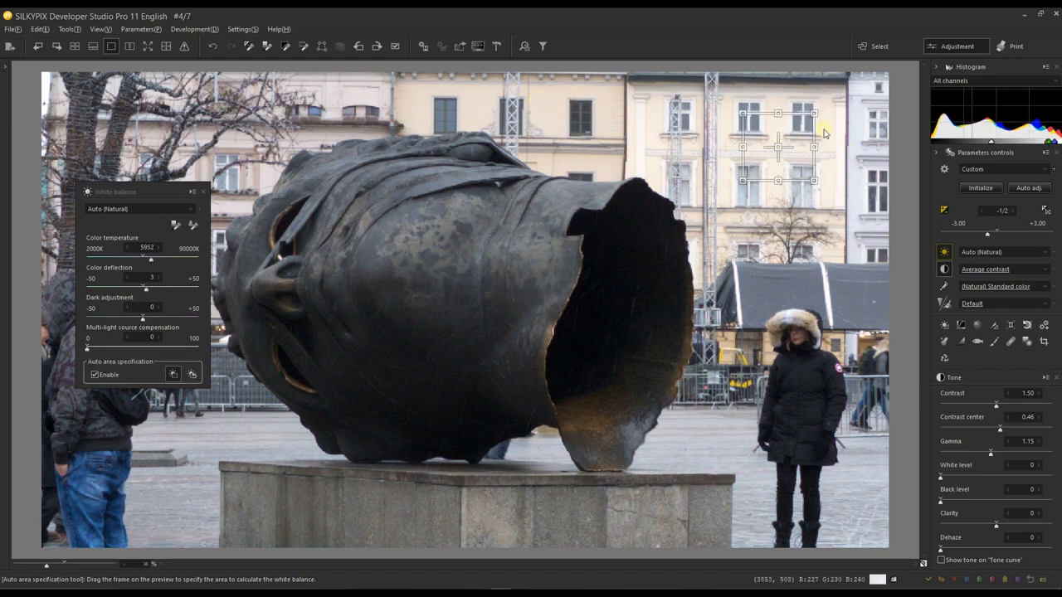
mouse_move(826, 186)
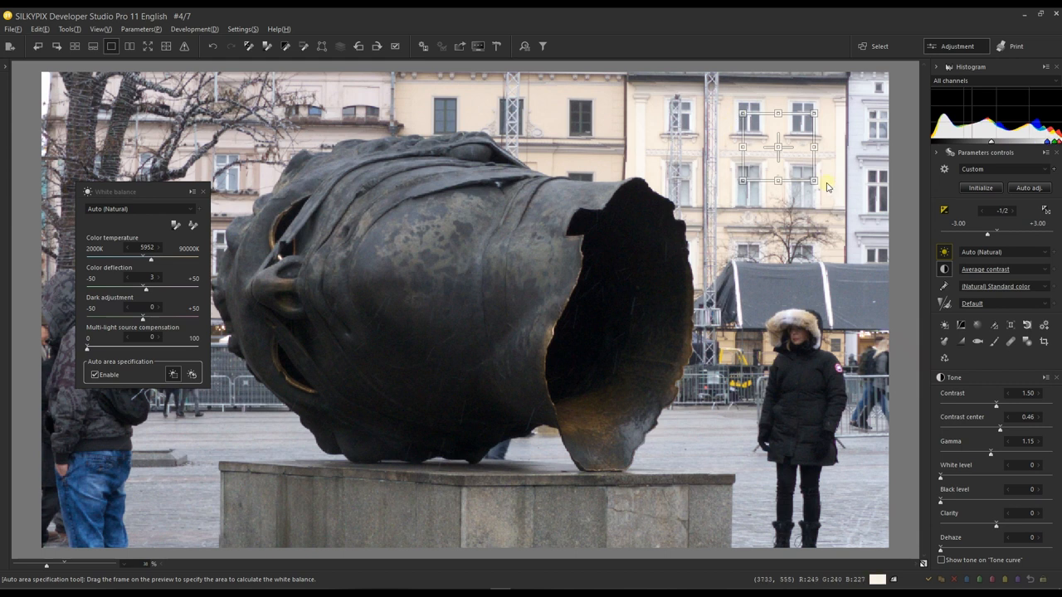
mouse_move(776, 143)
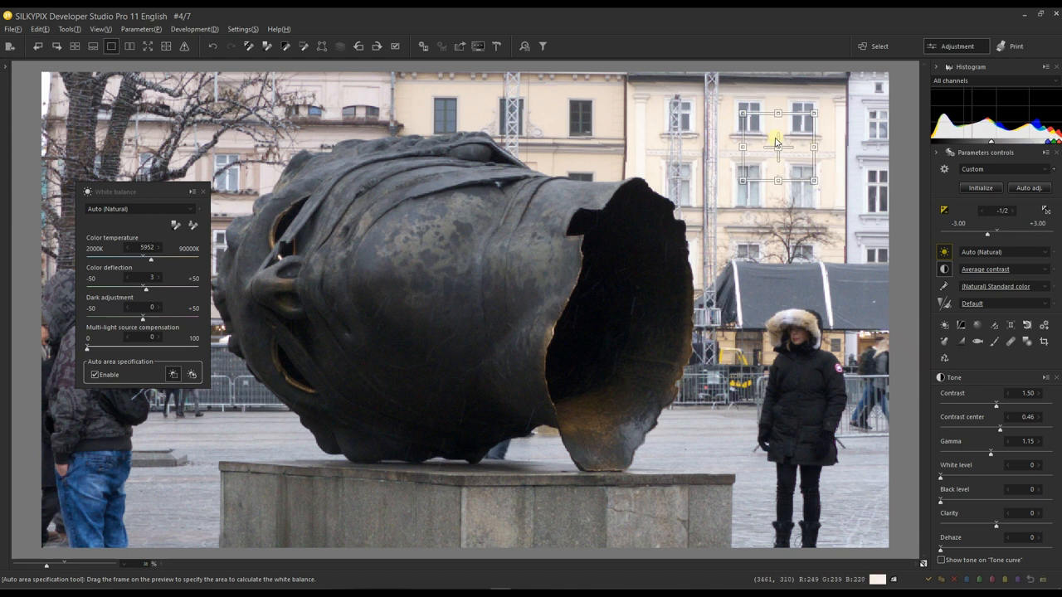
mouse_move(541, 147)
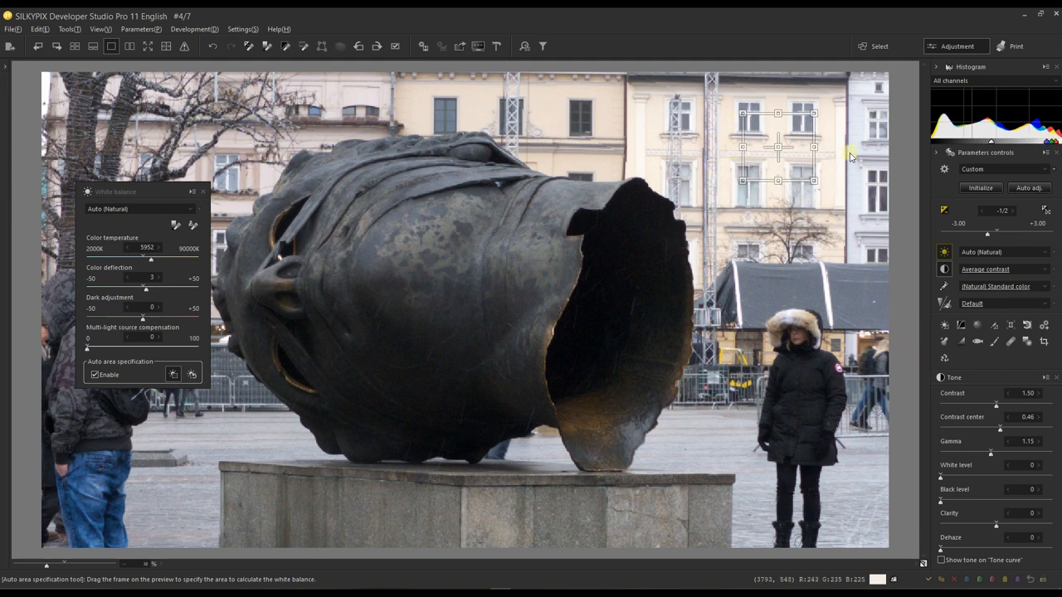
mouse_move(658, 118)
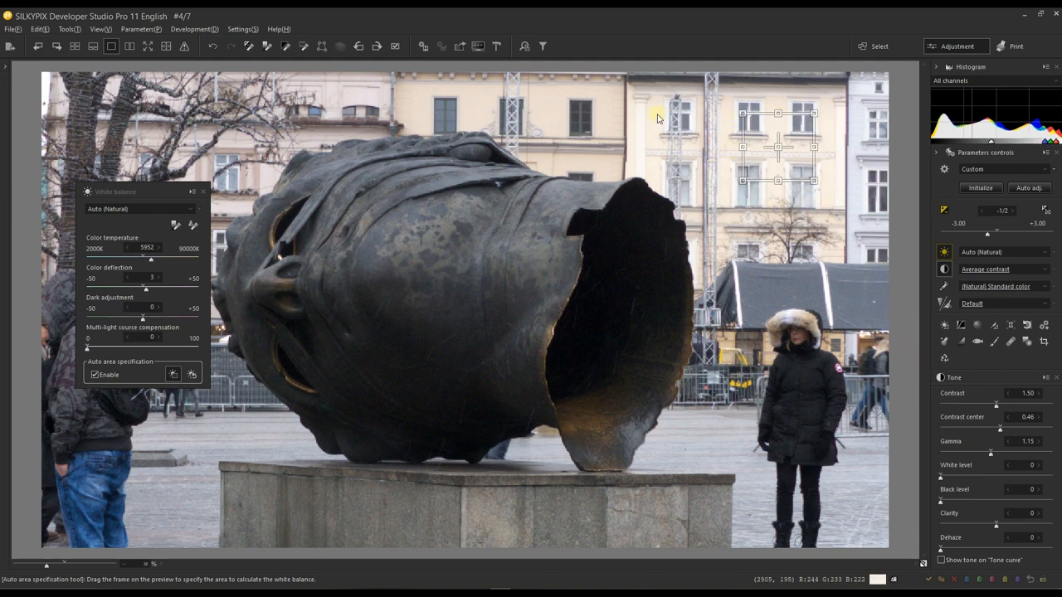
mouse_move(252, 120)
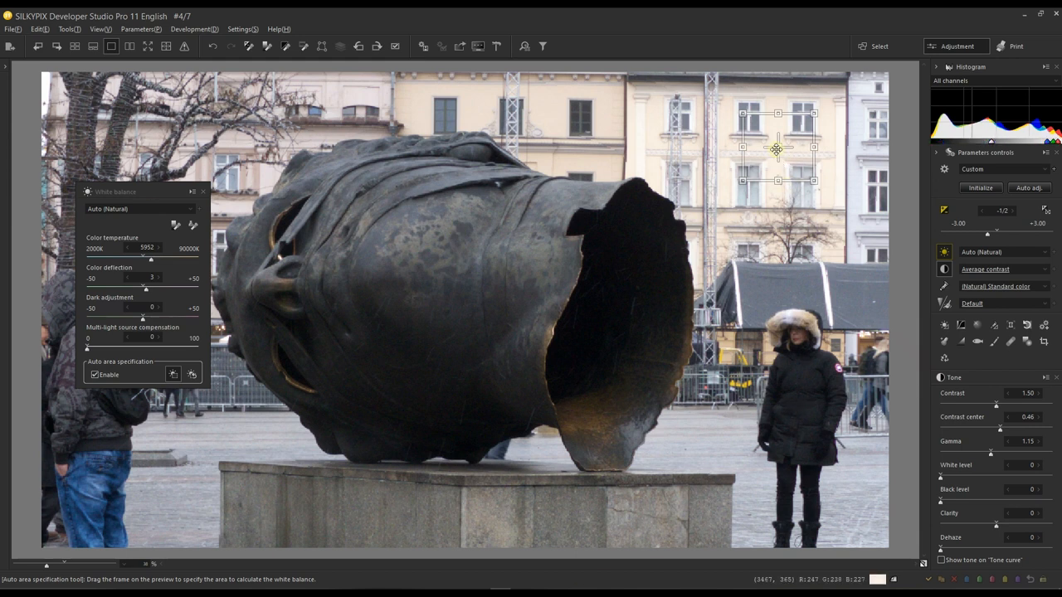
- Try the sample area on the statue opening, the pavement, then the building windows
left_click_drag(777, 158, 604, 337)
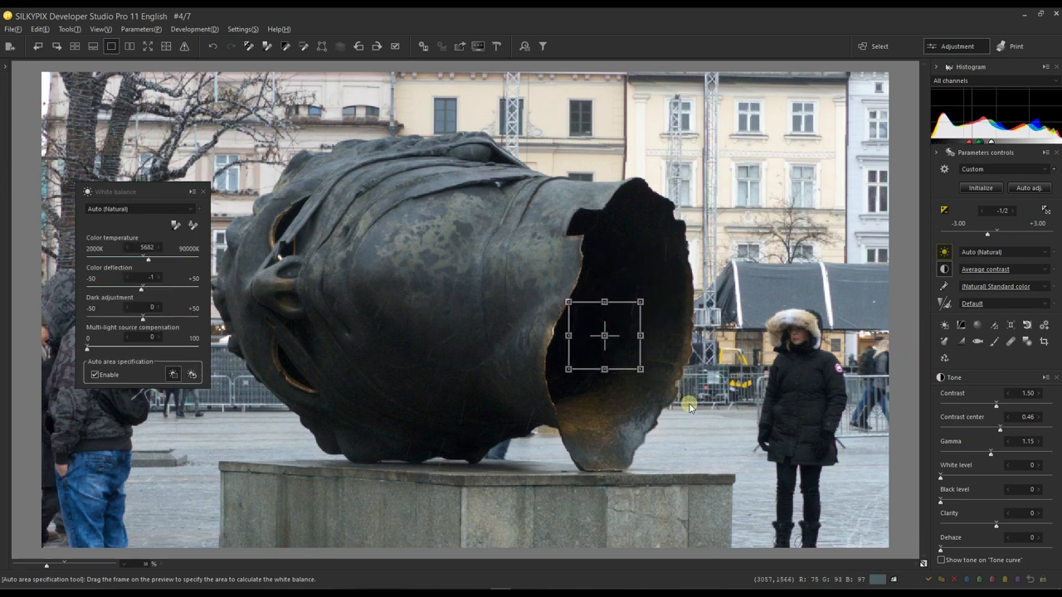
mouse_move(530, 203)
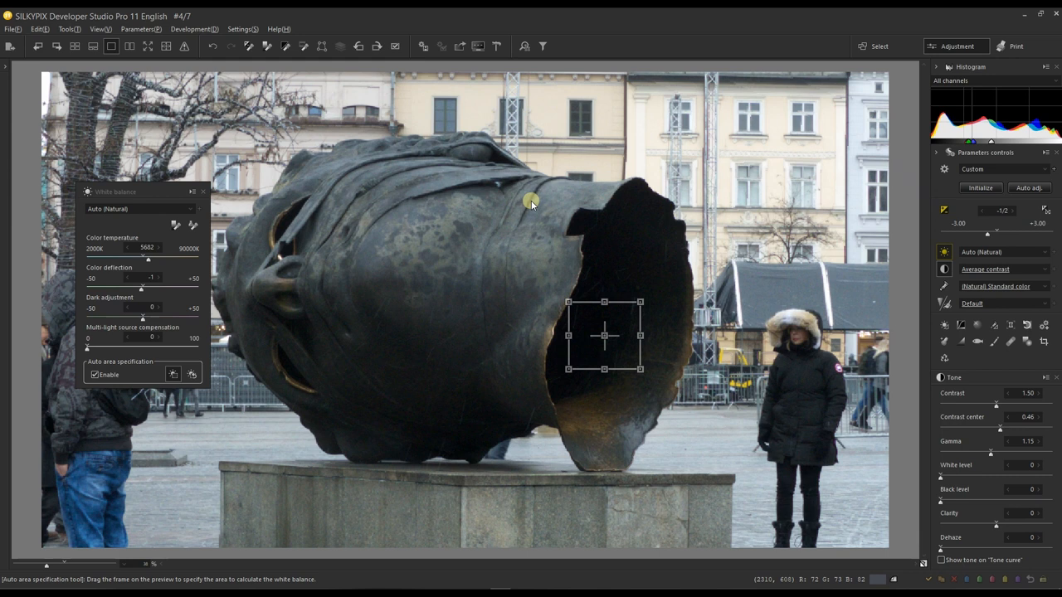
mouse_move(334, 209)
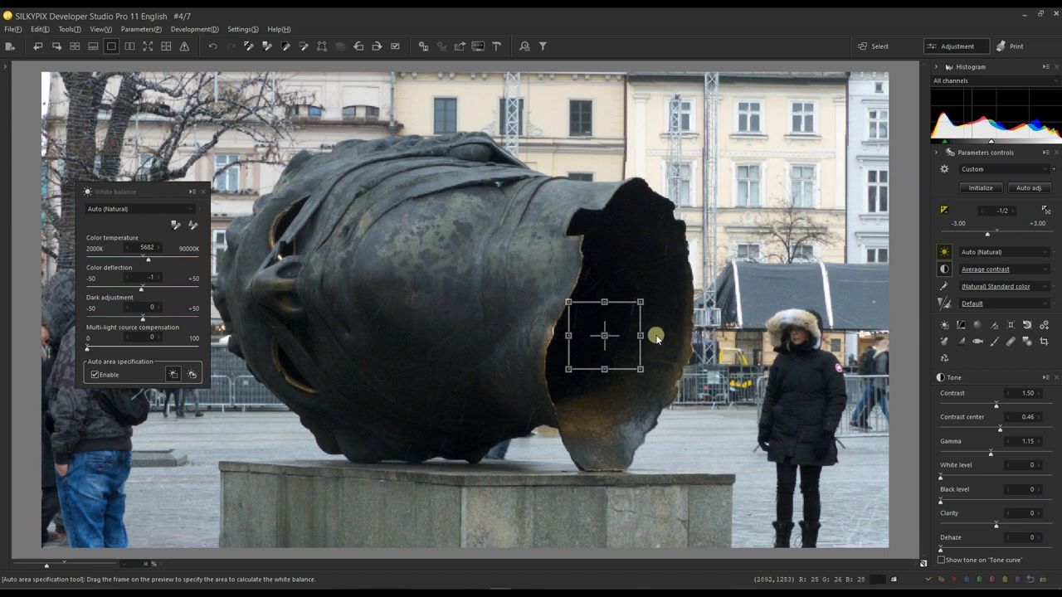
mouse_move(593, 329)
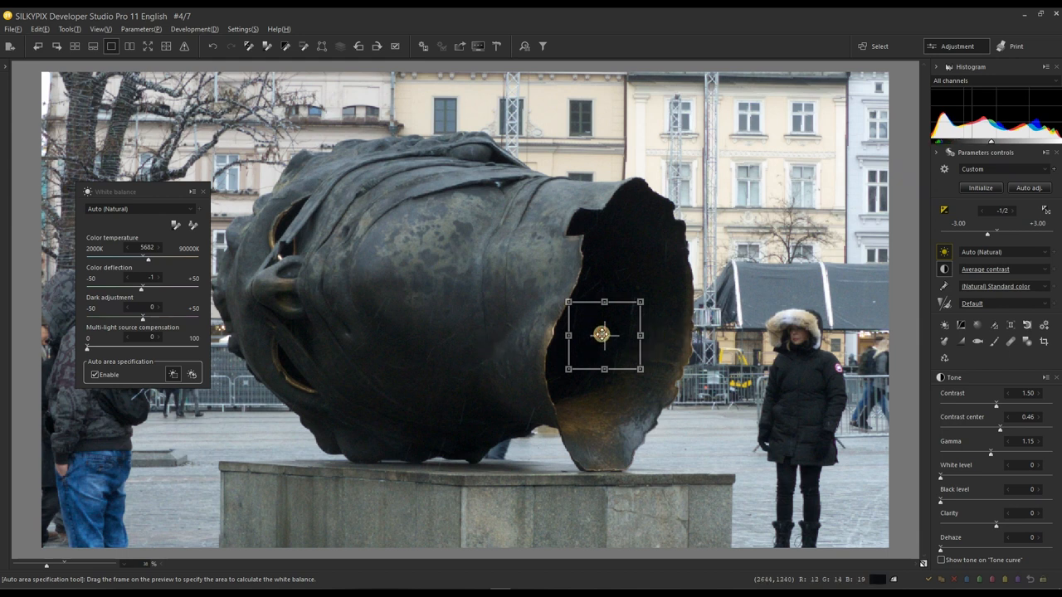
left_click_drag(604, 334, 720, 427)
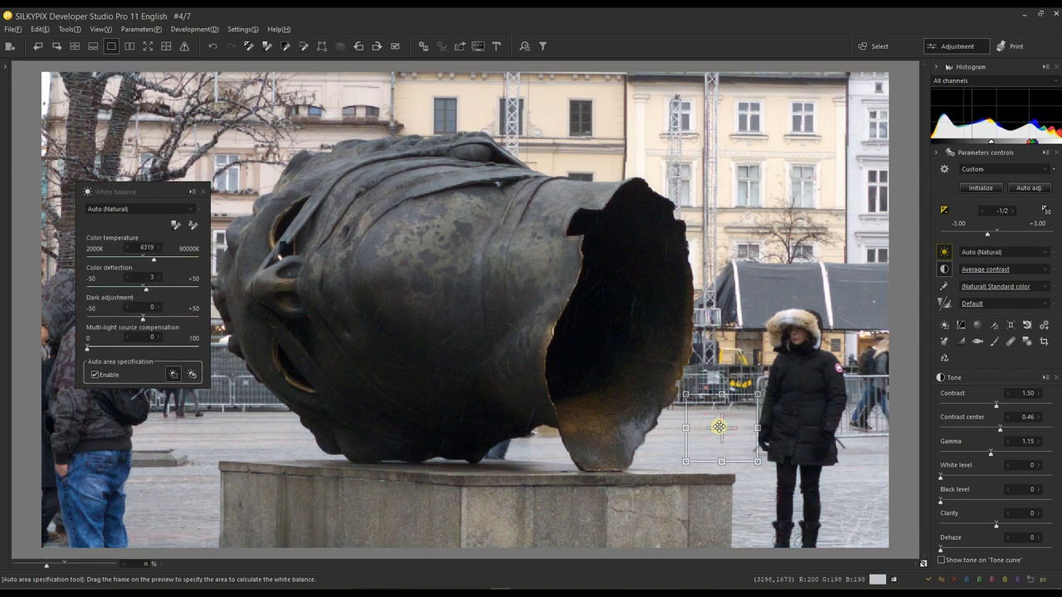
left_click_drag(720, 427, 762, 158)
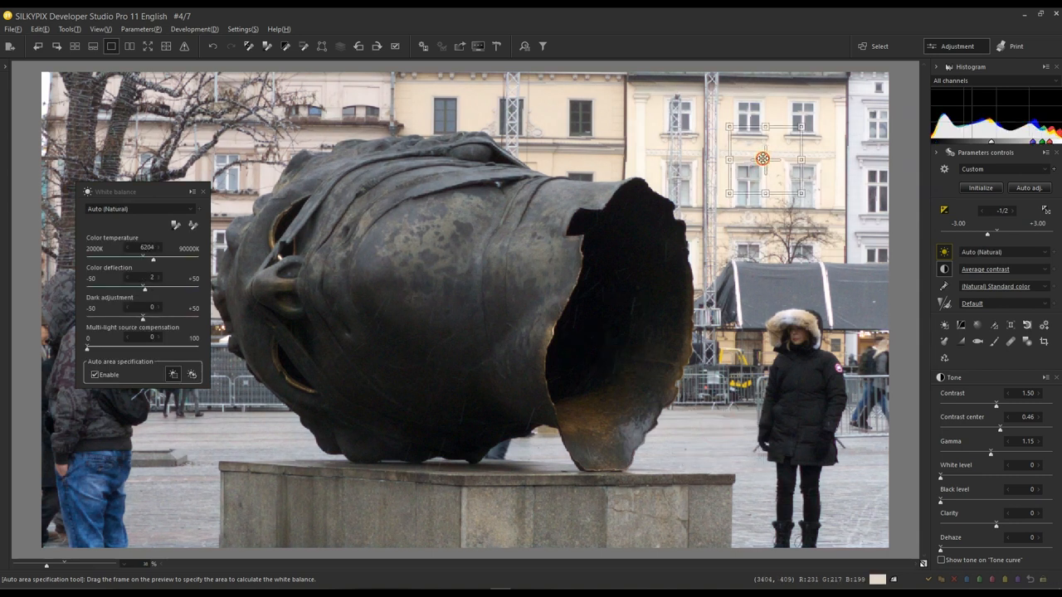
left_click_drag(762, 158, 578, 121)
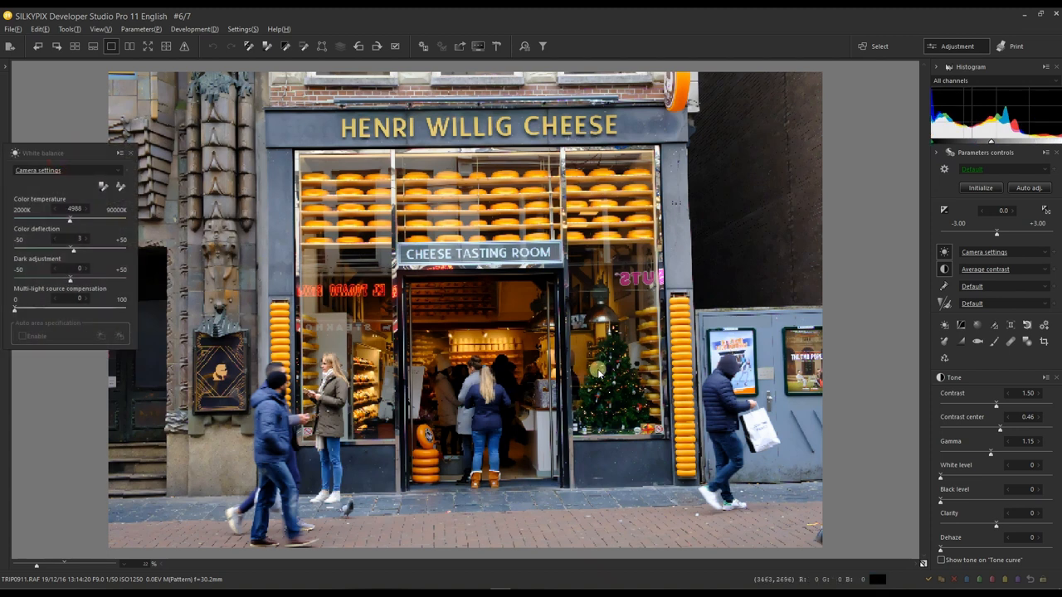
mouse_move(672, 356)
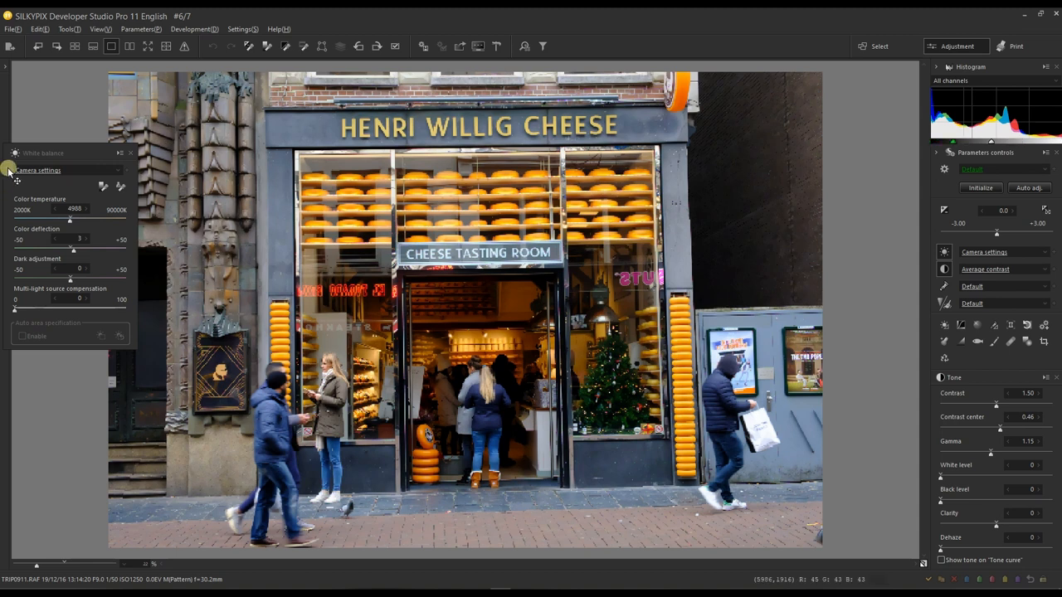
mouse_move(578, 338)
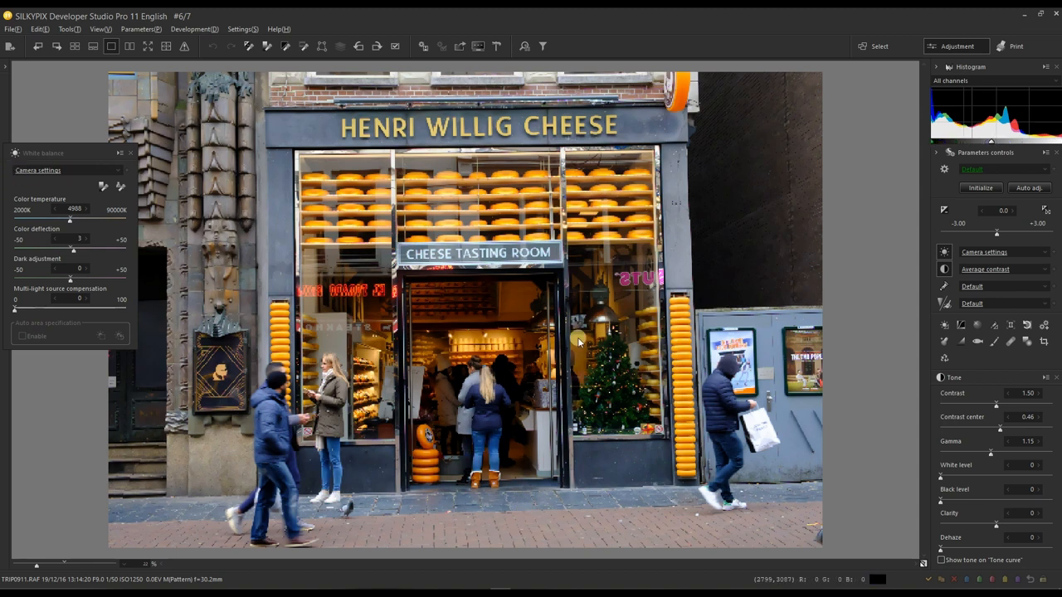
mouse_move(500, 354)
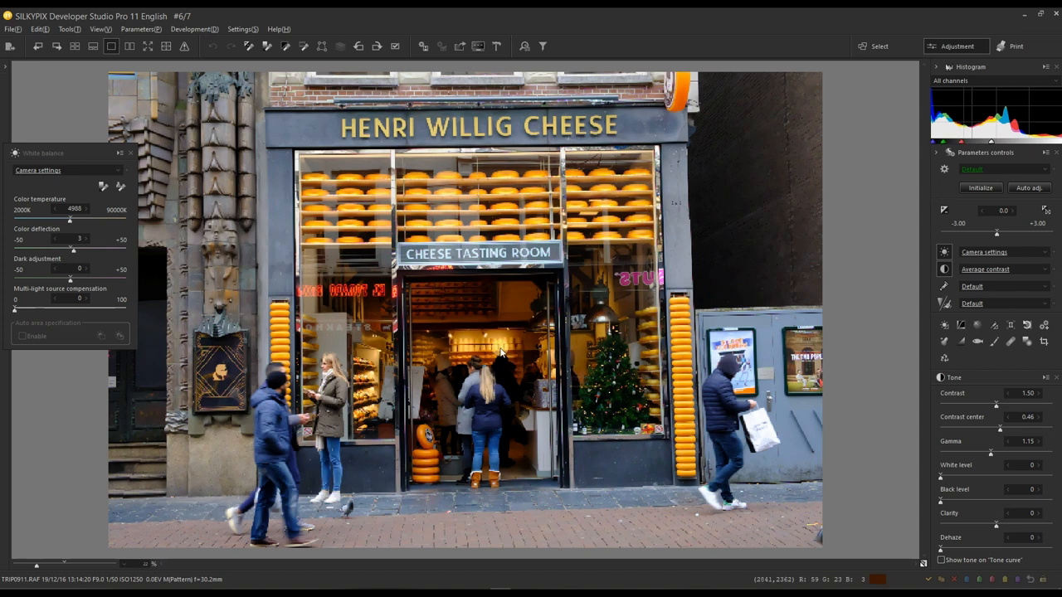
mouse_move(505, 303)
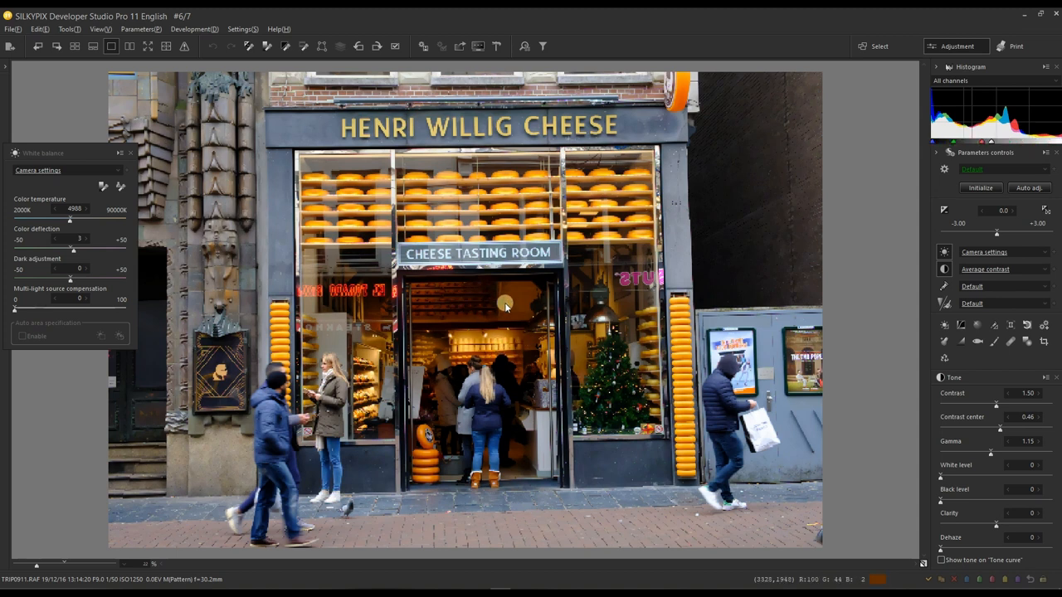
mouse_move(656, 473)
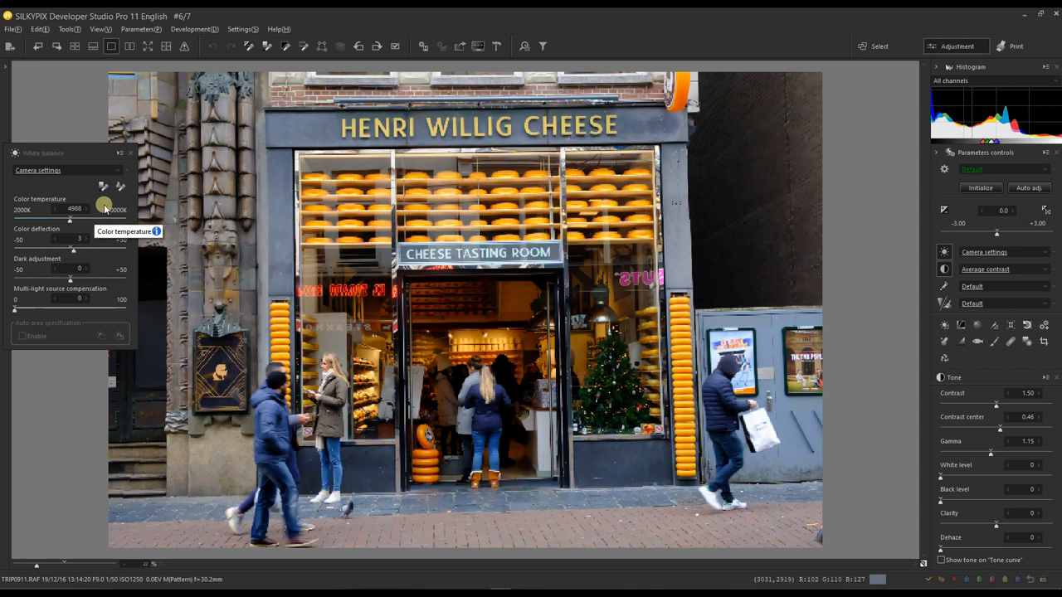
mouse_move(424, 388)
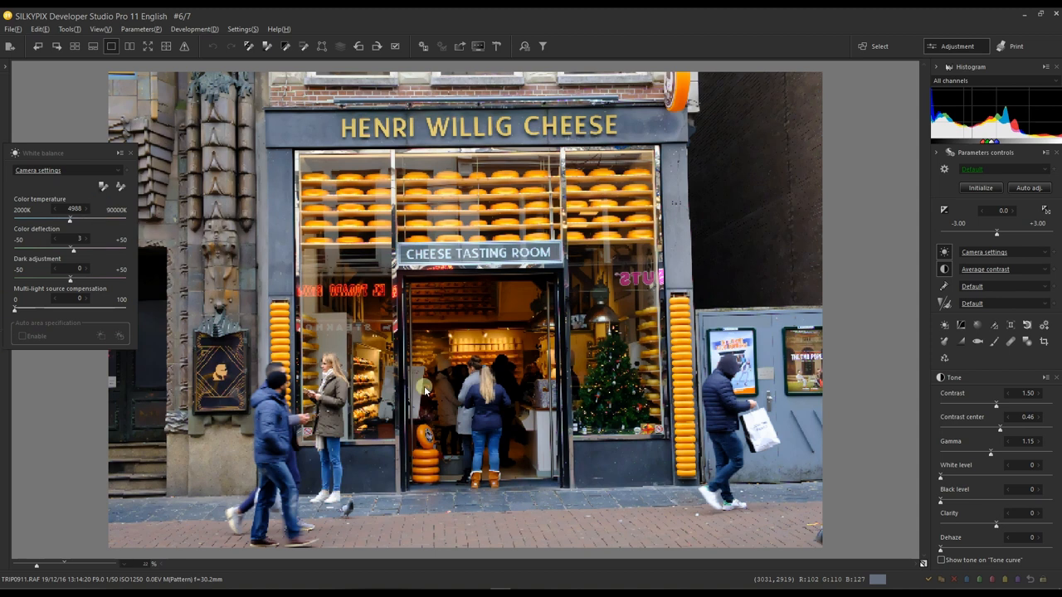
mouse_move(473, 478)
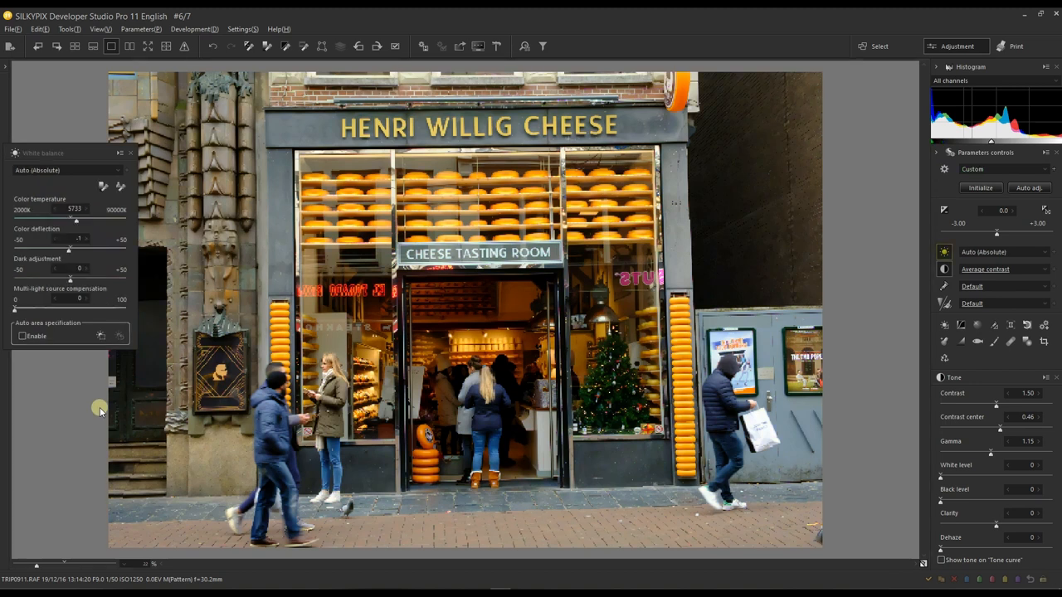
mouse_move(700, 360)
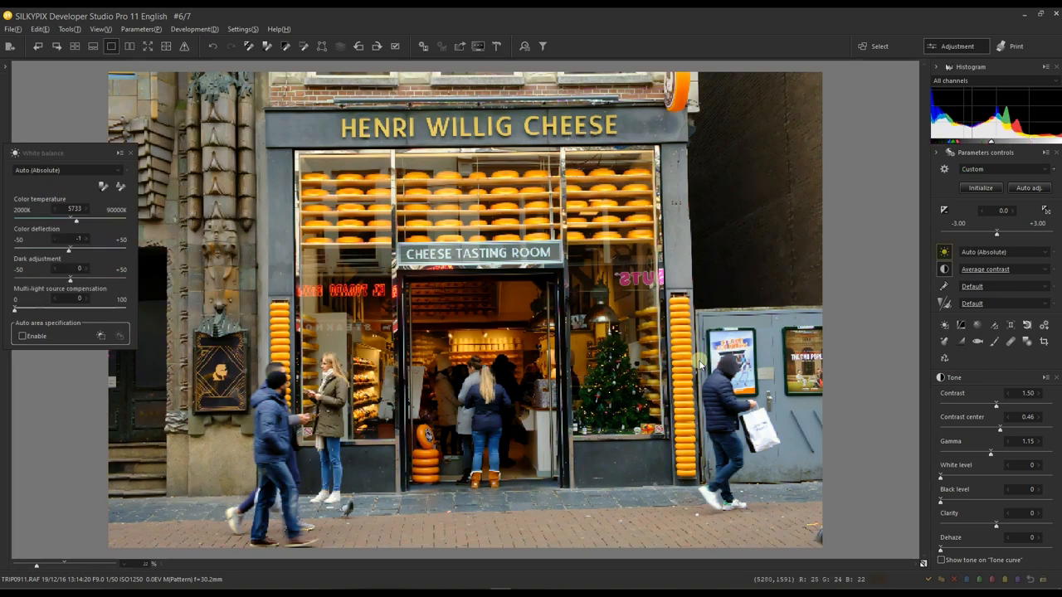
mouse_move(456, 439)
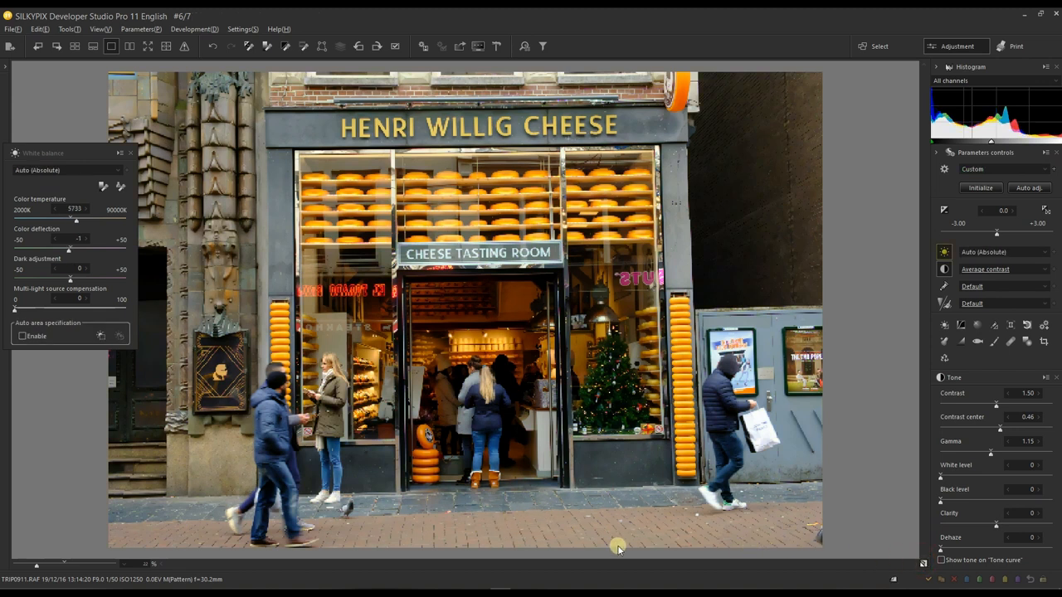
mouse_move(902, 554)
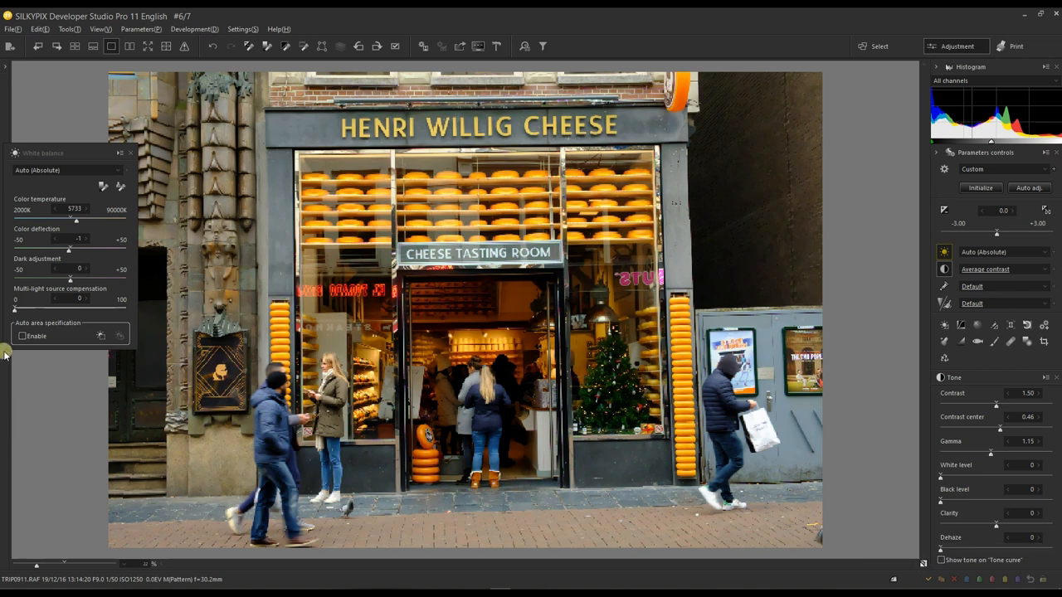
mouse_move(51, 296)
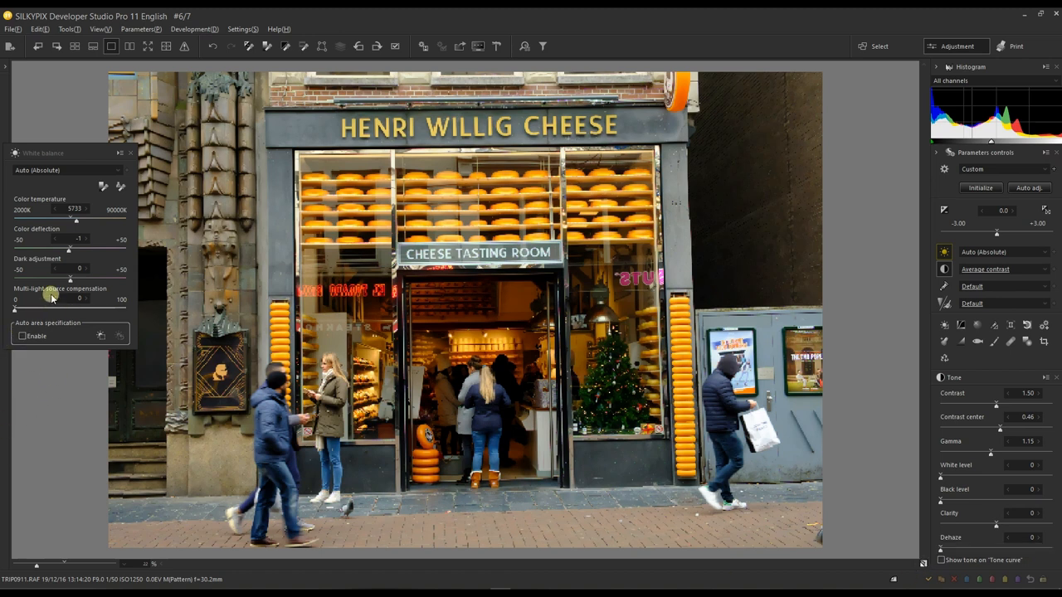
mouse_move(74, 278)
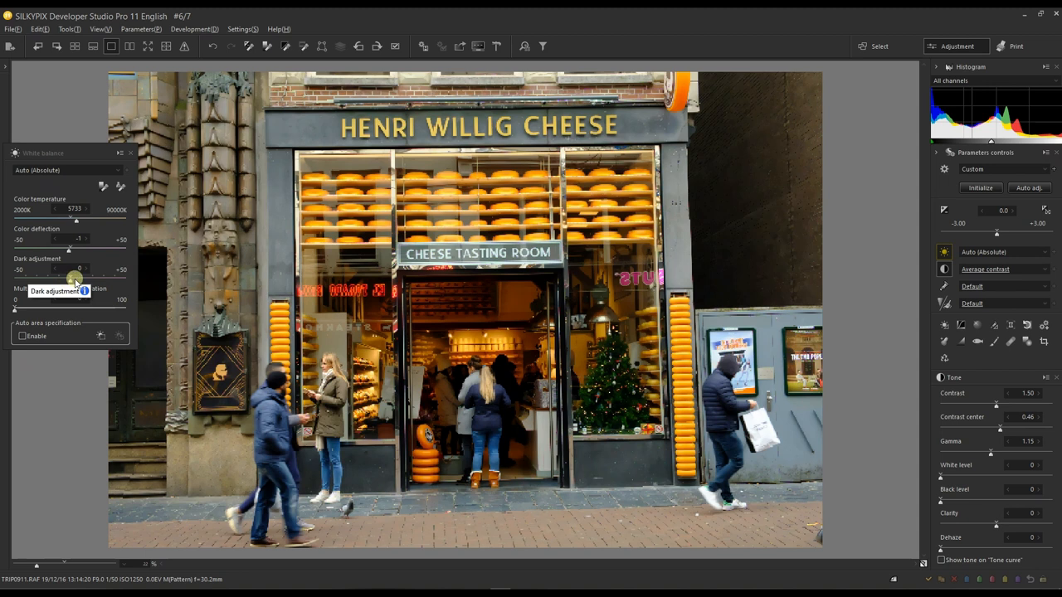
mouse_move(232, 290)
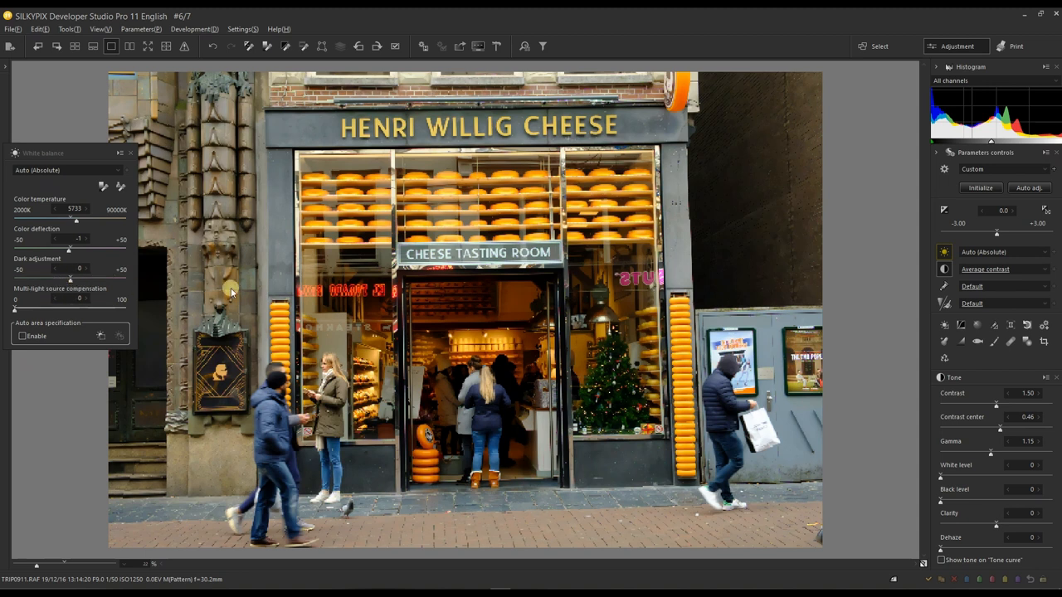
mouse_move(498, 317)
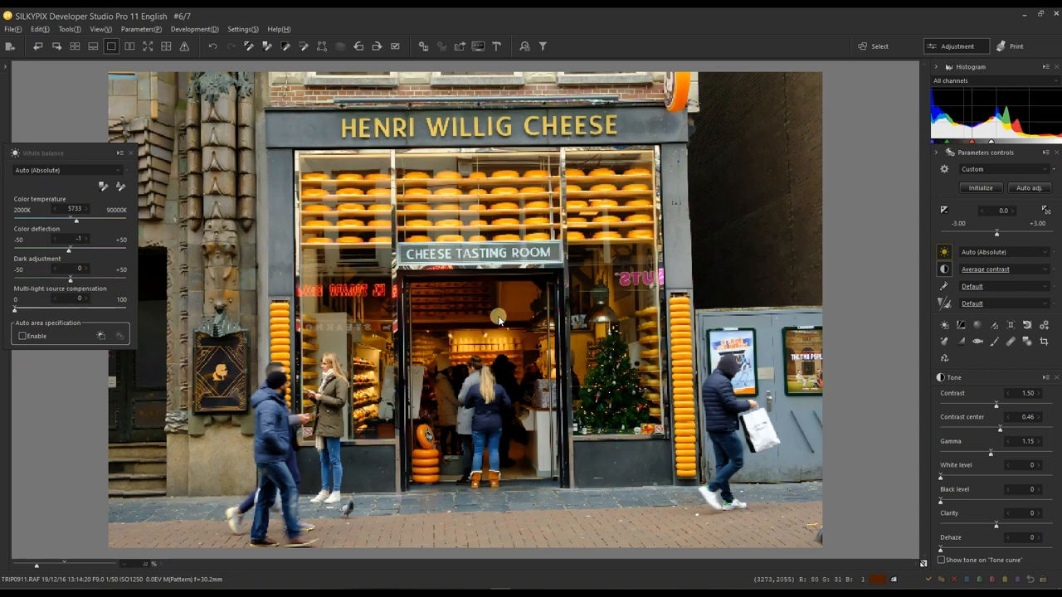
mouse_move(498, 340)
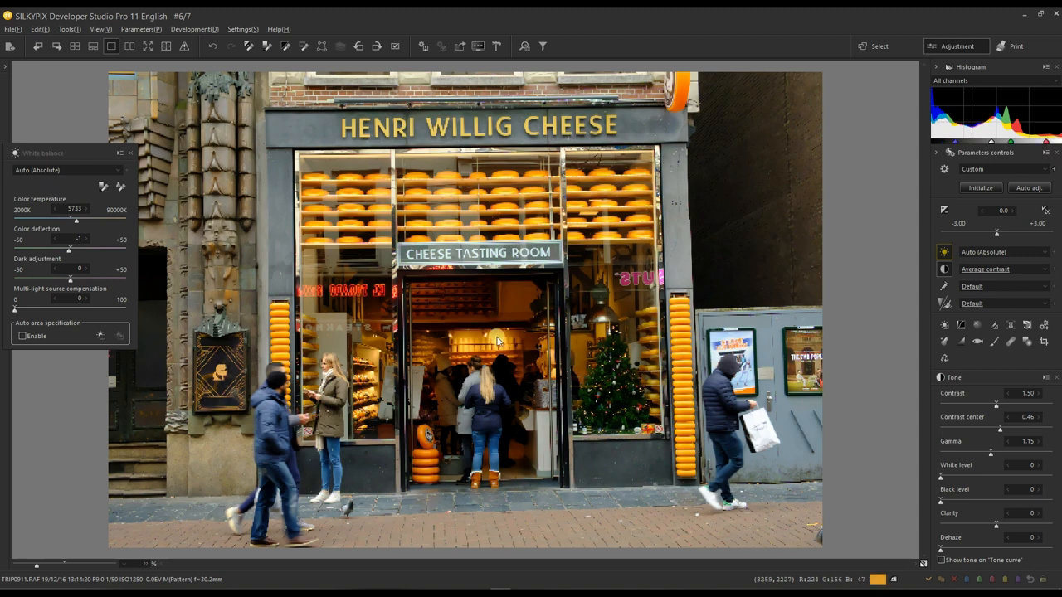
mouse_move(491, 316)
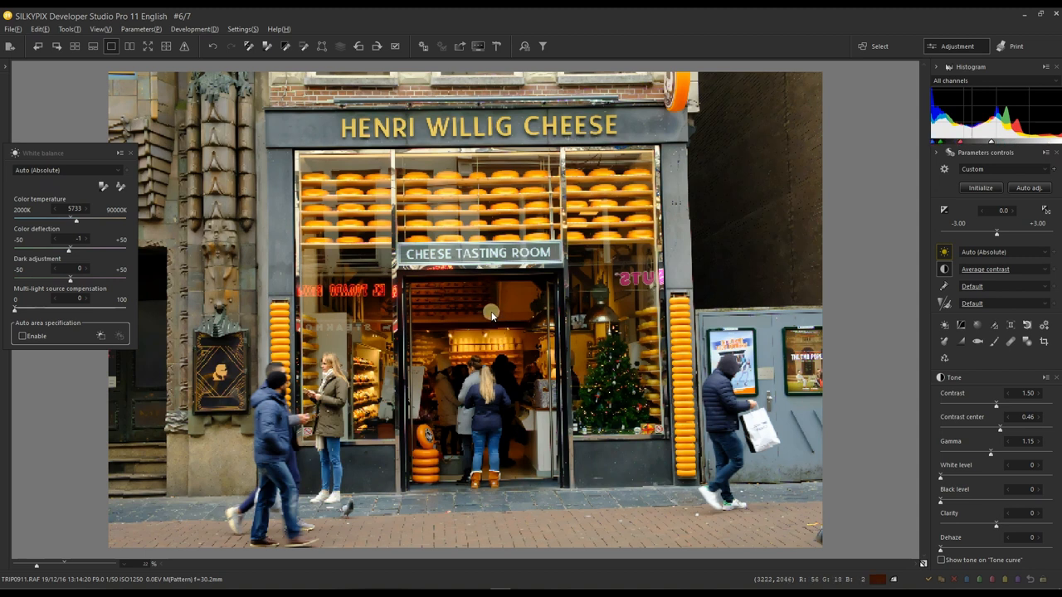
mouse_move(37, 284)
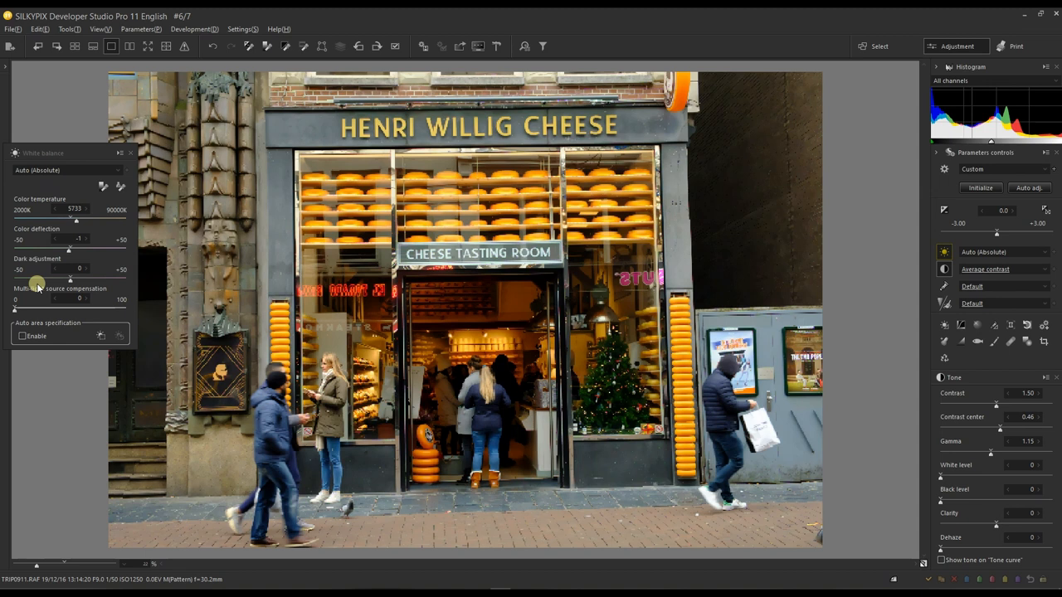
mouse_move(451, 321)
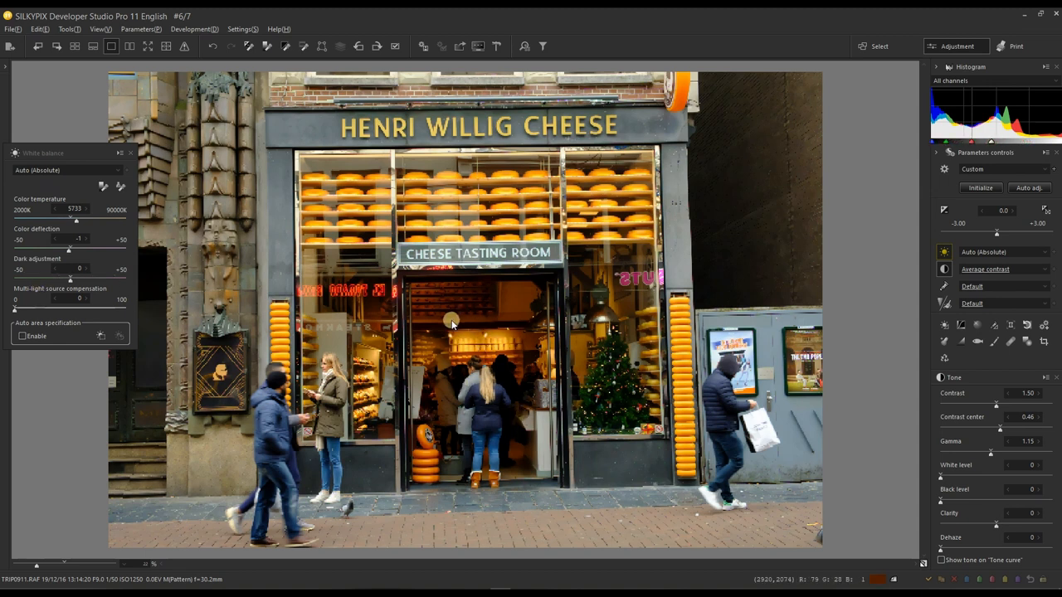
mouse_move(29, 296)
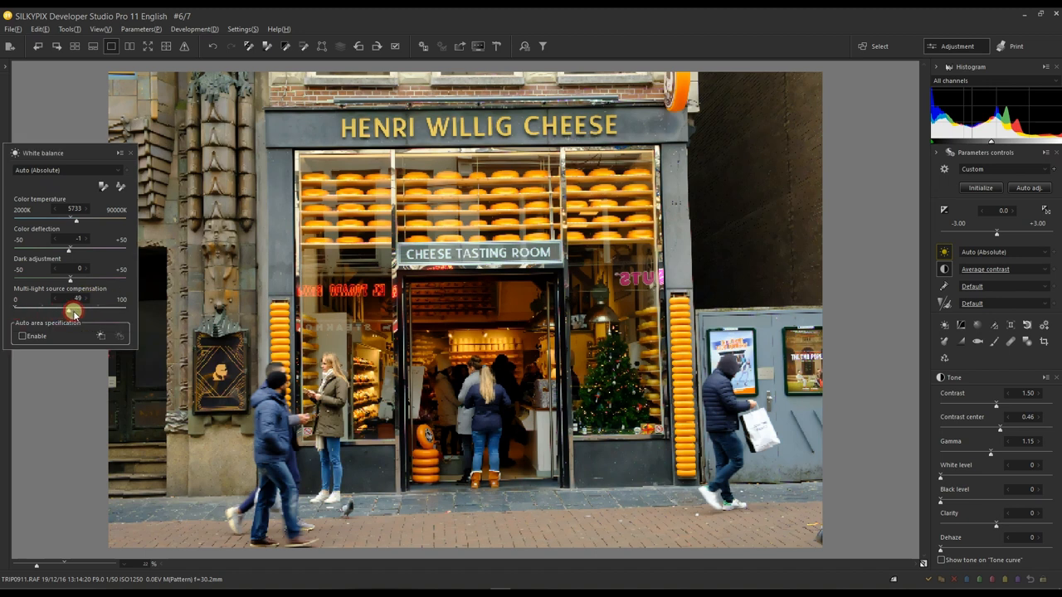
- Adjust multi-light source compensation to 100, then 71, then down to 48
left_click_drag(71, 310, 125, 309)
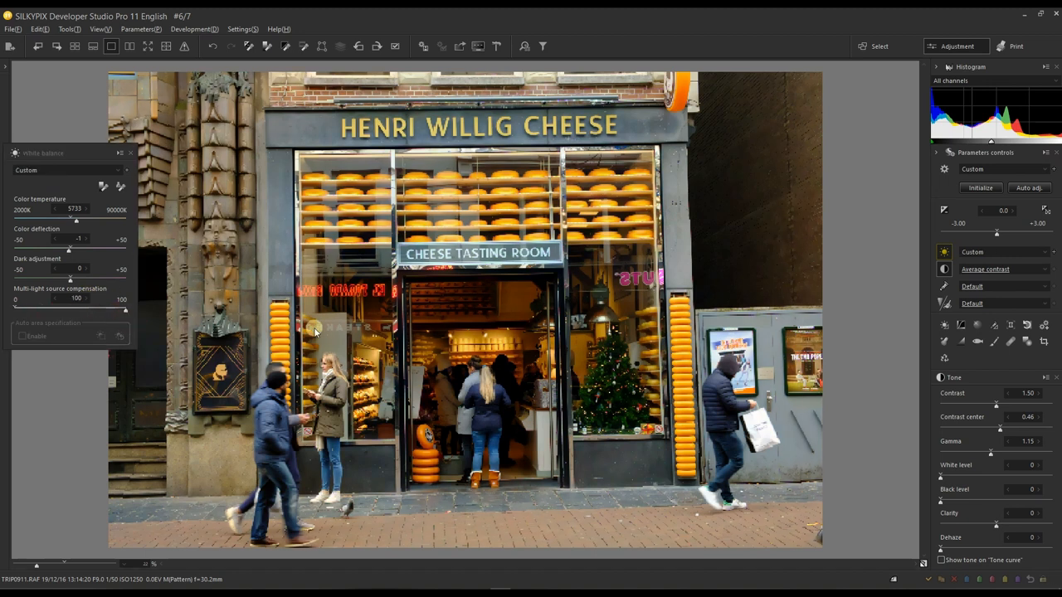
mouse_move(500, 313)
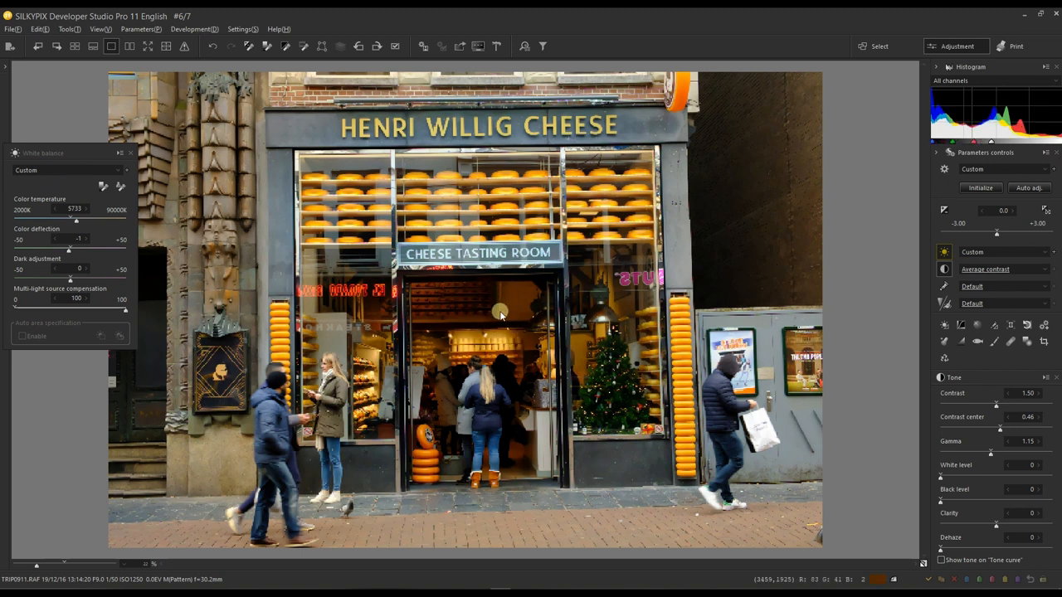
mouse_move(492, 326)
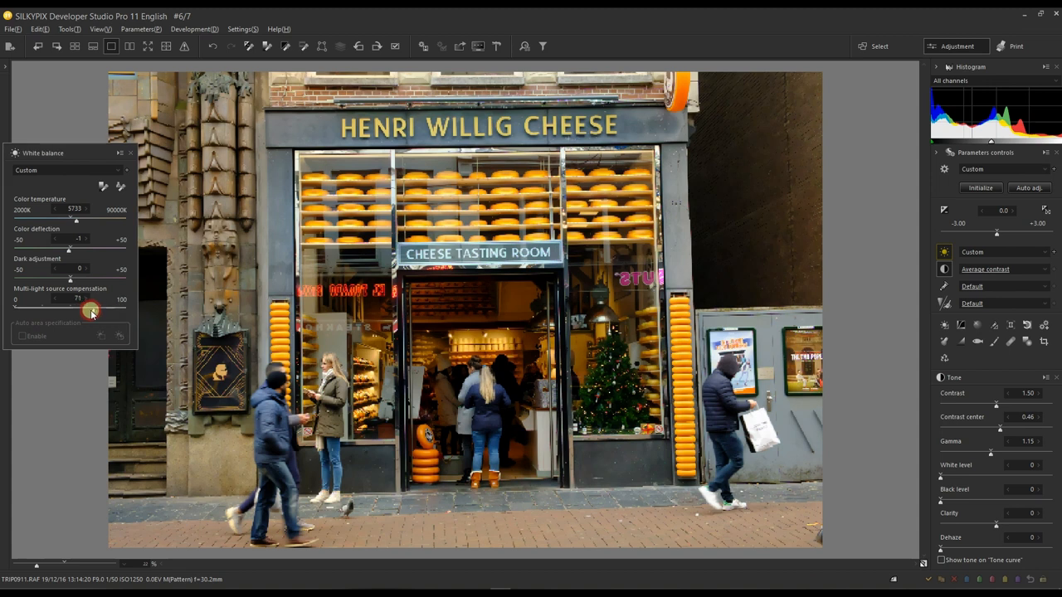
left_click_drag(91, 309, 64, 310)
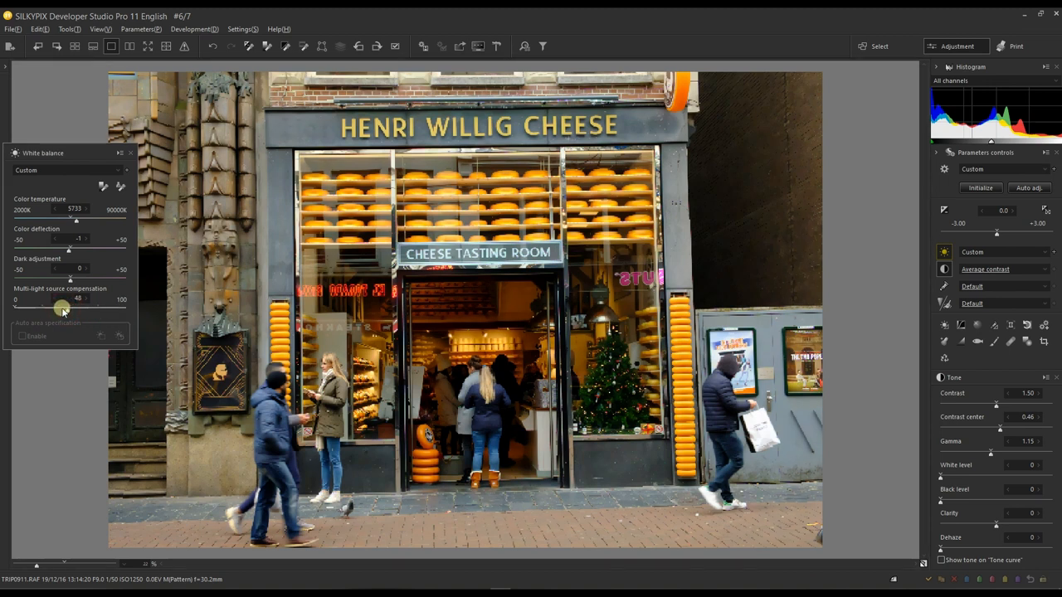
left_click_drag(78, 299, 14, 310)
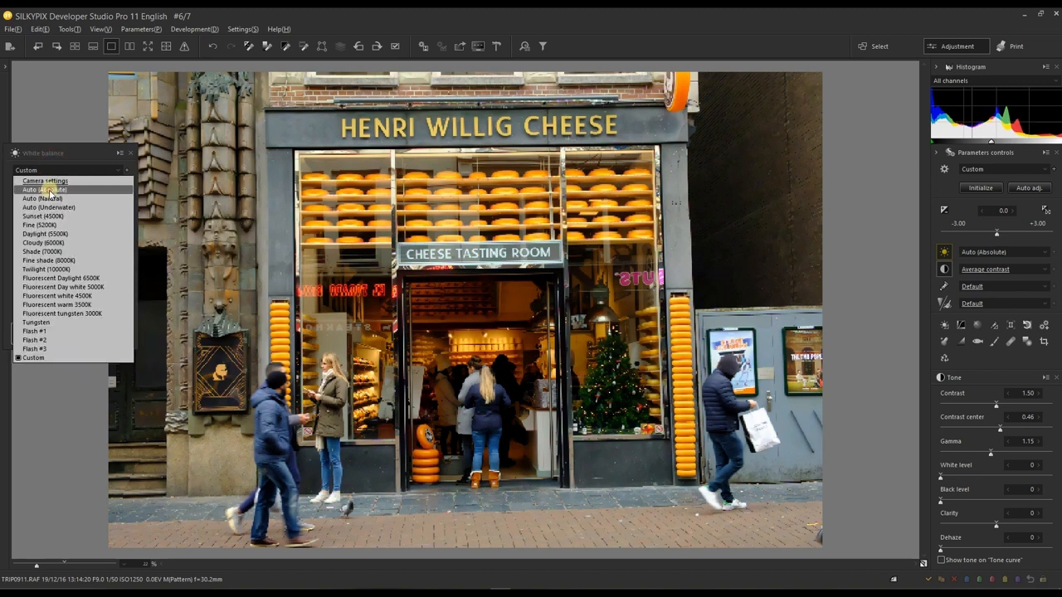
- Select Auto (Absolute) white balance and enable Auto area specification
left_click(42, 189)
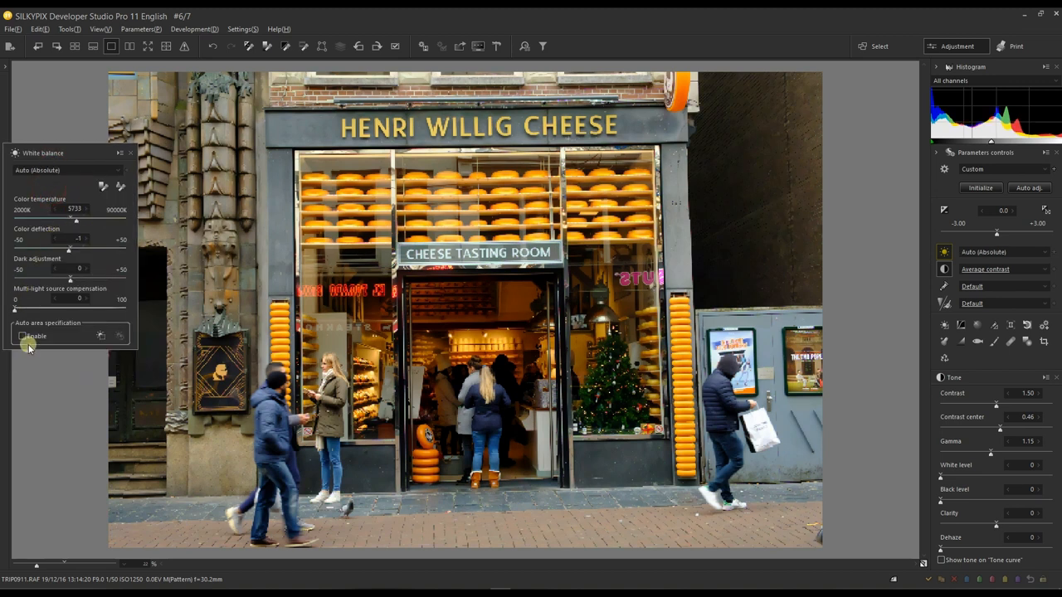
mouse_move(24, 335)
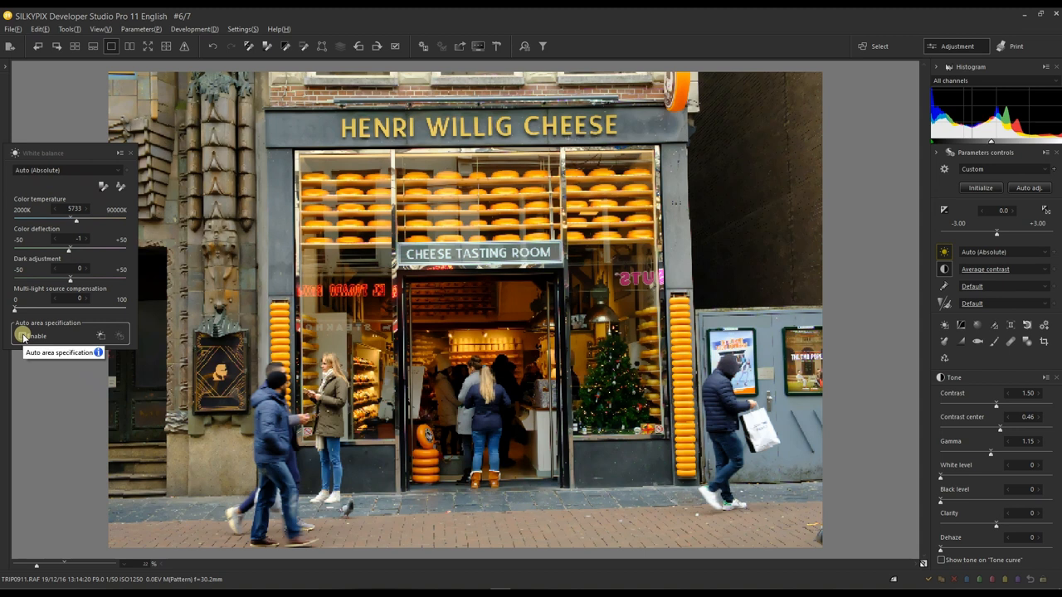
left_click(23, 335)
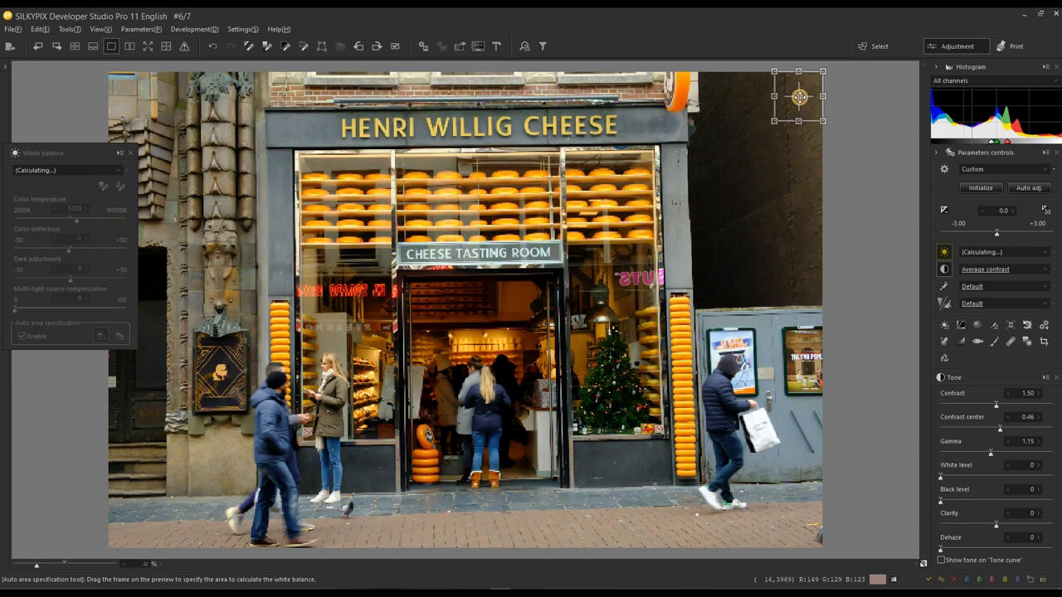
- Place the sample frame on the dark wall right of the shop, reading 4722K
left_click_drag(798, 96, 465, 309)
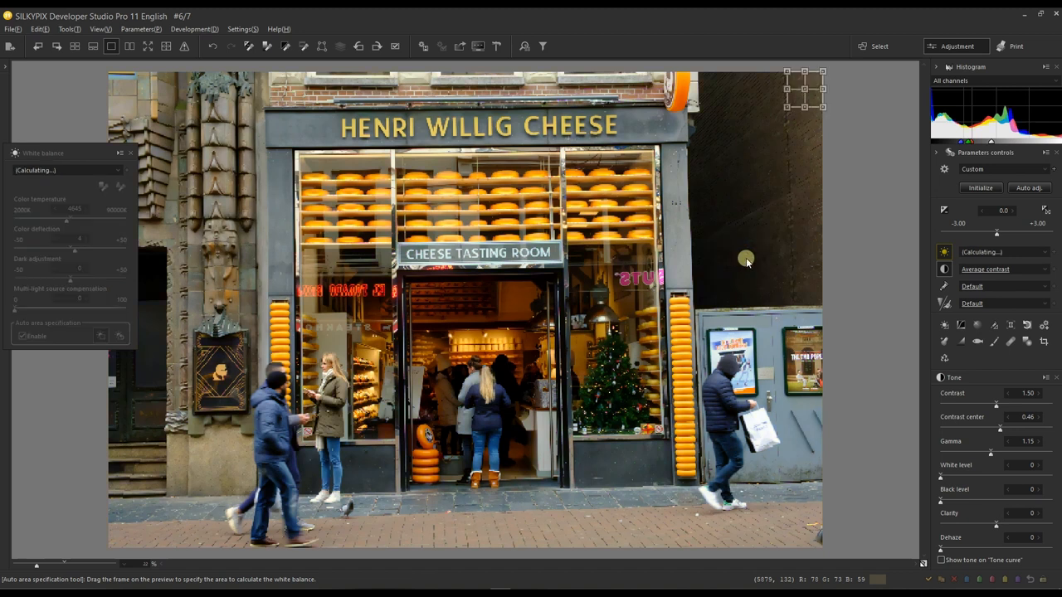
left_click_drag(804, 89, 731, 262)
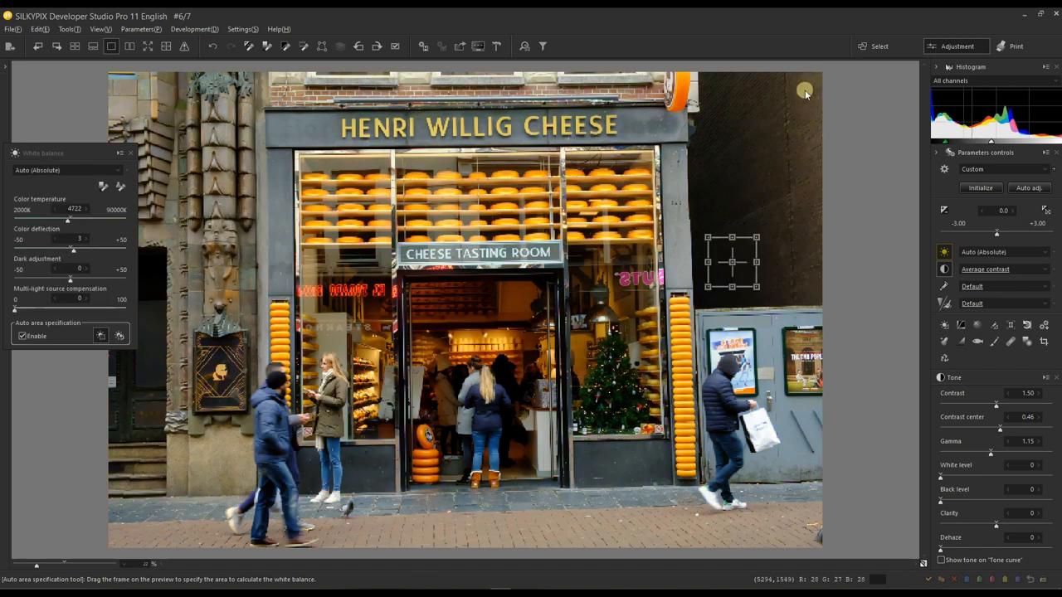
mouse_move(763, 174)
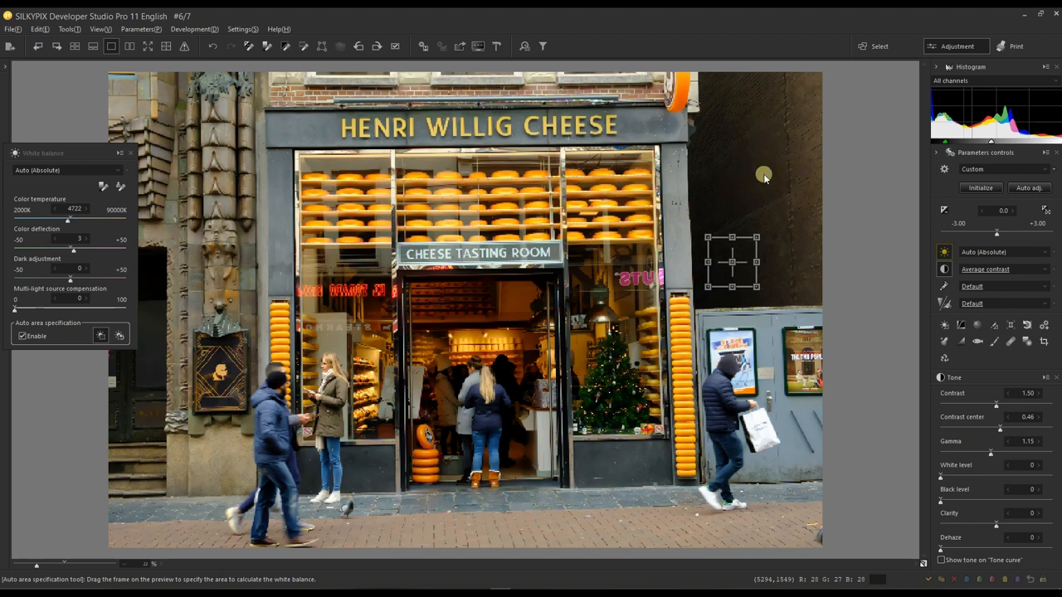
mouse_move(767, 151)
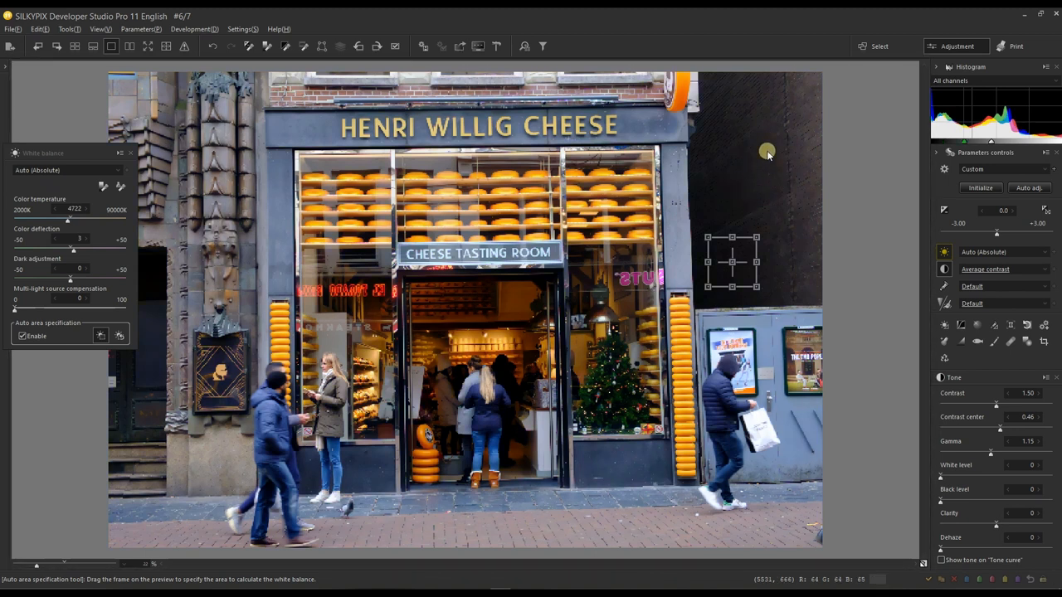
mouse_move(763, 155)
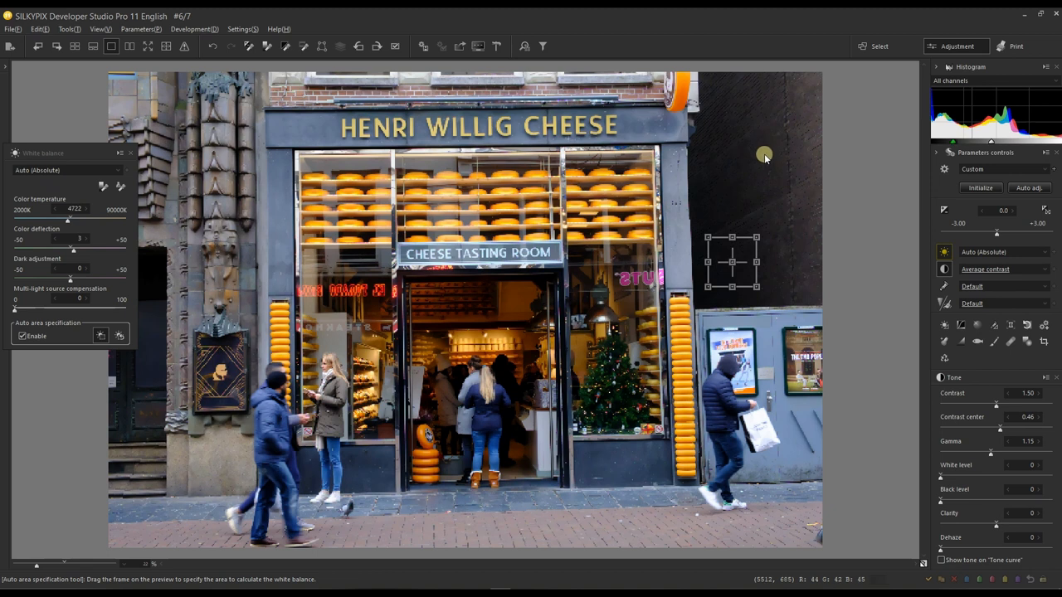
mouse_move(763, 155)
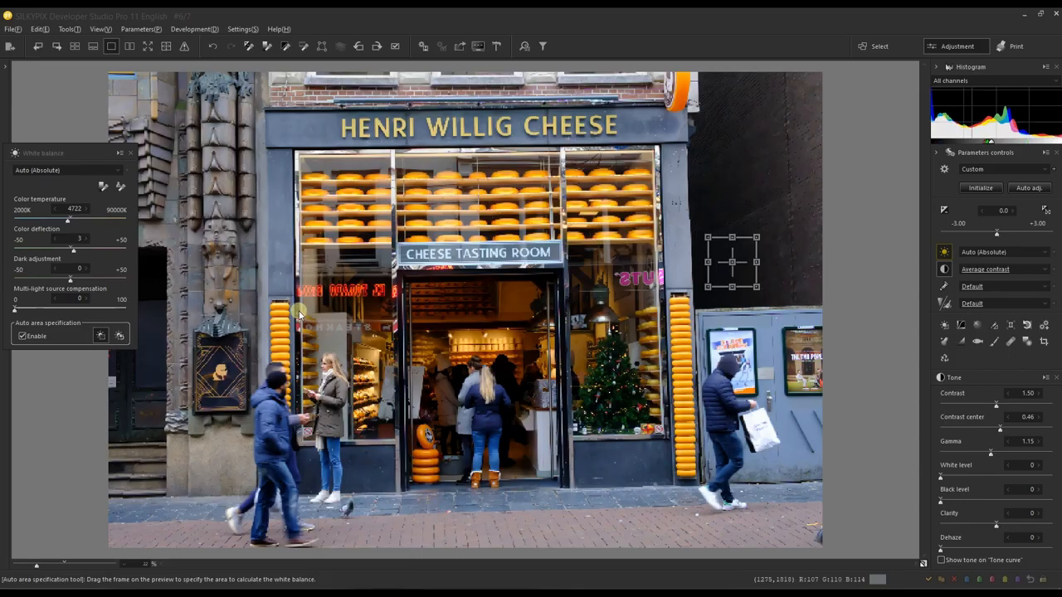
mouse_move(733, 259)
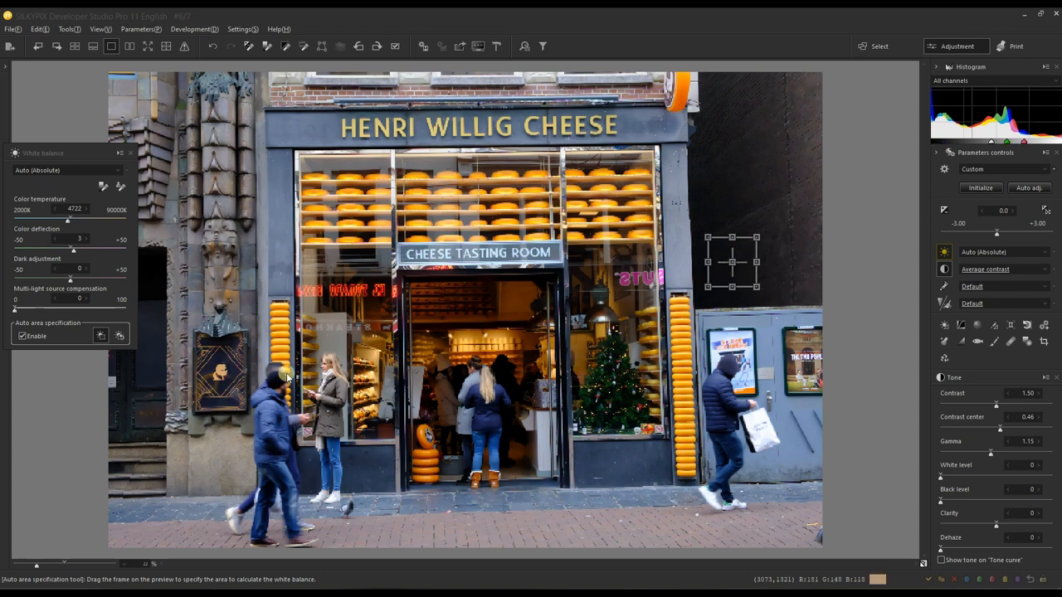
mouse_move(734, 205)
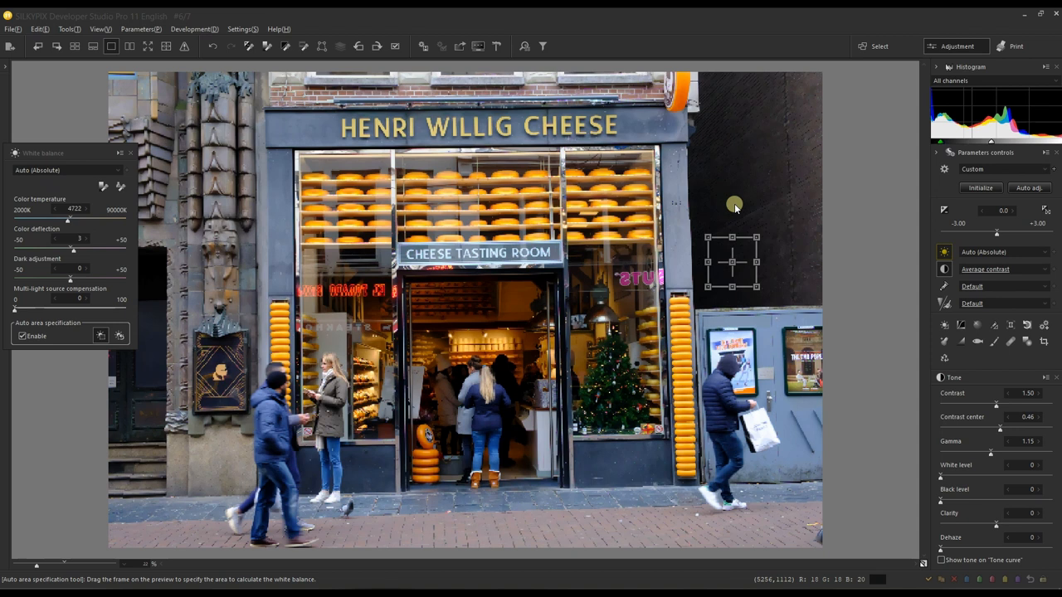
mouse_move(377, 382)
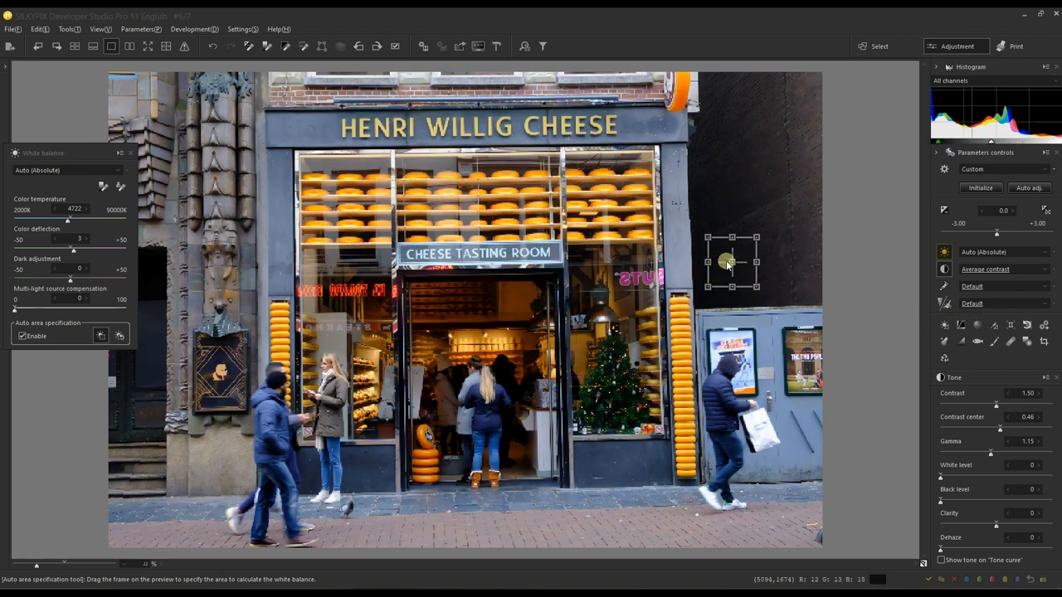
- Drag the sample area down to the pavement, then into the shop doorway
left_click_drag(732, 261, 608, 508)
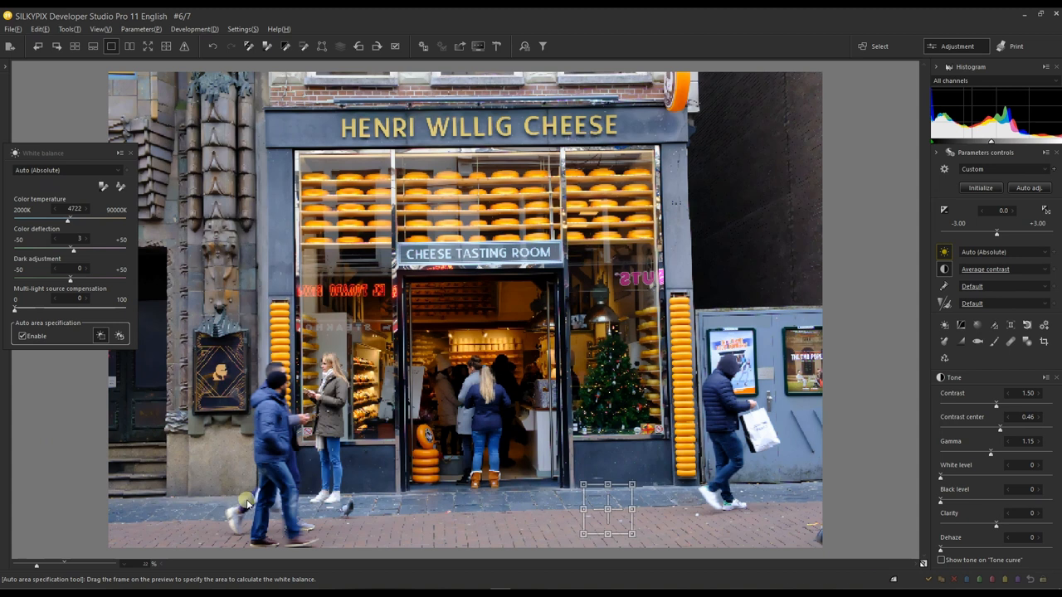
mouse_move(585, 385)
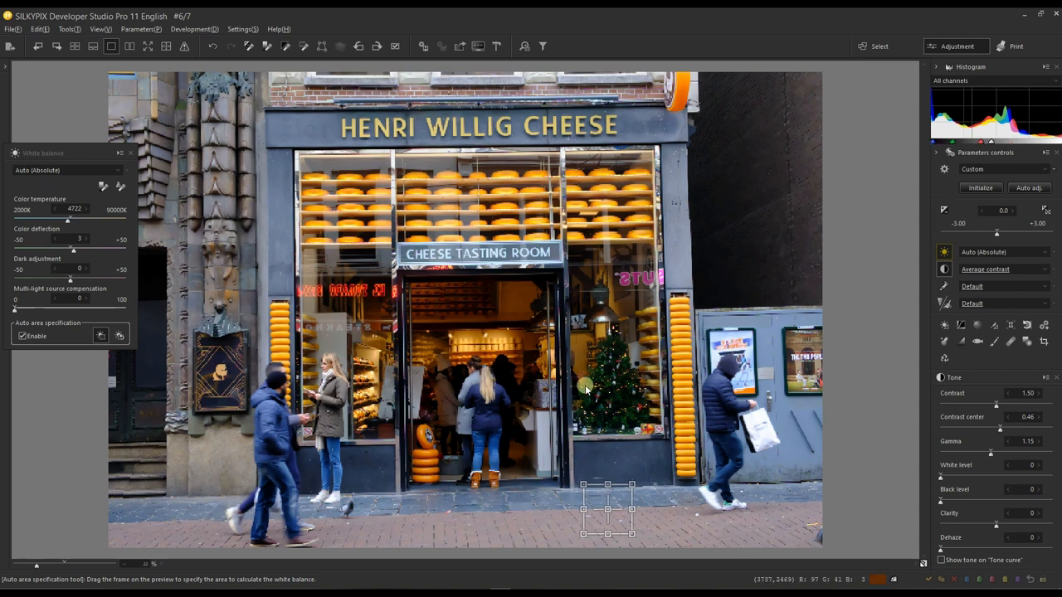
mouse_move(610, 495)
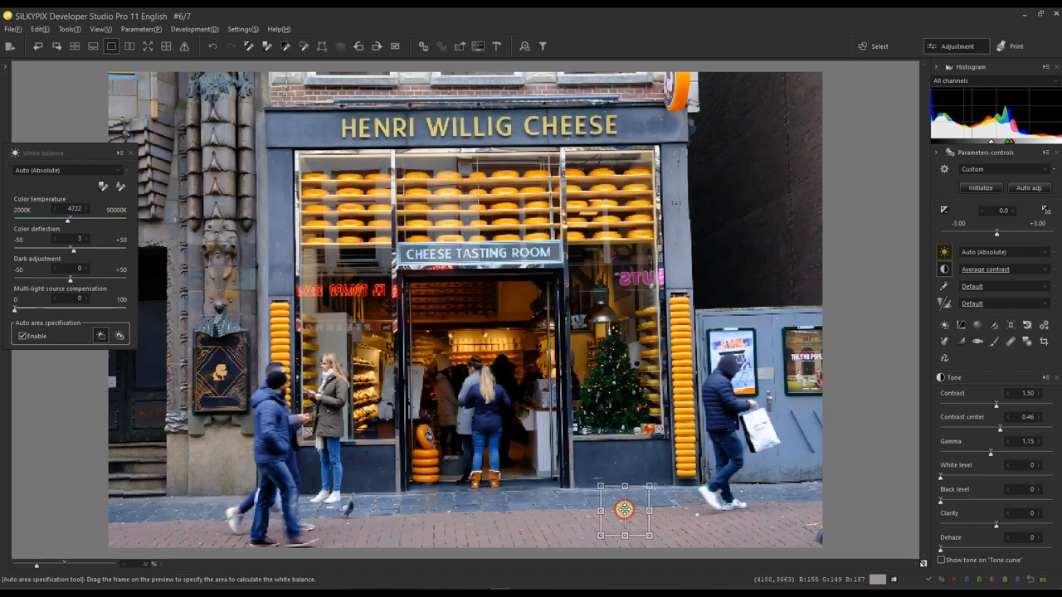
left_click_drag(625, 510, 477, 318)
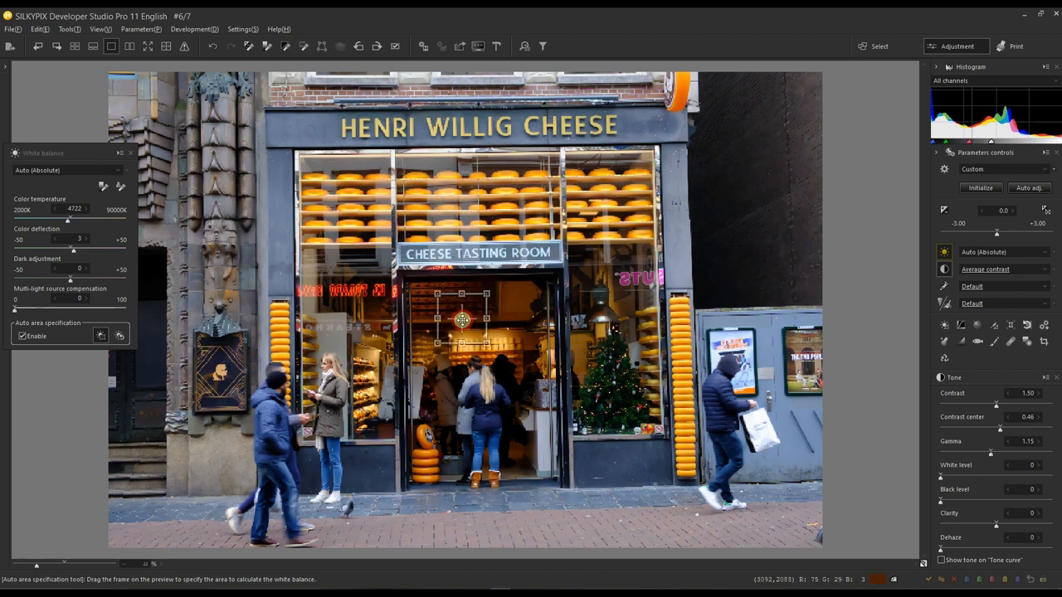
left_click_drag(462, 319, 440, 433)
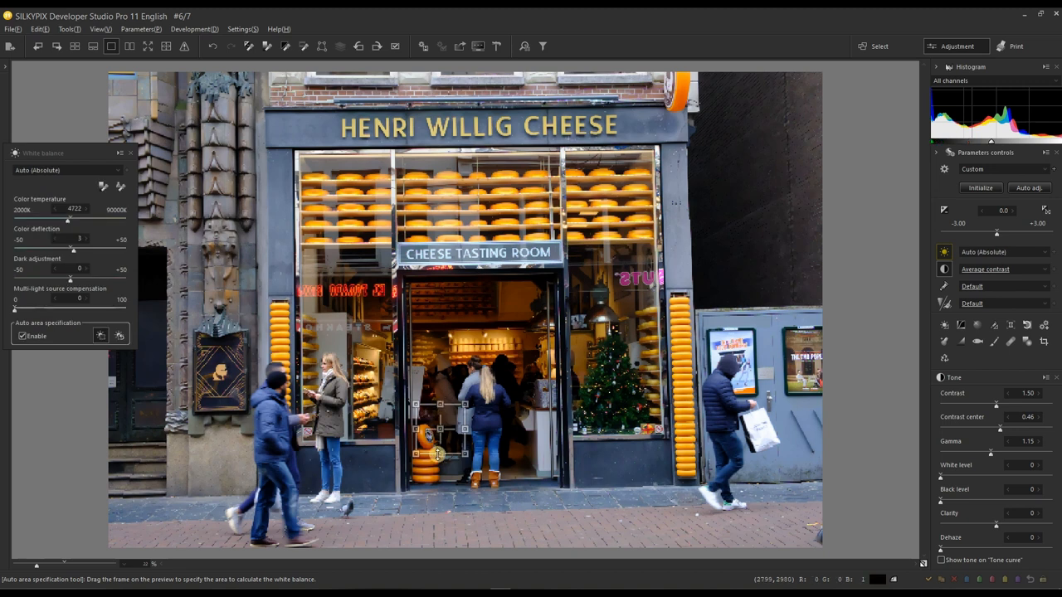
- Stretch the sample area tall through the doorway, giving about 5707K
left_click_drag(440, 454, 431, 541)
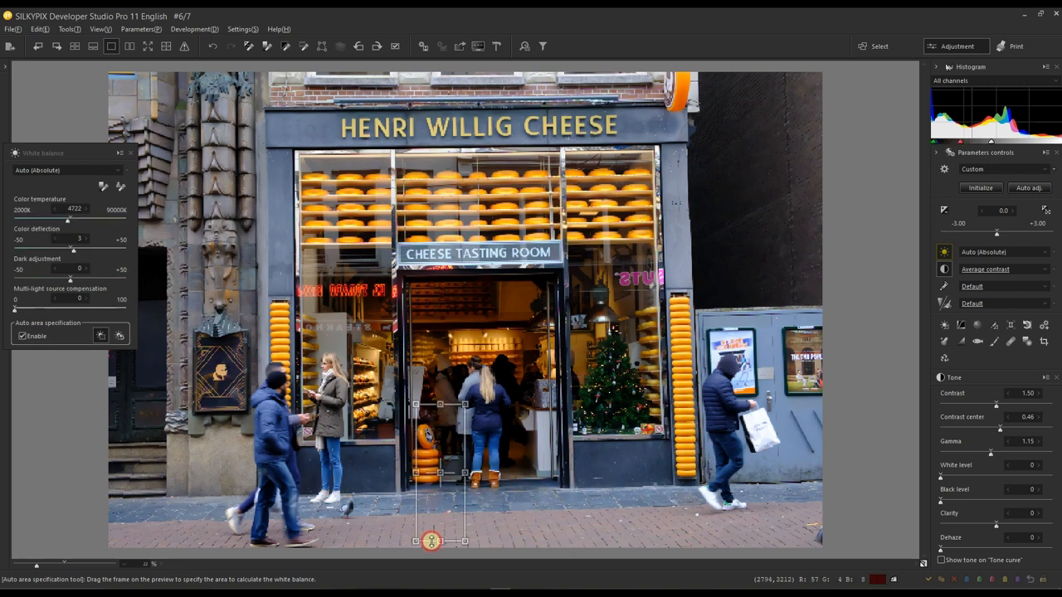
left_click_drag(430, 541, 443, 344)
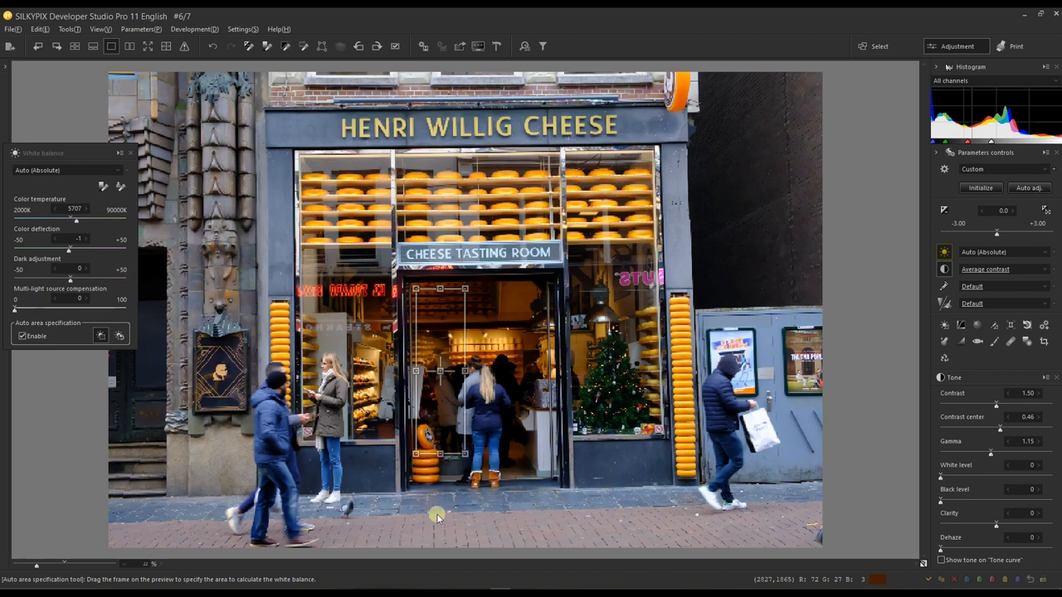
mouse_move(444, 457)
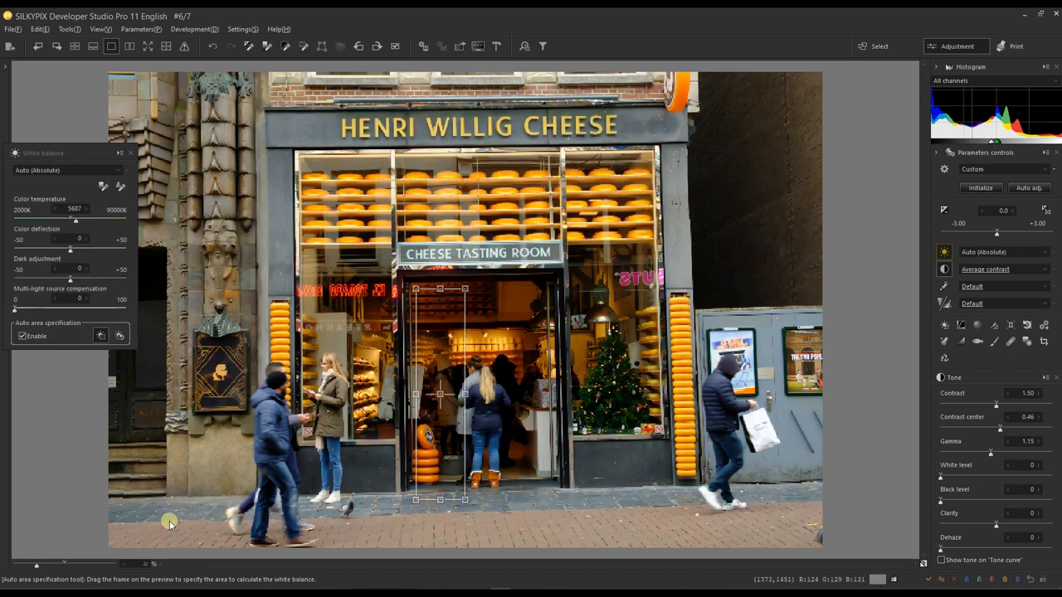
mouse_move(556, 398)
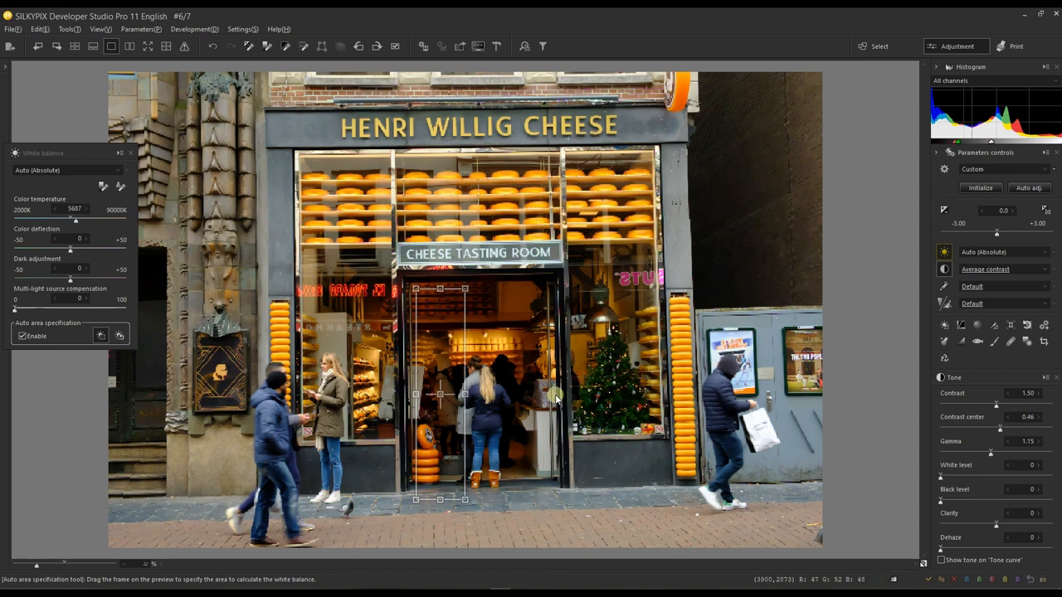
mouse_move(542, 337)
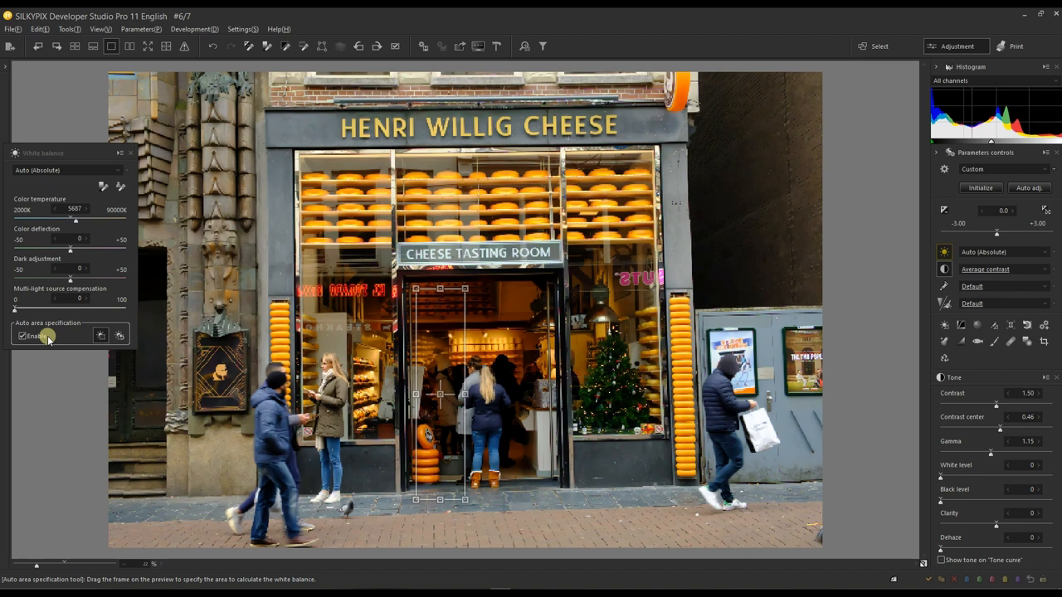
mouse_move(36, 180)
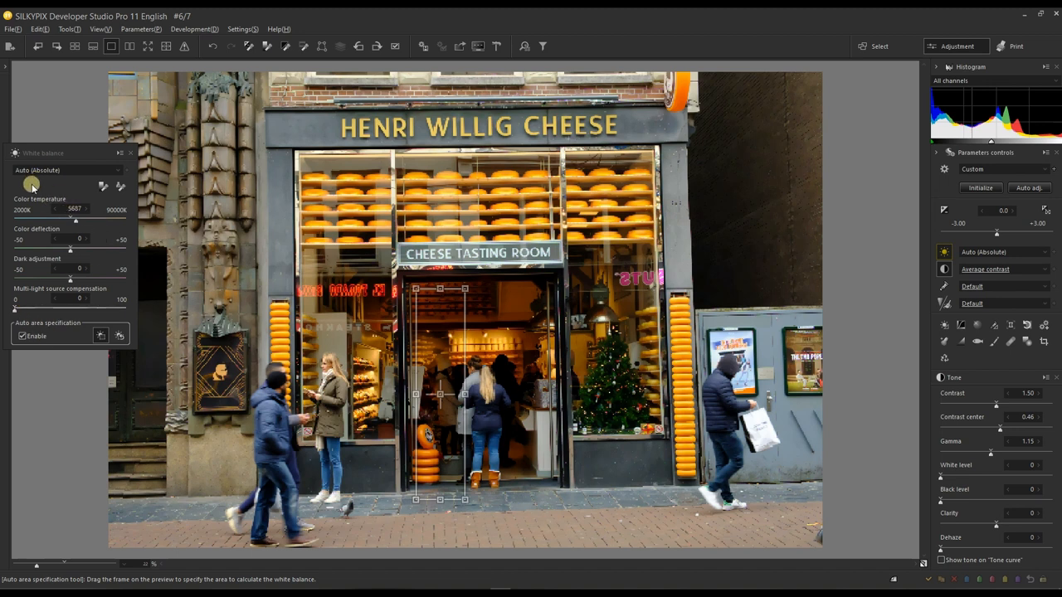
mouse_move(592, 451)
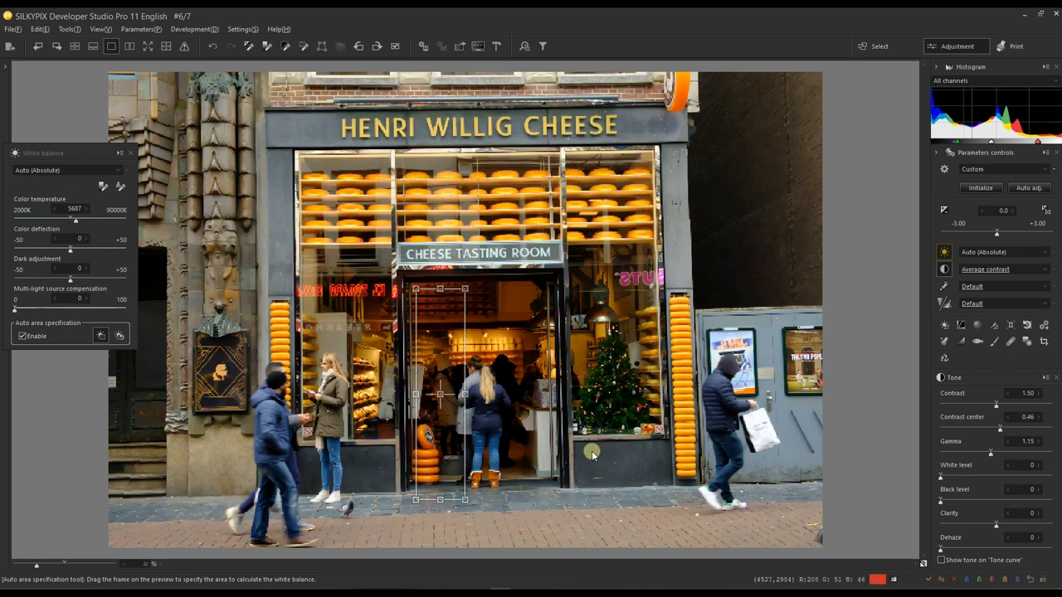
mouse_move(226, 464)
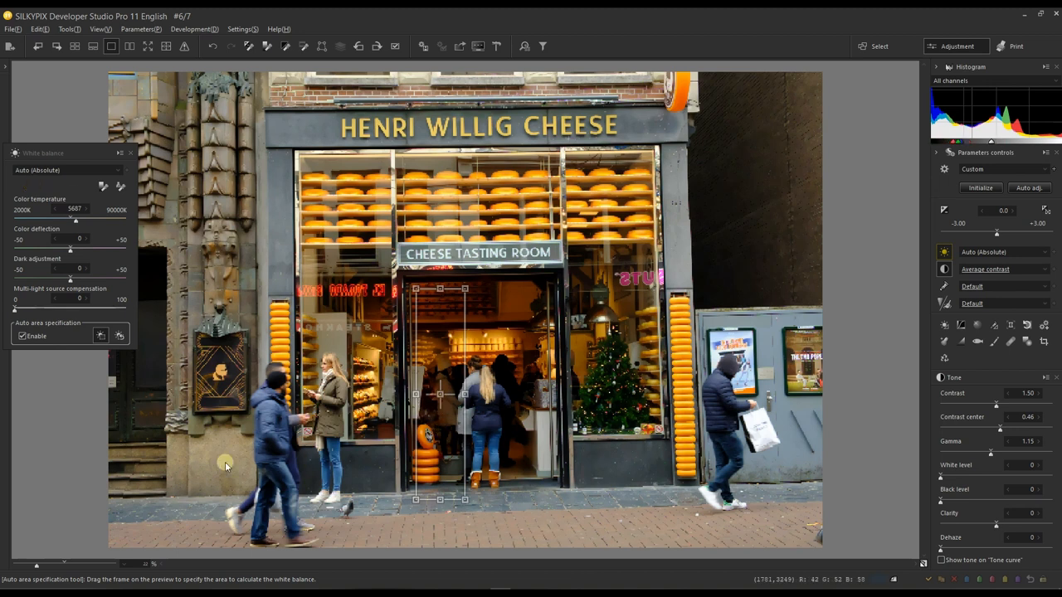
mouse_move(329, 471)
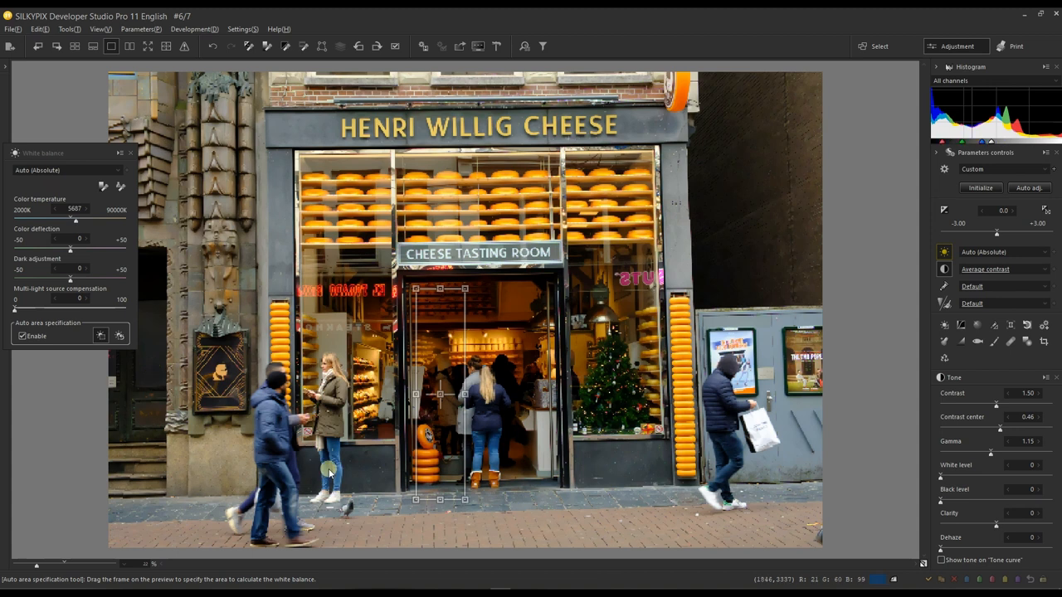